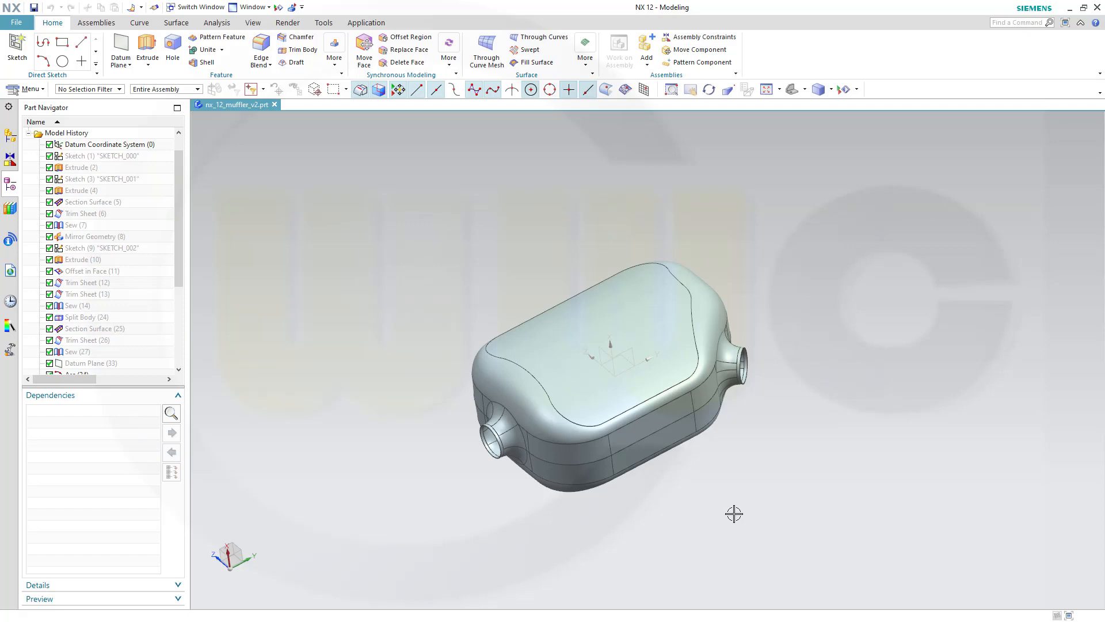
pyautogui.moveTo(710, 513)
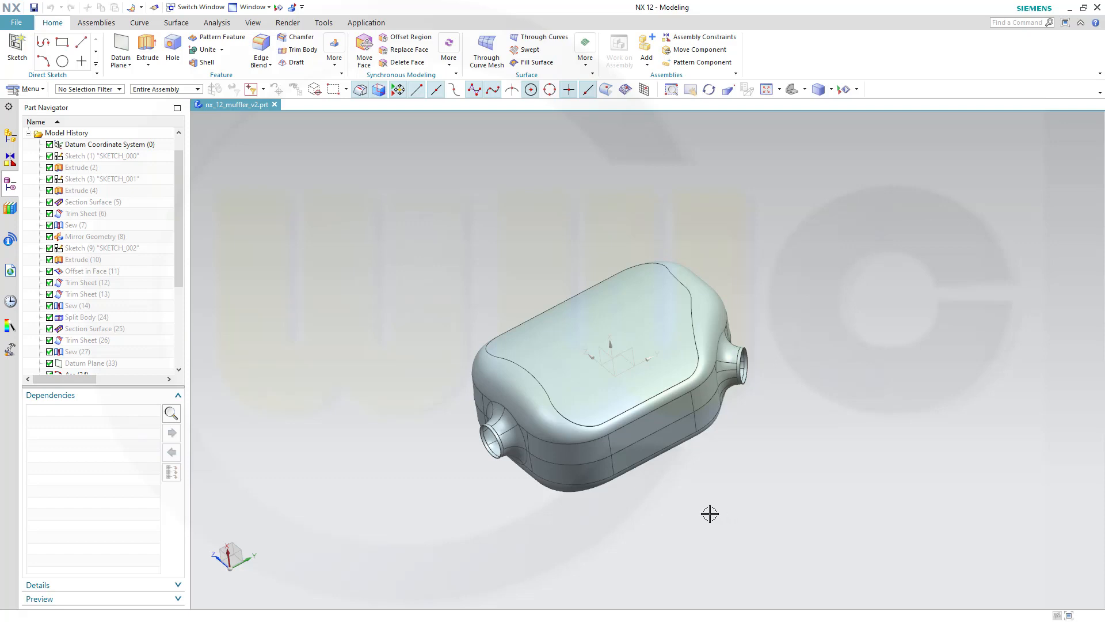
pyautogui.moveTo(490, 396)
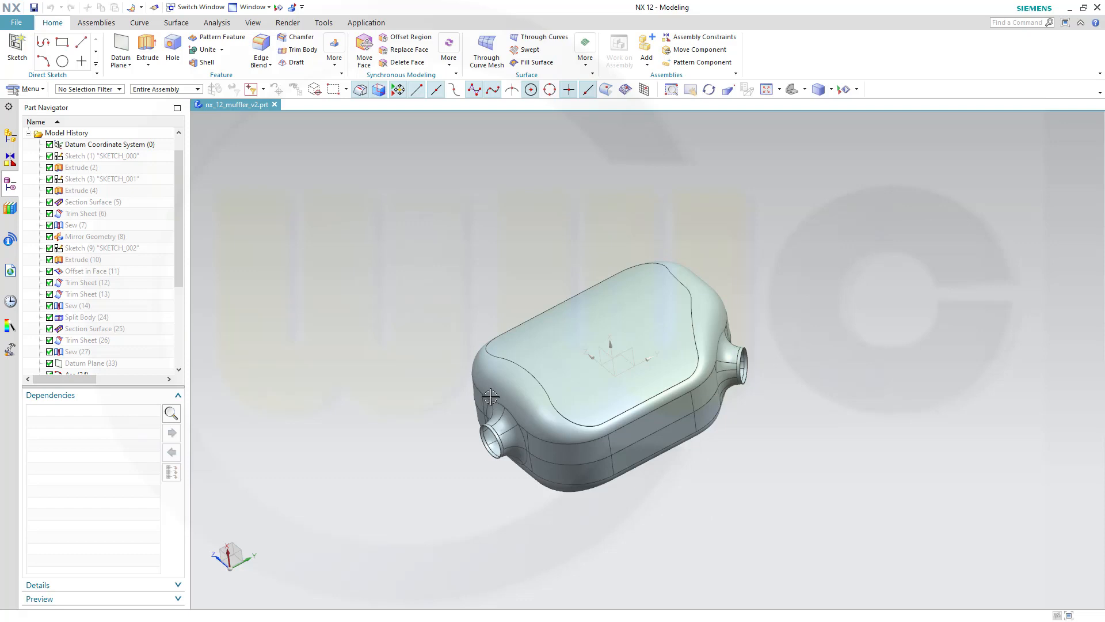
pyautogui.moveTo(647, 506)
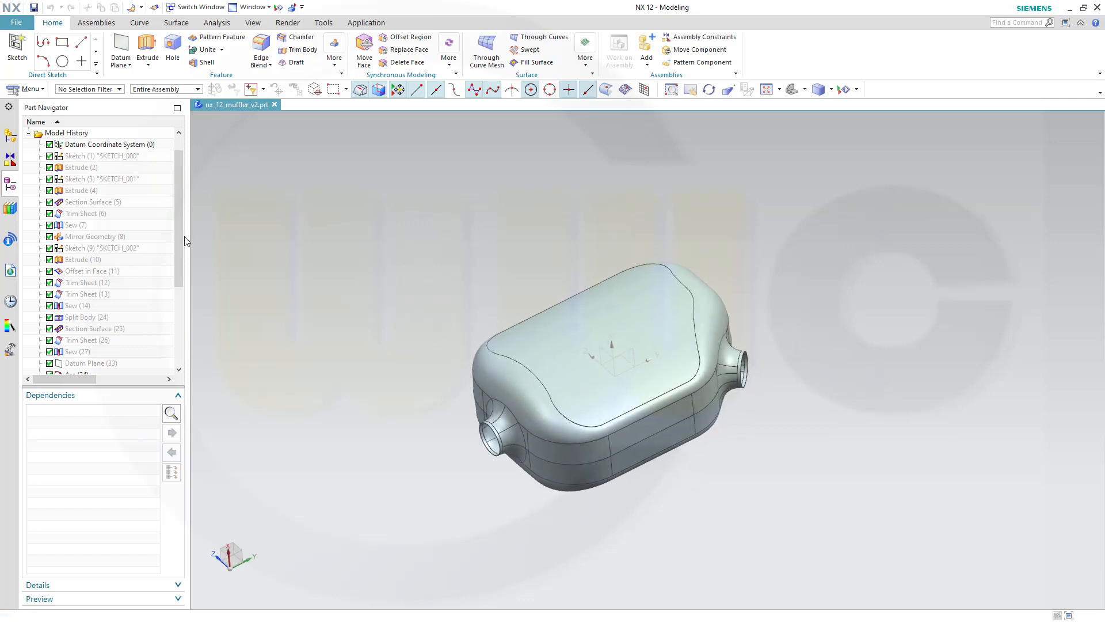
# Delete the side-wall Extrude (2) and its dependent features in the Part Navigator.
pyautogui.scroll(-3)
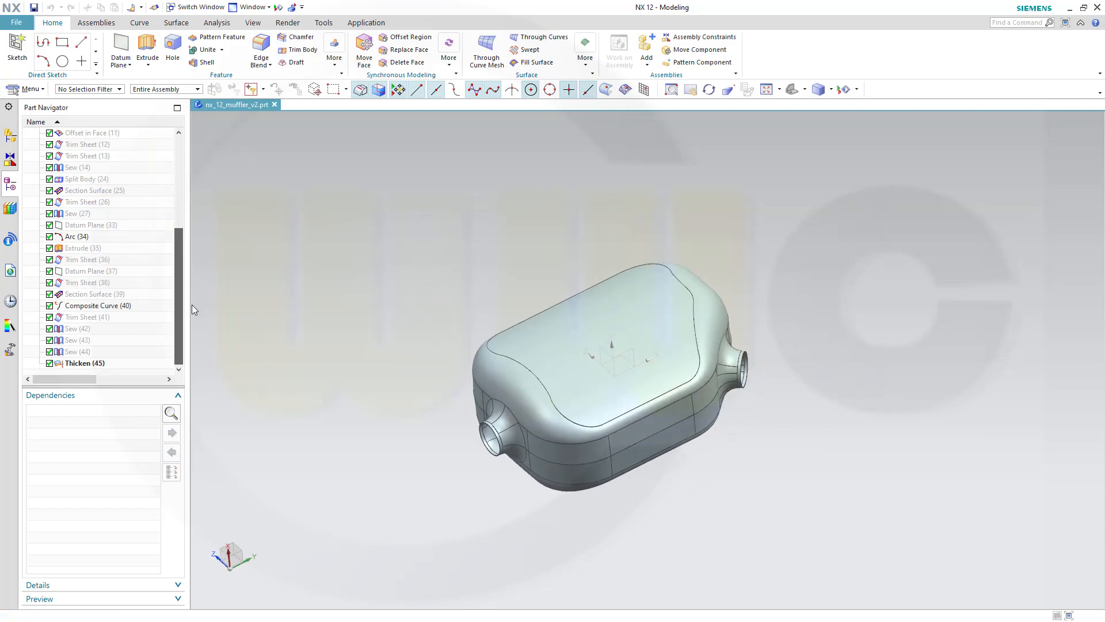
pyautogui.scroll(3)
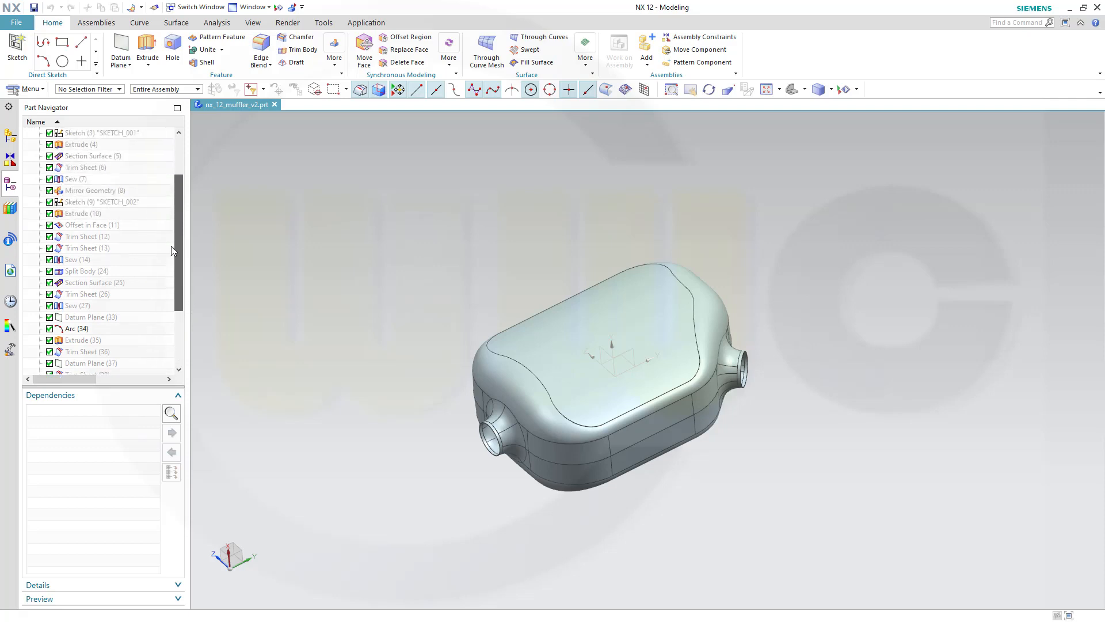
pyautogui.scroll(3)
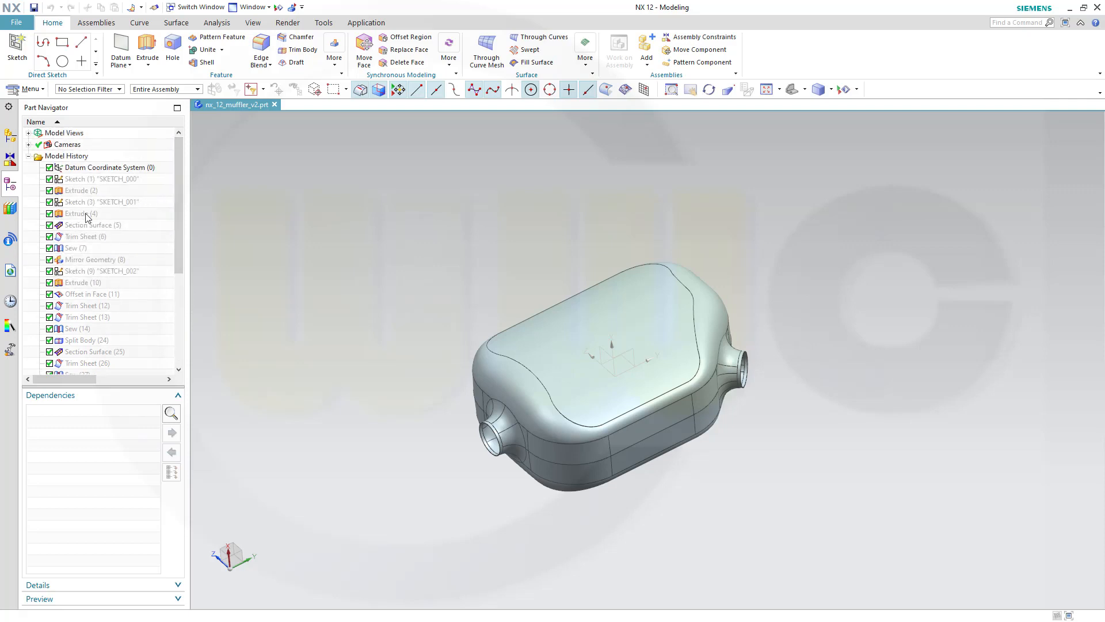
pyautogui.click(81, 213)
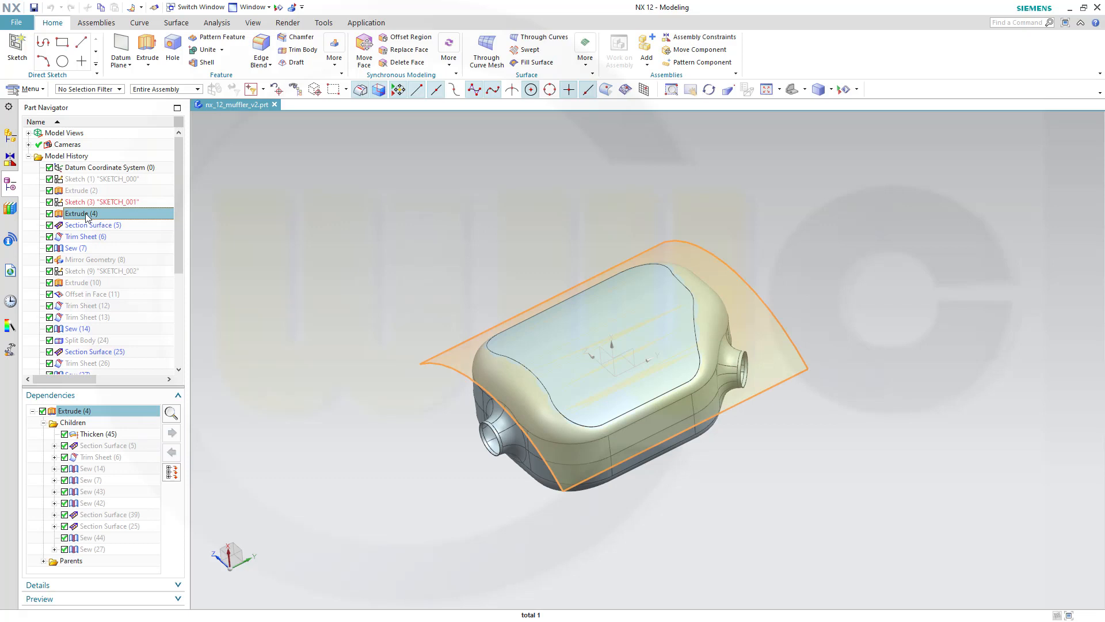
pyautogui.click(81, 190)
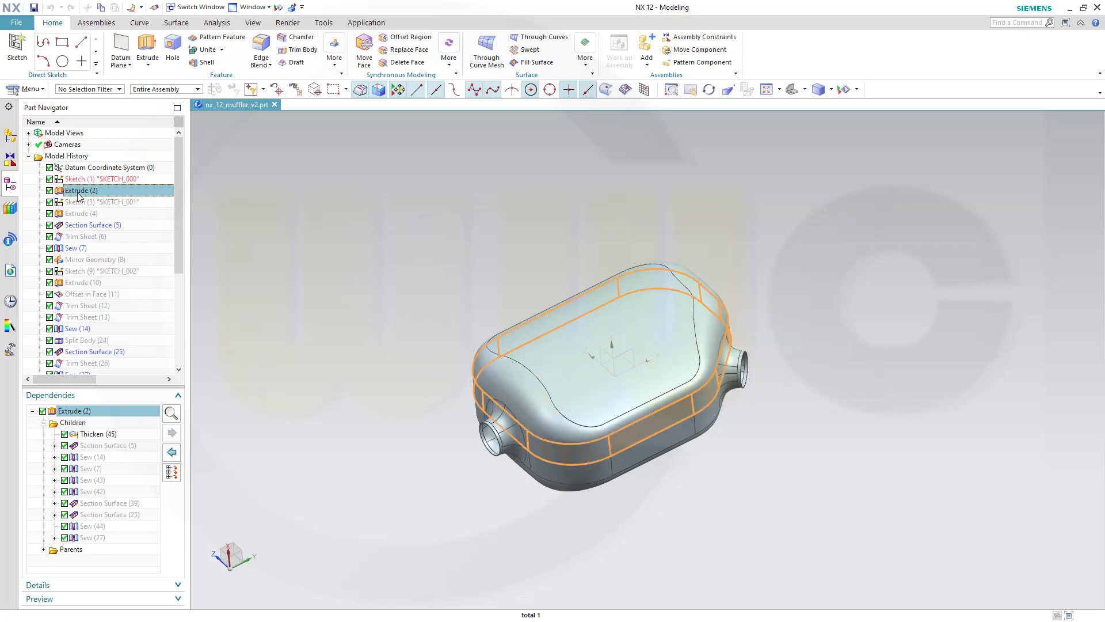
pyautogui.rightClick(80, 191)
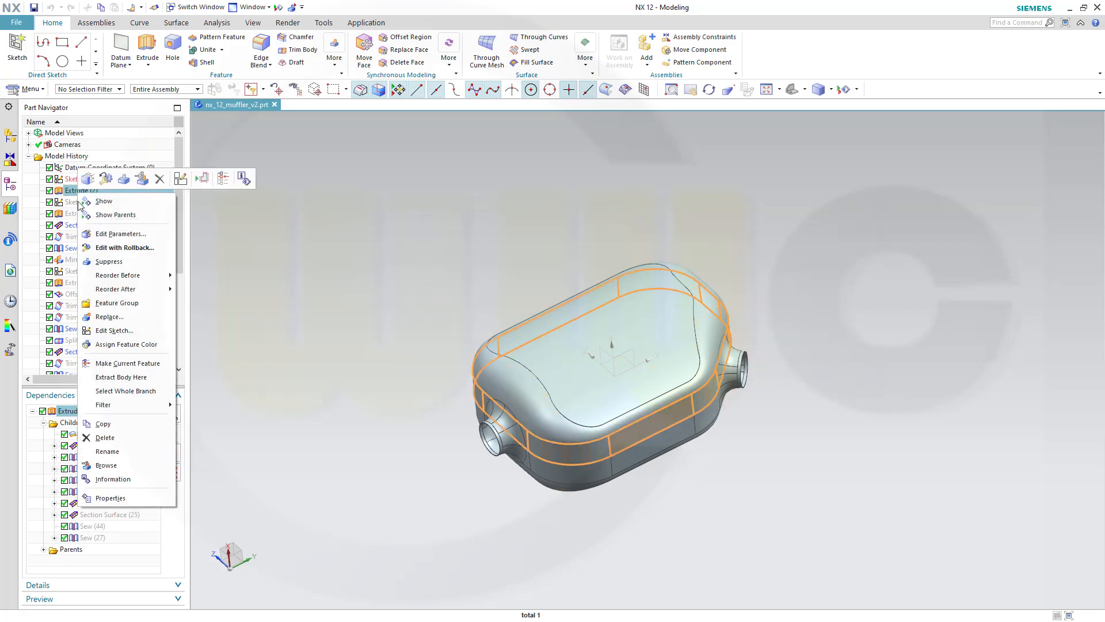
pyautogui.click(104, 437)
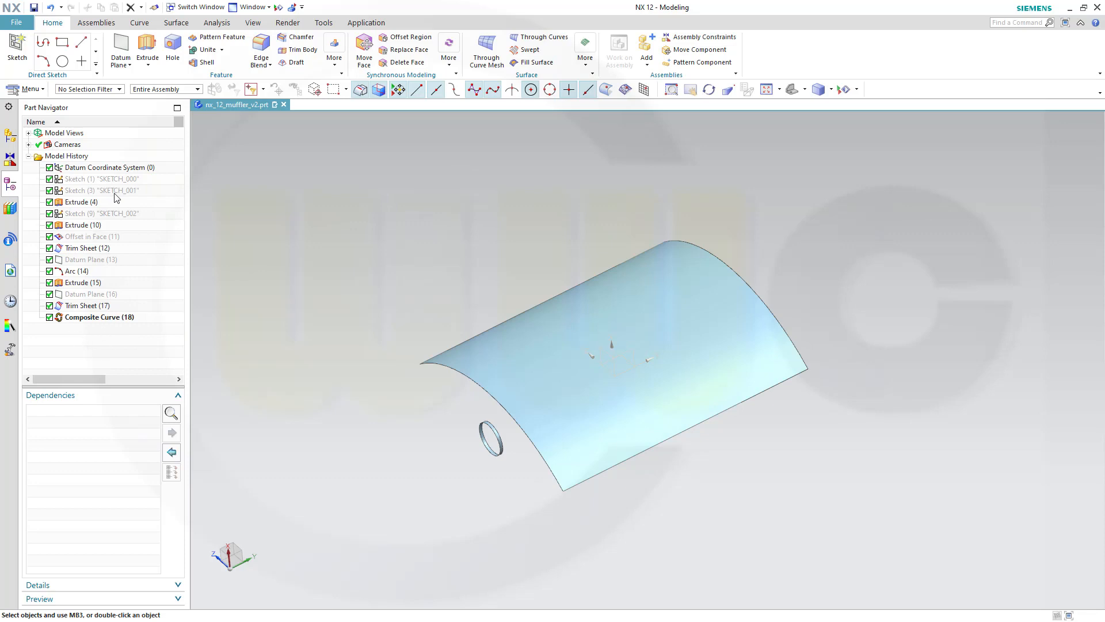
pyautogui.moveTo(139, 308)
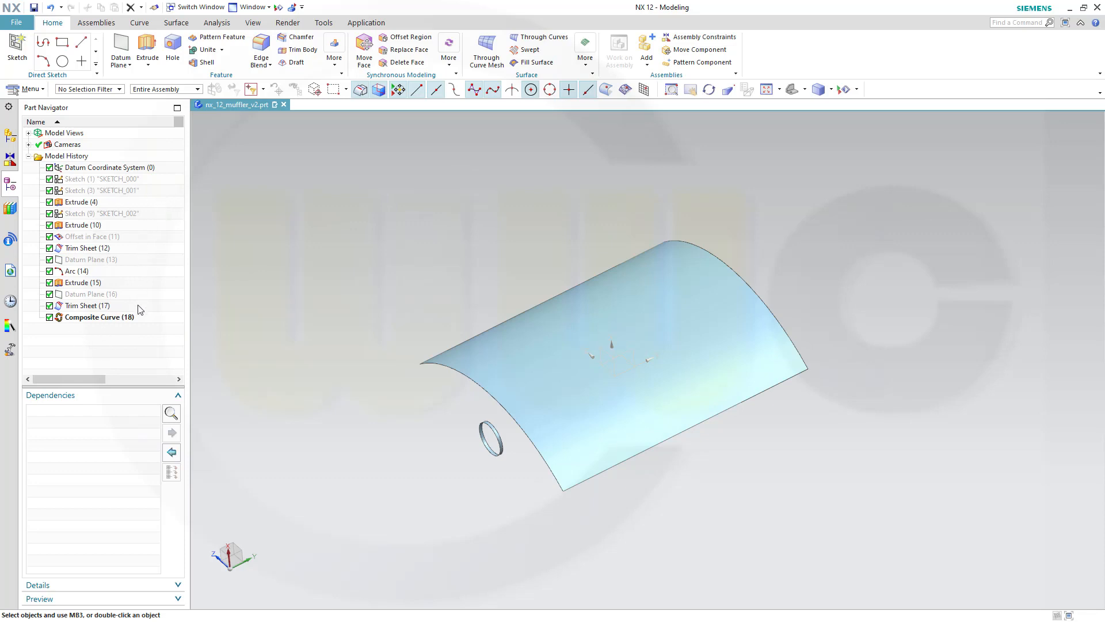
# Delete Composite Curve (18), Trim Sheet (17) and Trim Sheet (12).
pyautogui.rightClick(98, 316)
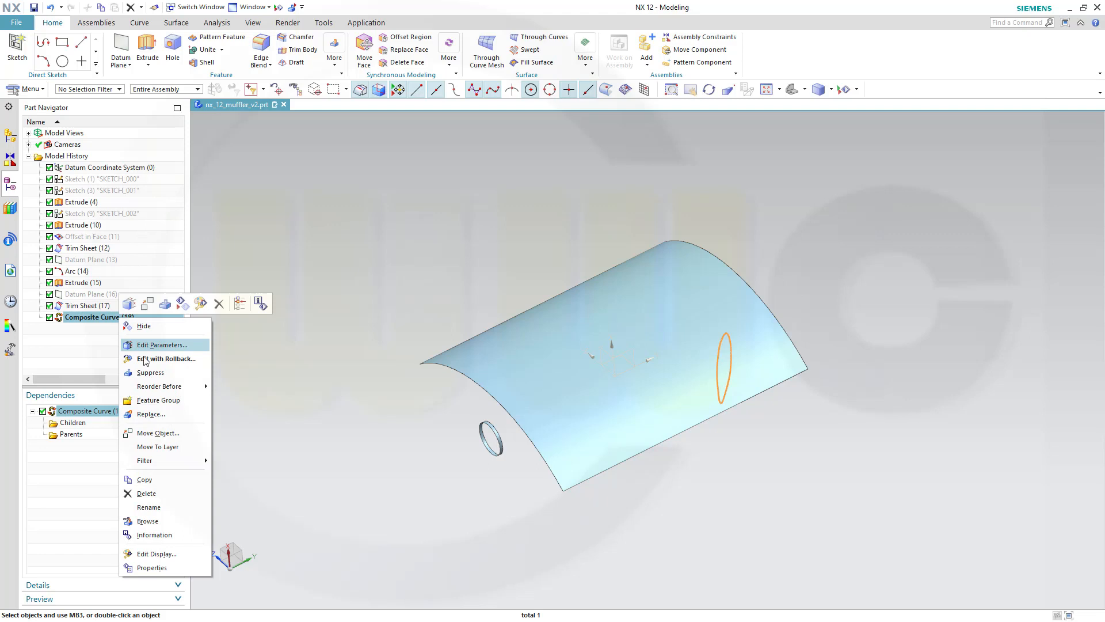
pyautogui.click(146, 493)
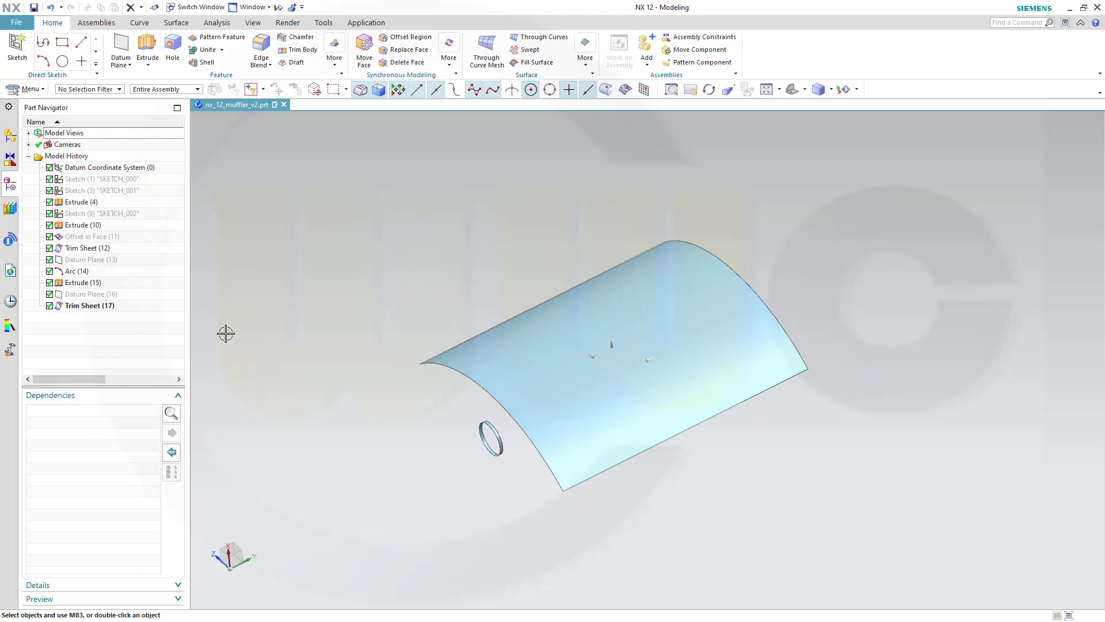
pyautogui.moveTo(379, 412)
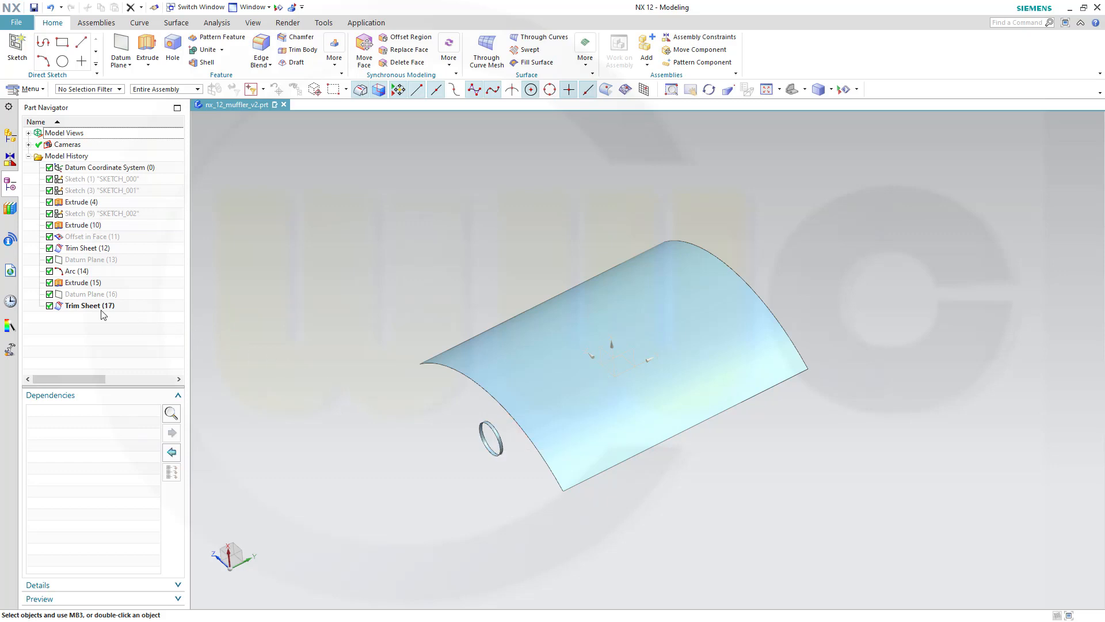
pyautogui.click(89, 305)
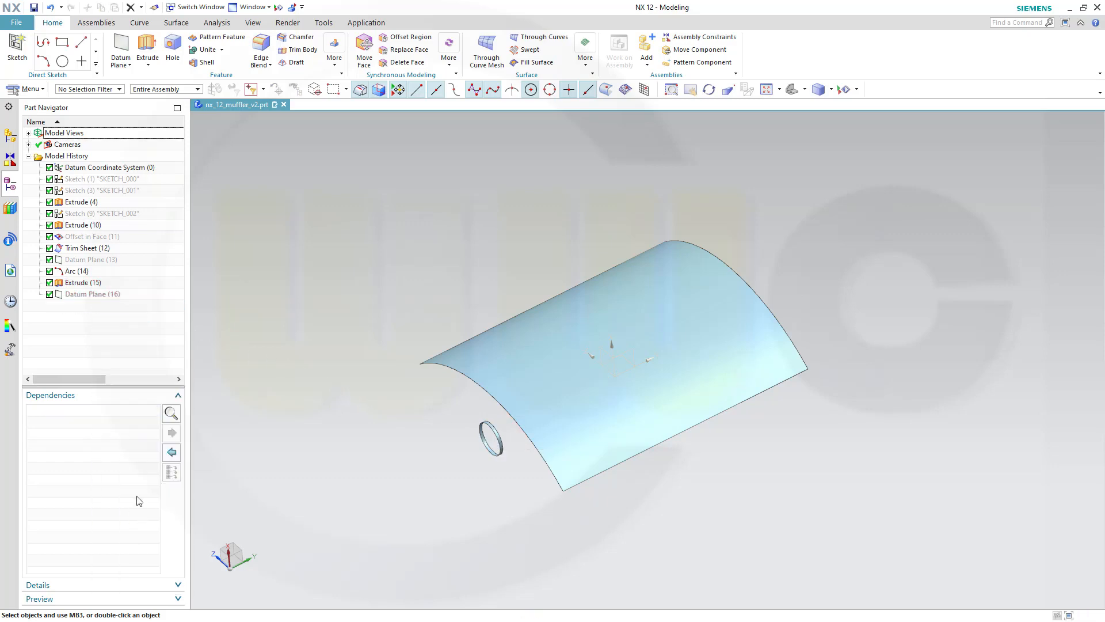
pyautogui.rightClick(81, 248)
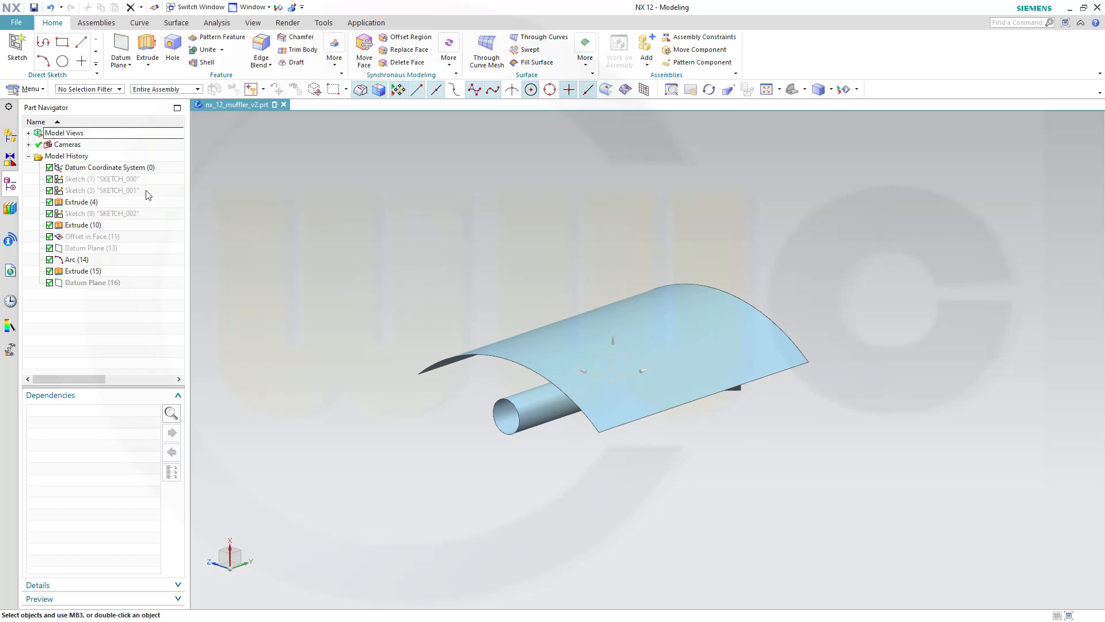
# Extrude Sketch (1) 40 mm as a sheet body with a 2° draft.
pyautogui.click(102, 178)
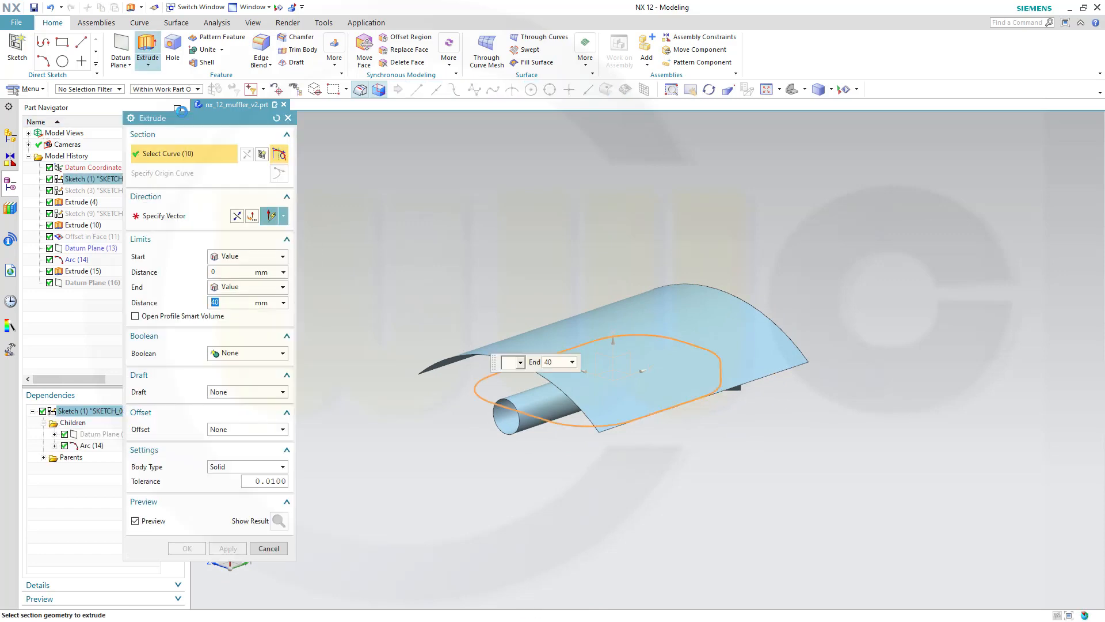
pyautogui.click(286, 466)
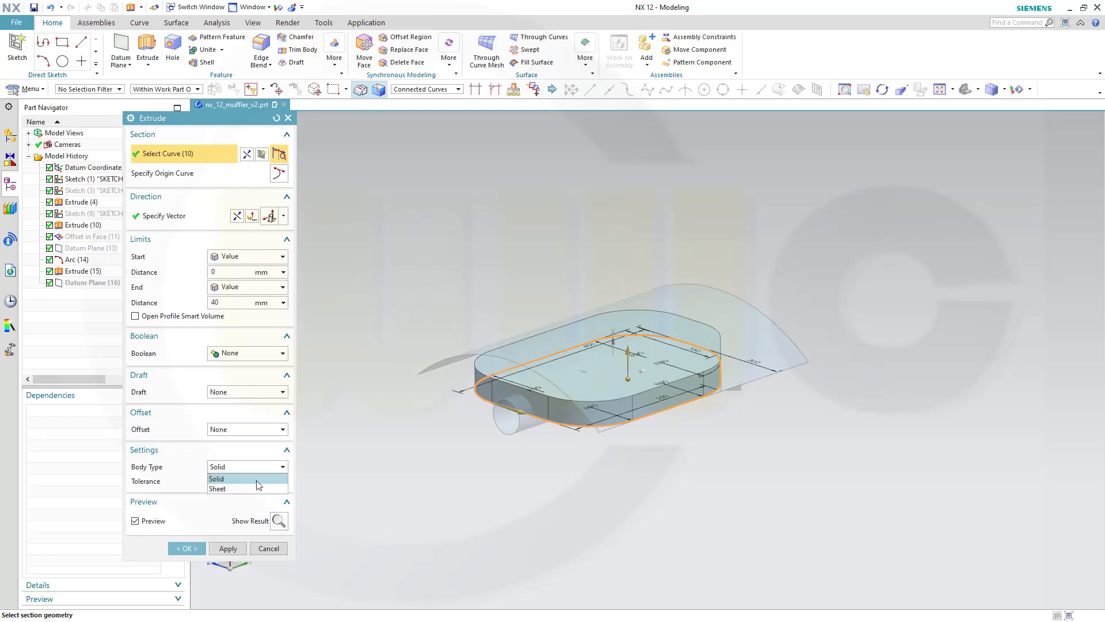
pyautogui.click(236, 487)
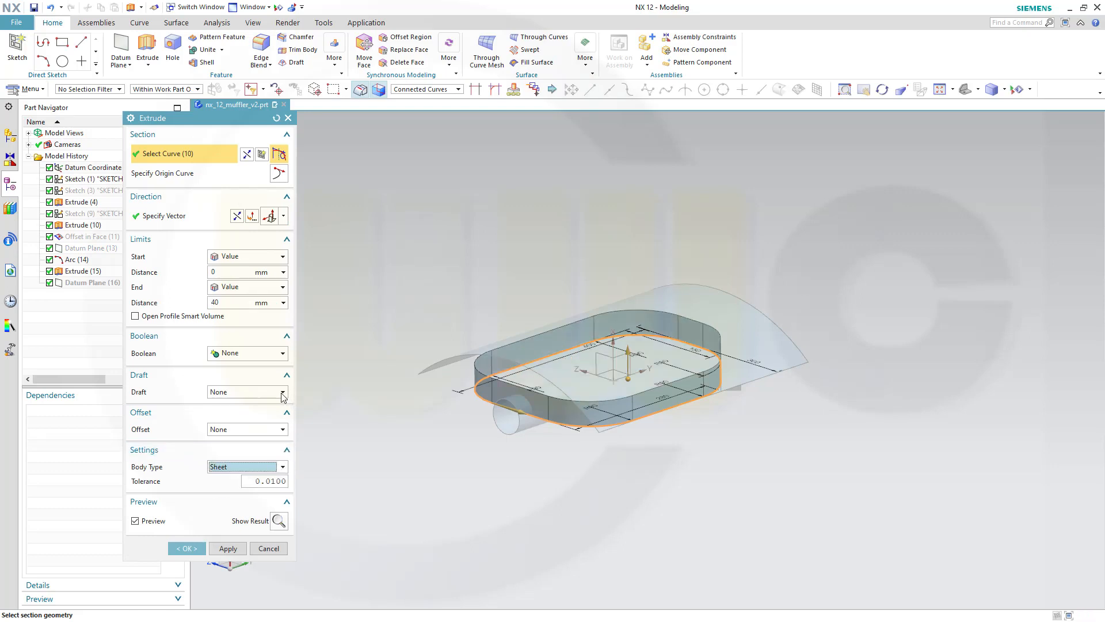
pyautogui.click(281, 392)
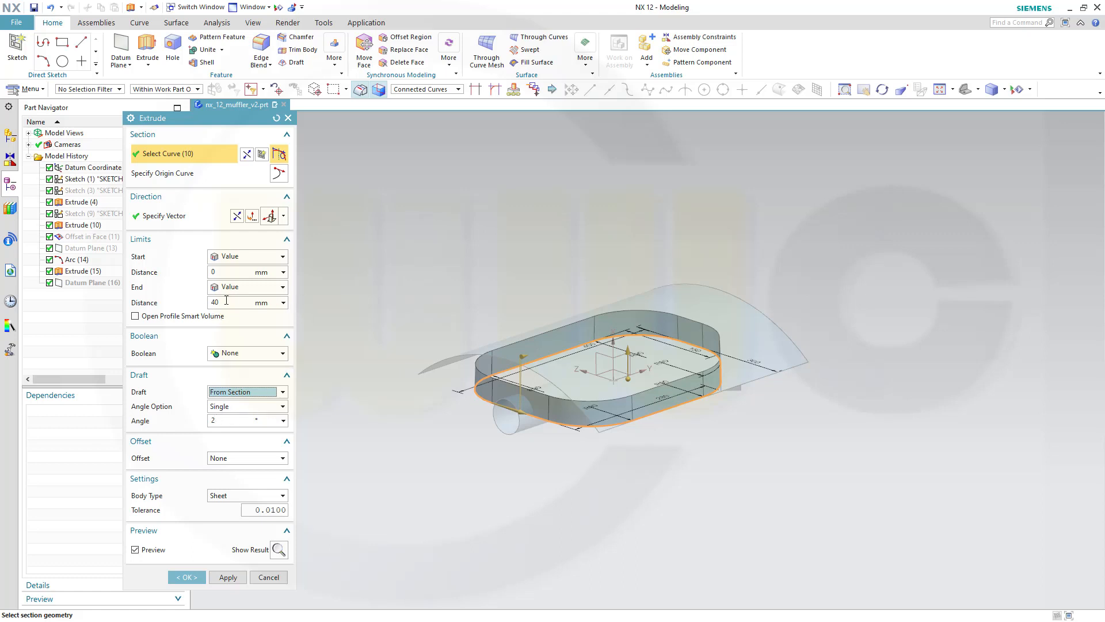
pyautogui.click(186, 576)
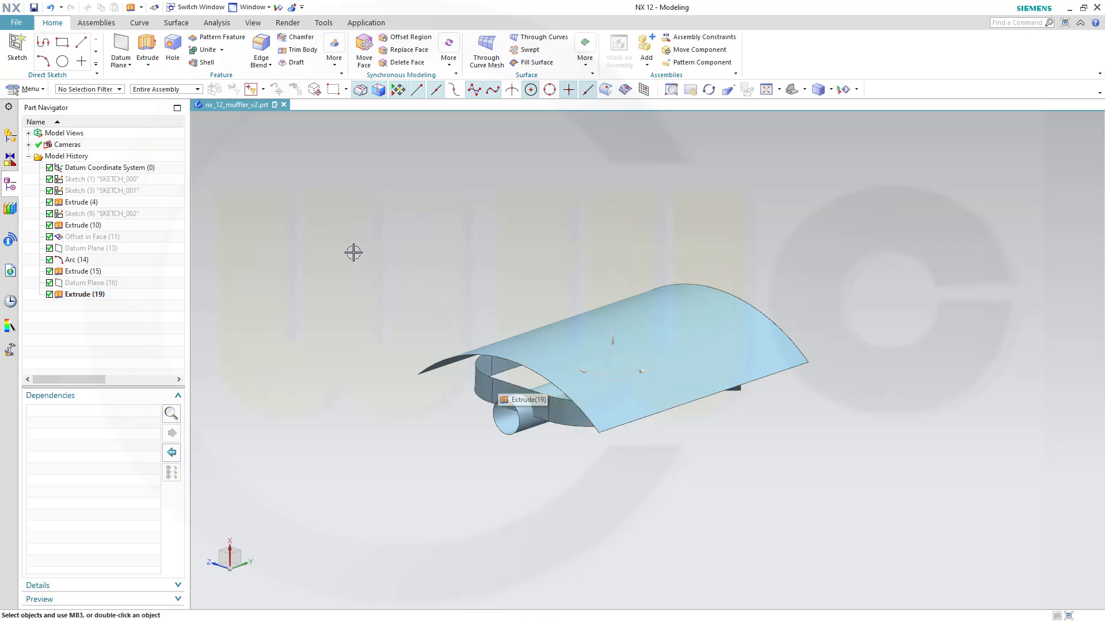
pyautogui.moveTo(147, 50)
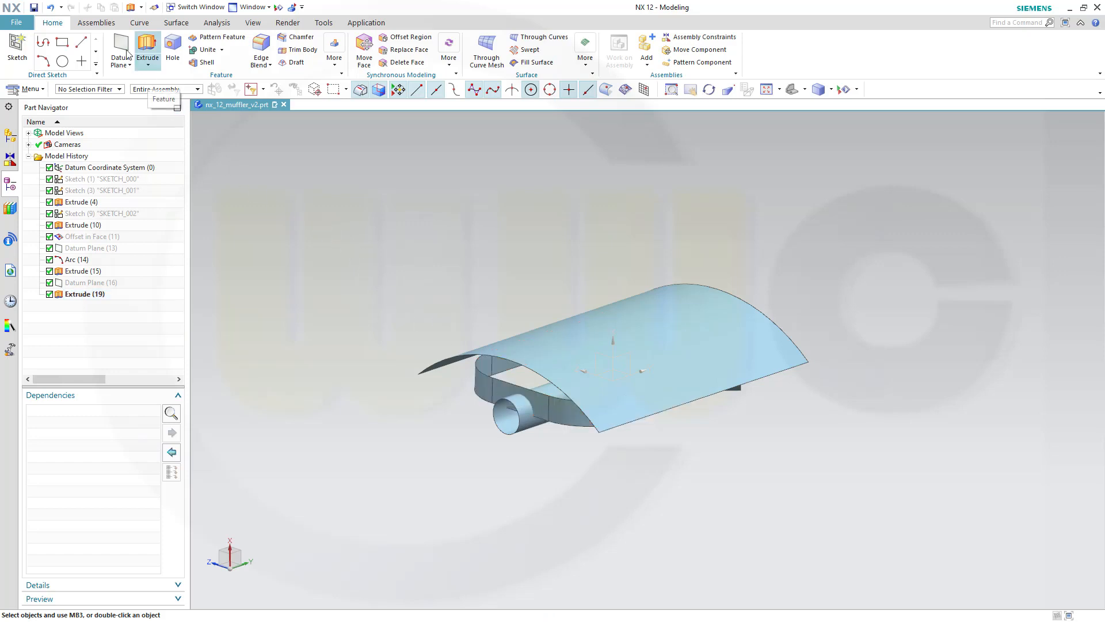
# Extract the new wall's top edge loop as Composite Curve (20).
pyautogui.click(334, 50)
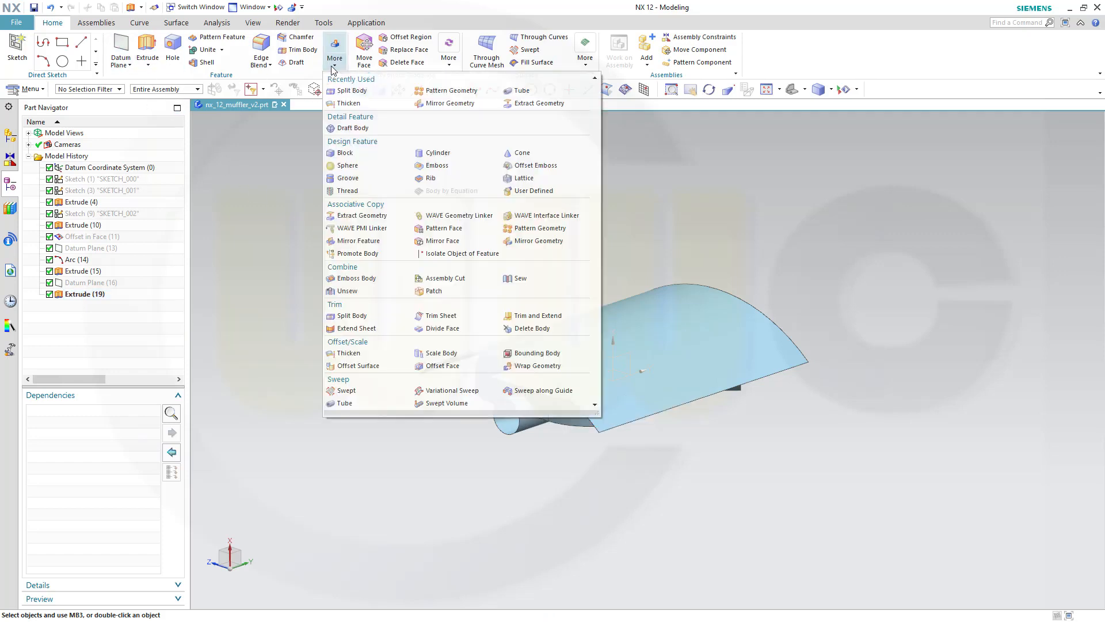
pyautogui.click(540, 103)
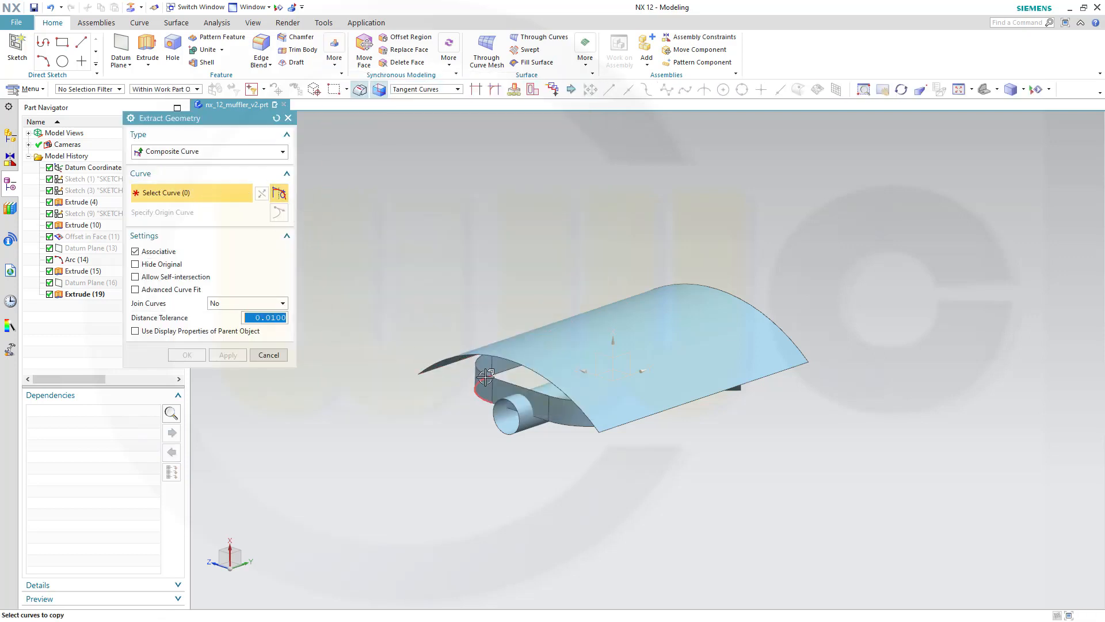
pyautogui.click(484, 376)
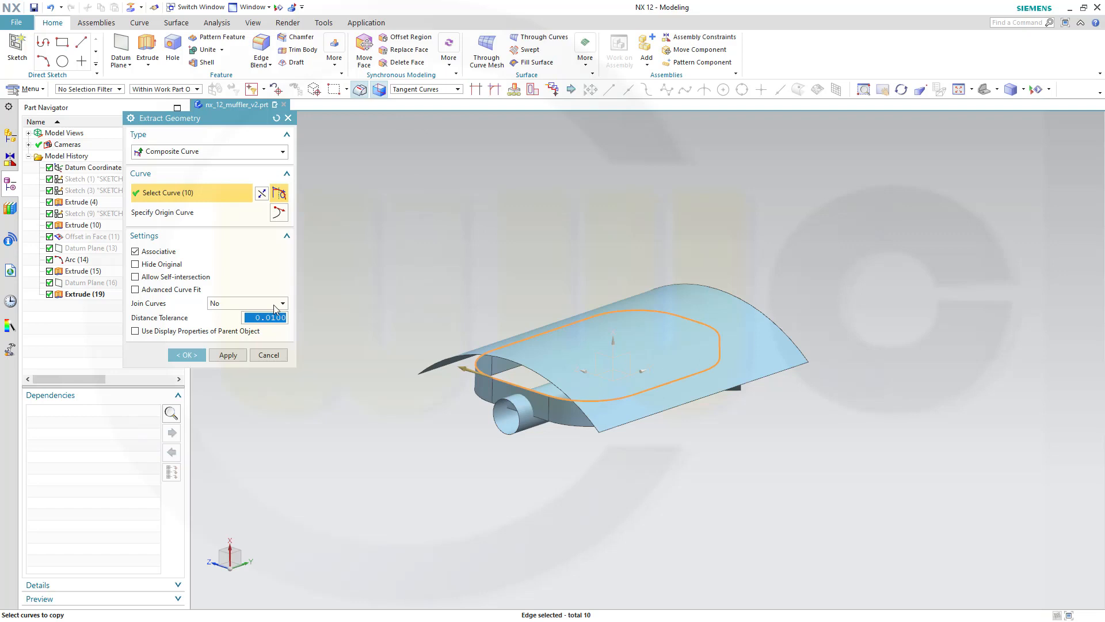
pyautogui.click(186, 354)
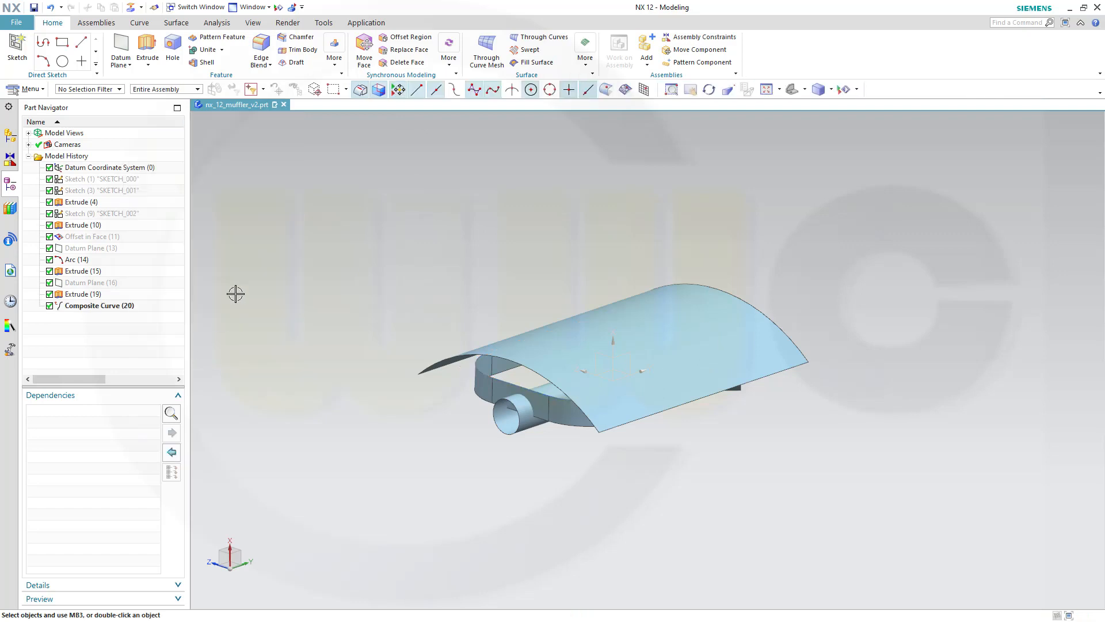
pyautogui.moveTo(99, 295)
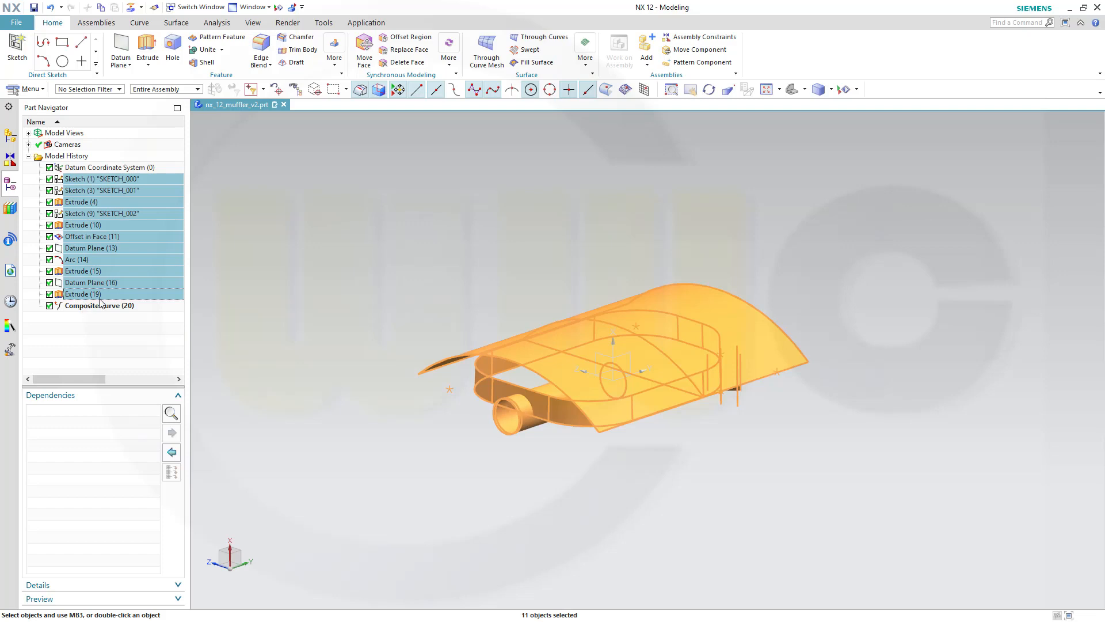
# Move the new extrusion and curve earlier, hide the oval wall, and select SKETCH_000.
pyautogui.click(83, 294)
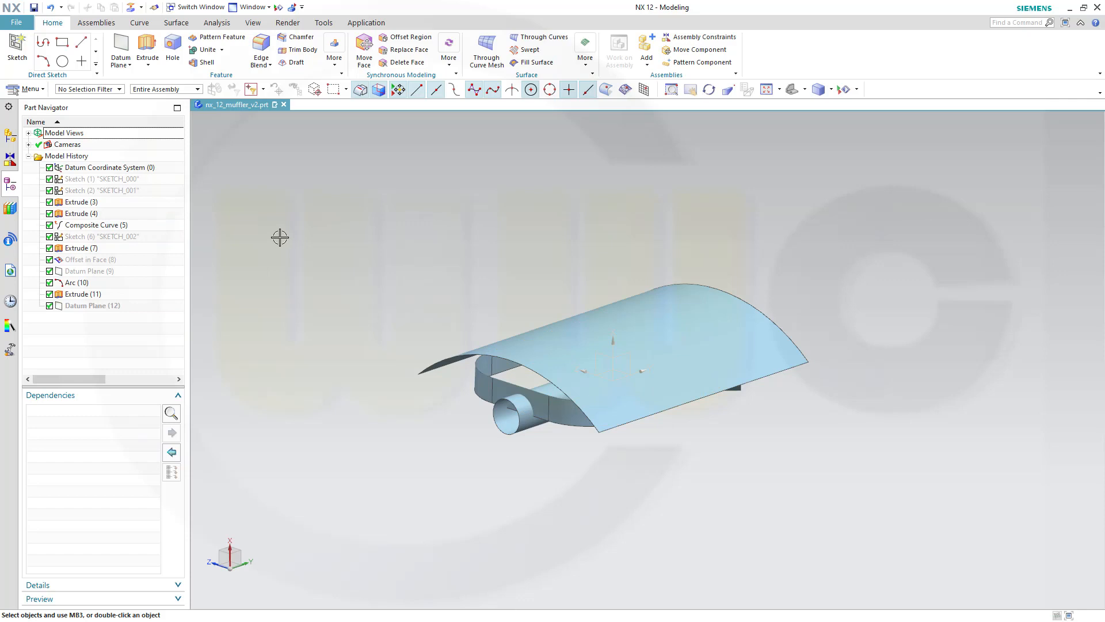
pyautogui.moveTo(88, 208)
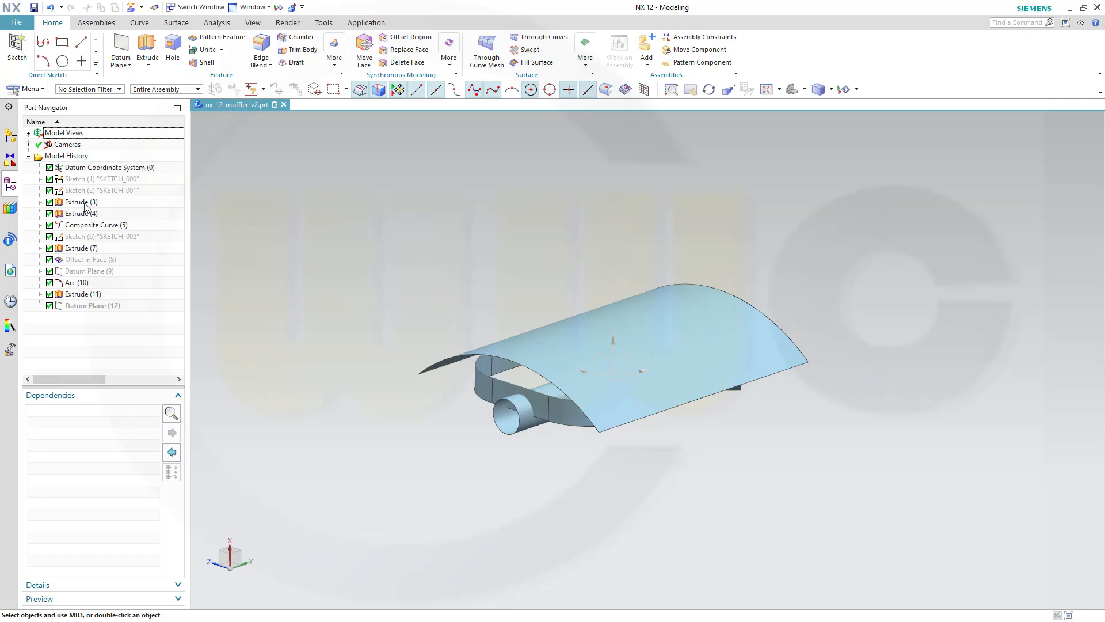
pyautogui.rightClick(79, 212)
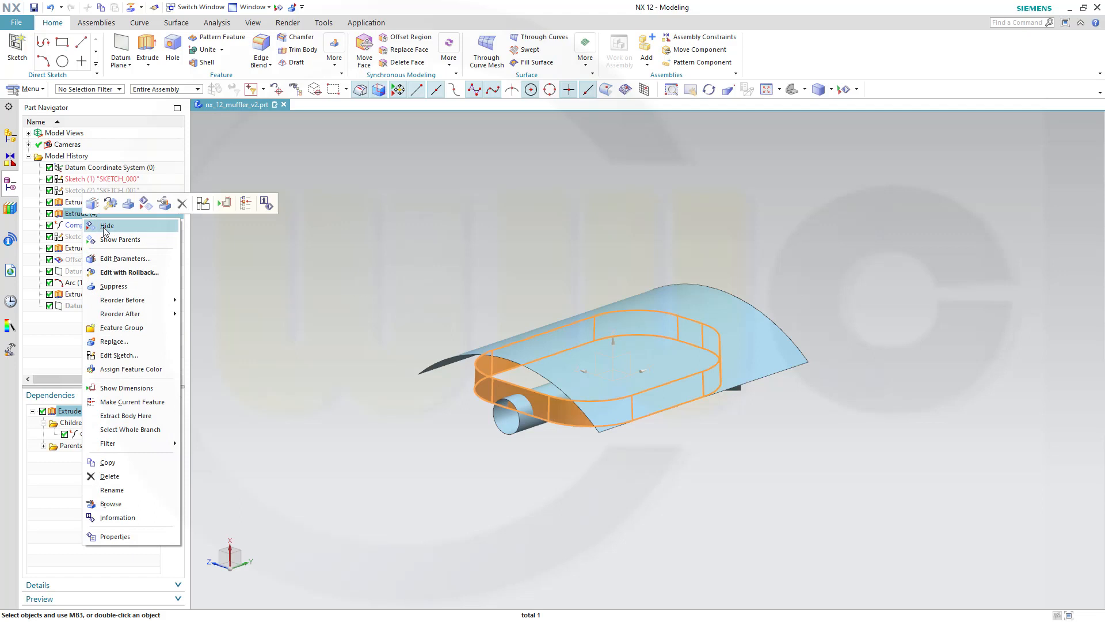
pyautogui.click(107, 226)
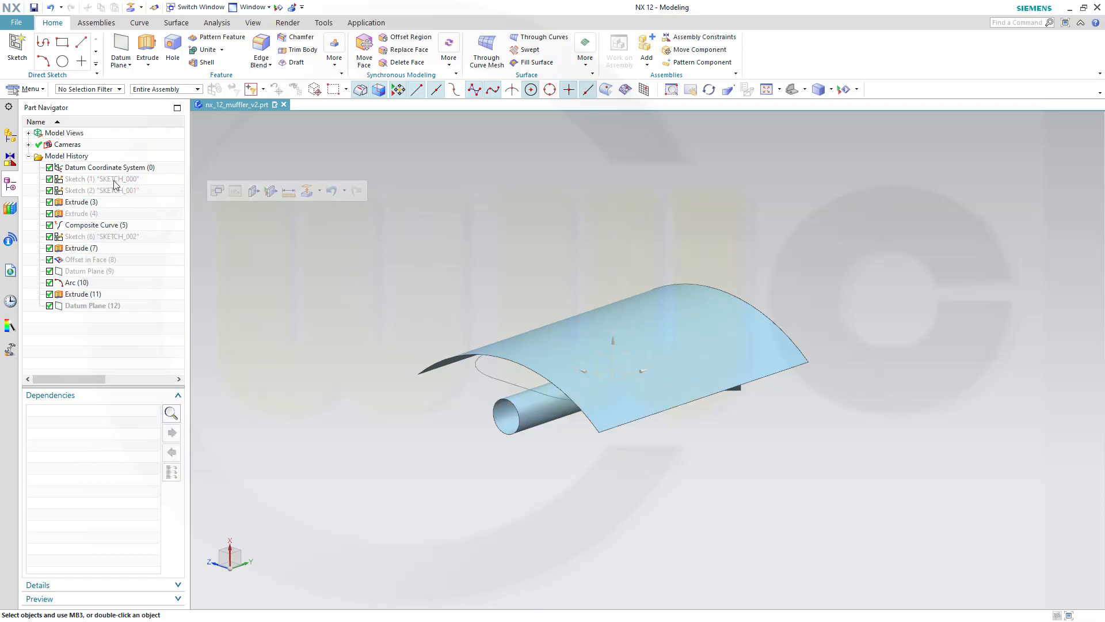
pyautogui.click(100, 179)
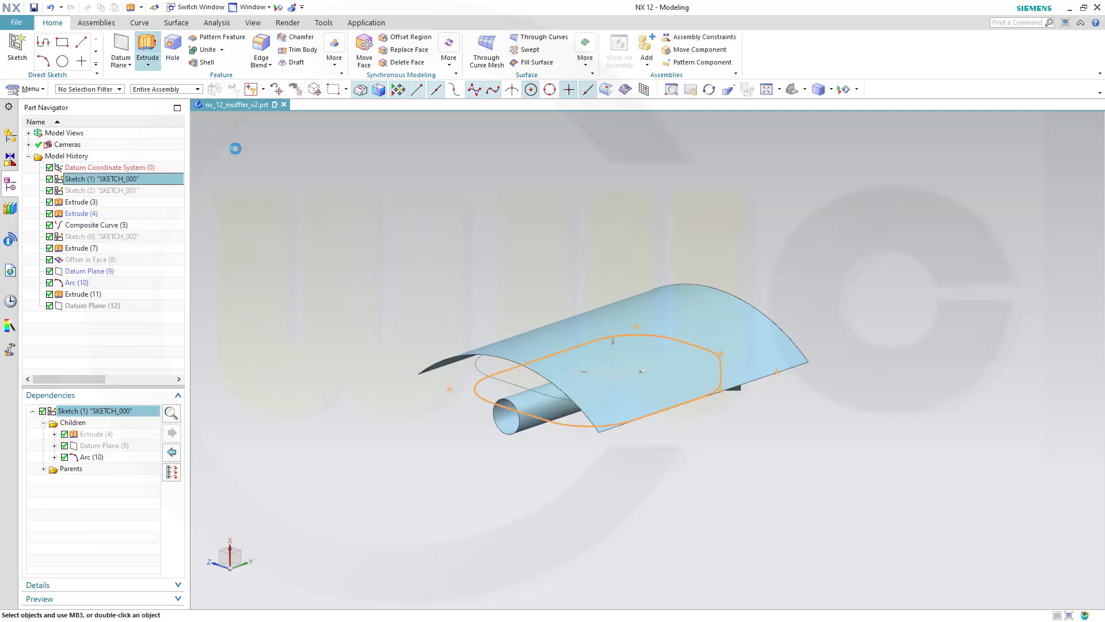
# Extrude the oval sketch as a 2°-drafted sheet until the curved top sheet.
pyautogui.click(279, 467)
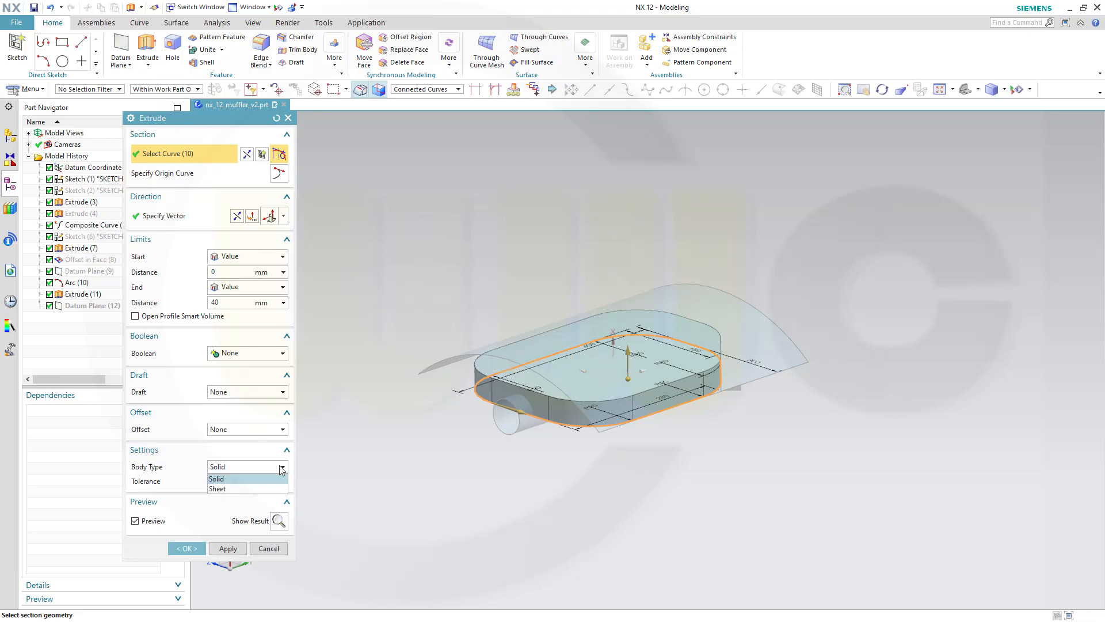
pyautogui.click(246, 488)
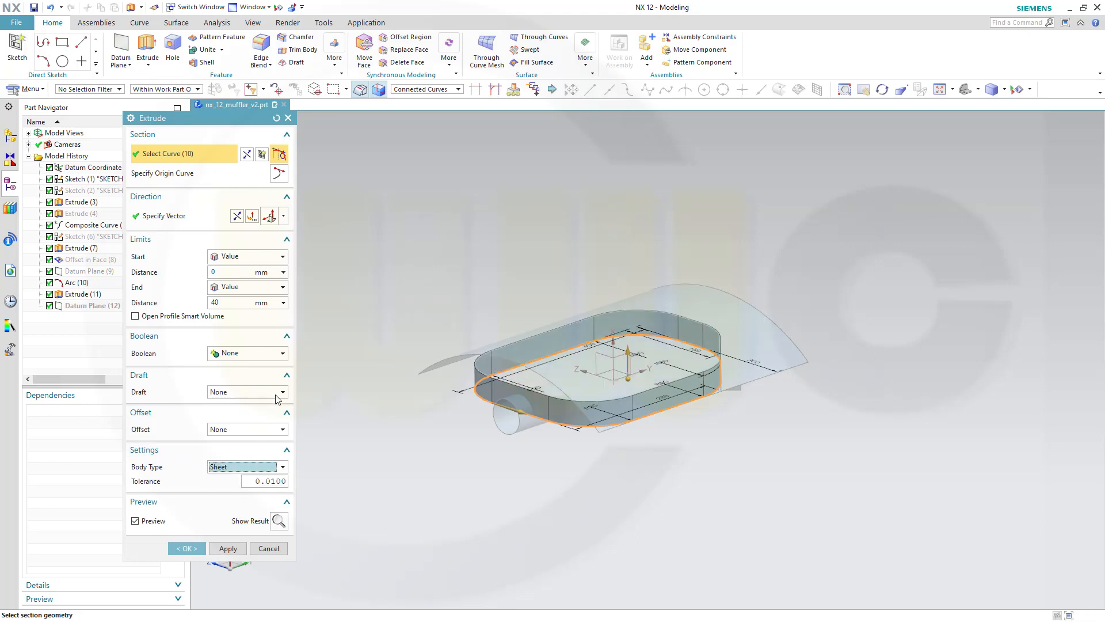
pyautogui.click(280, 391)
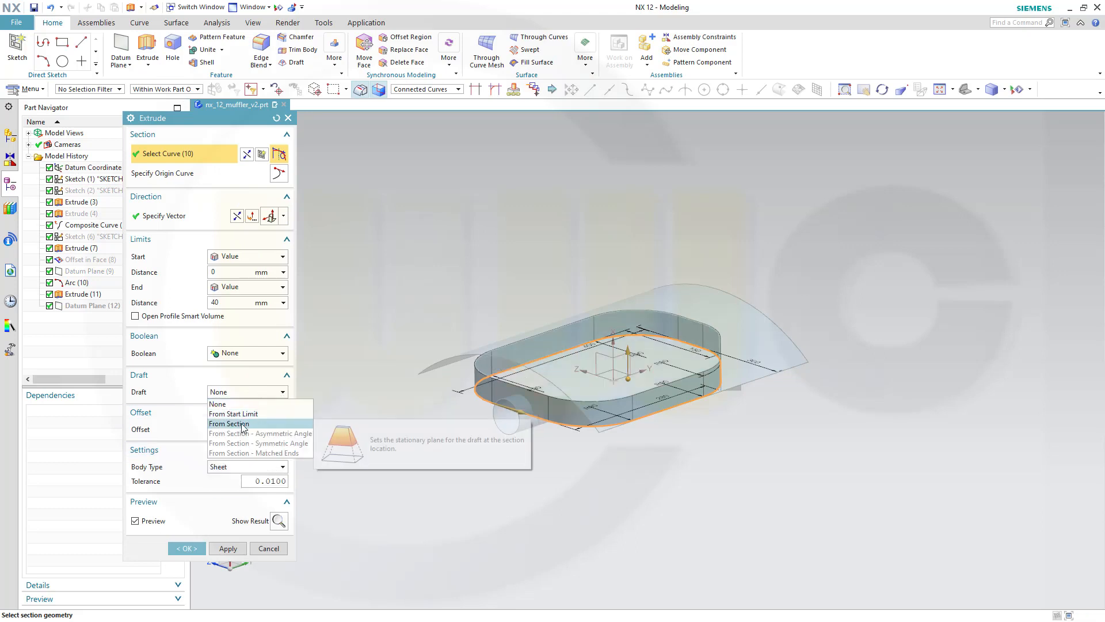
pyautogui.click(228, 423)
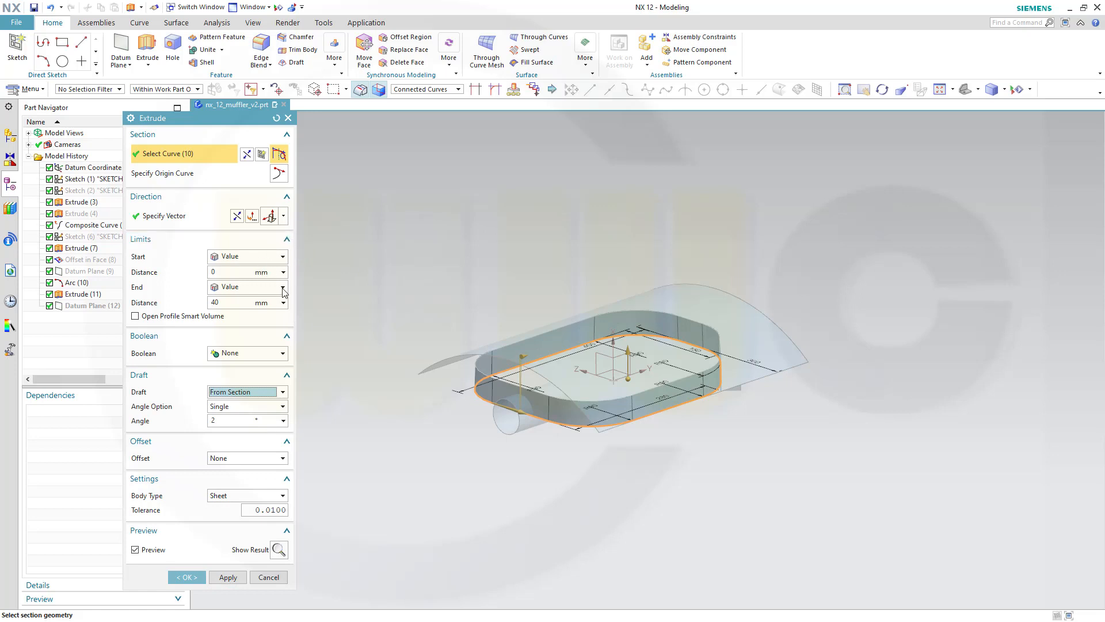
pyautogui.click(283, 287)
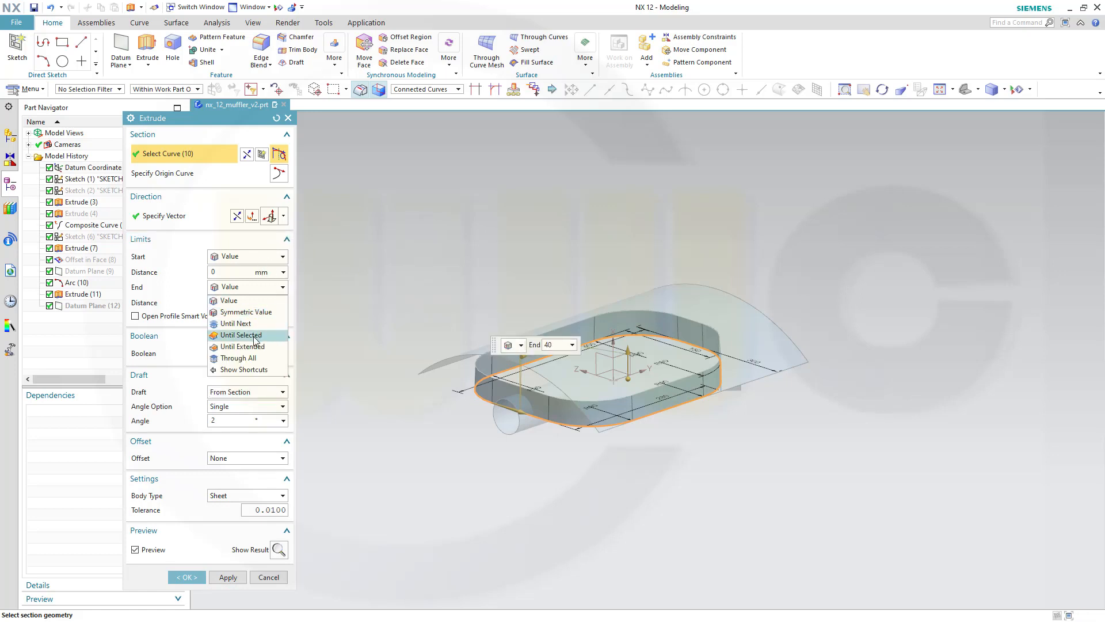
pyautogui.click(240, 335)
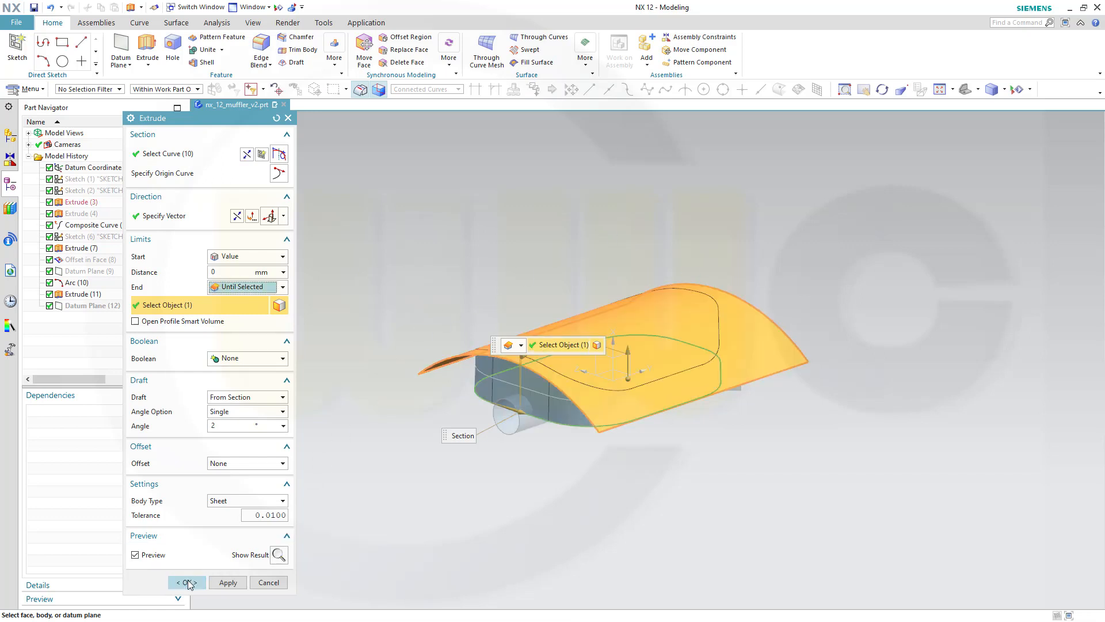
pyautogui.click(185, 581)
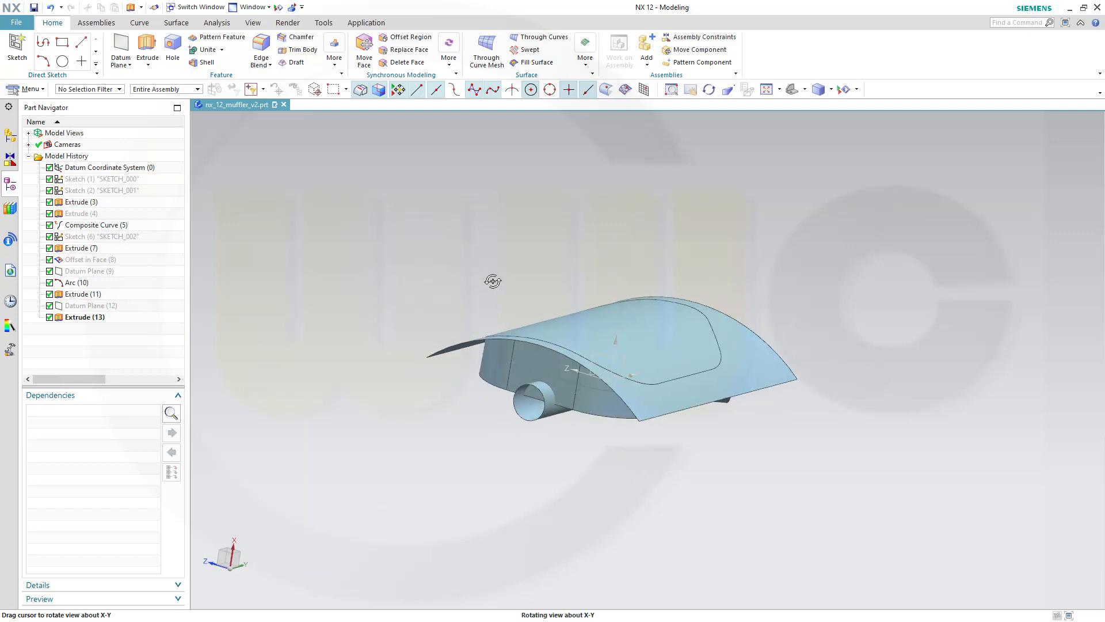
# Trim the curved top sheet to the drafted wall outline, keeping the inner region.
pyautogui.click(176, 23)
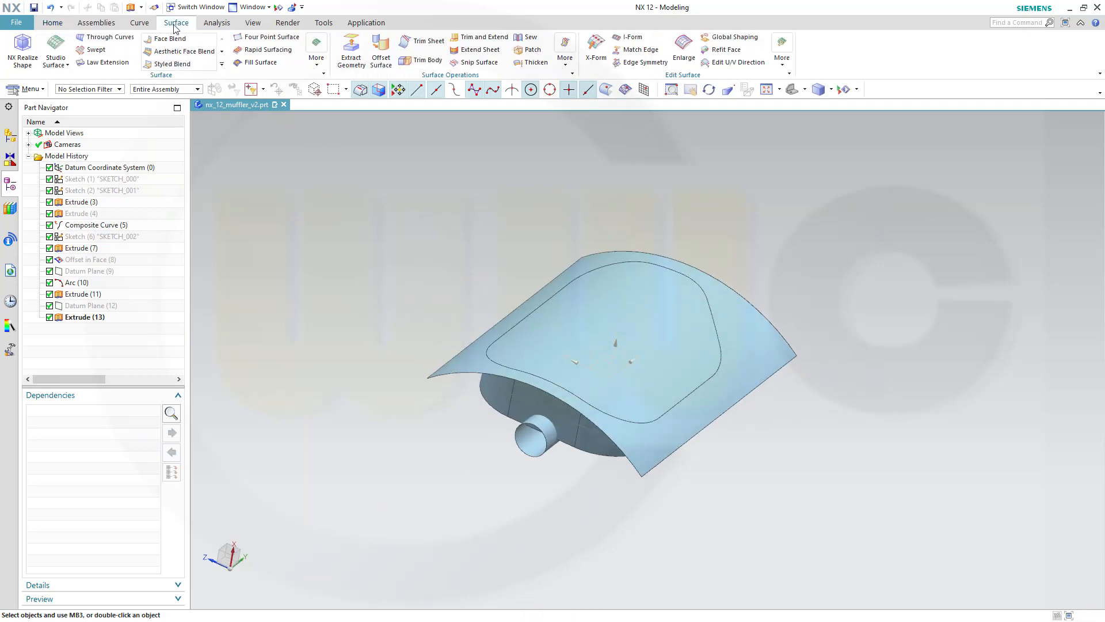
pyautogui.click(425, 40)
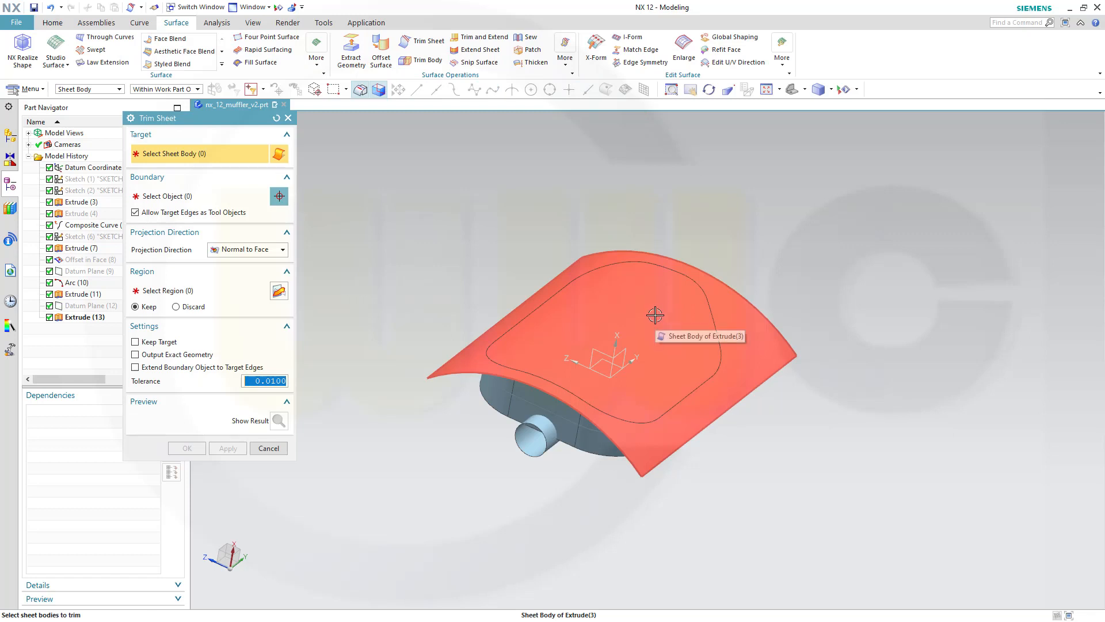
pyautogui.click(654, 314)
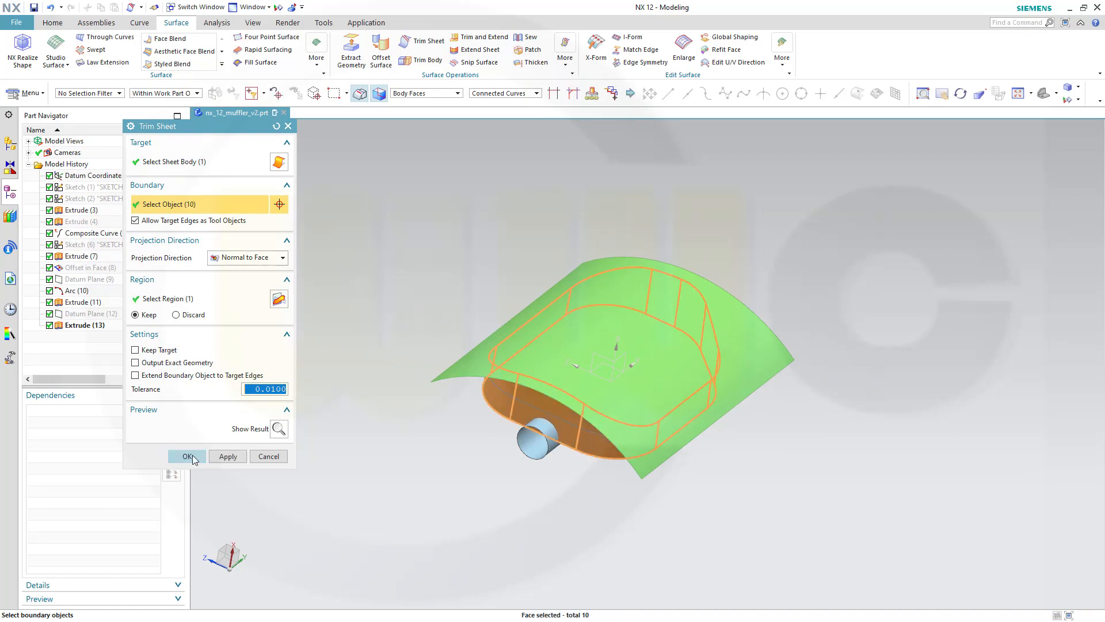
pyautogui.click(187, 455)
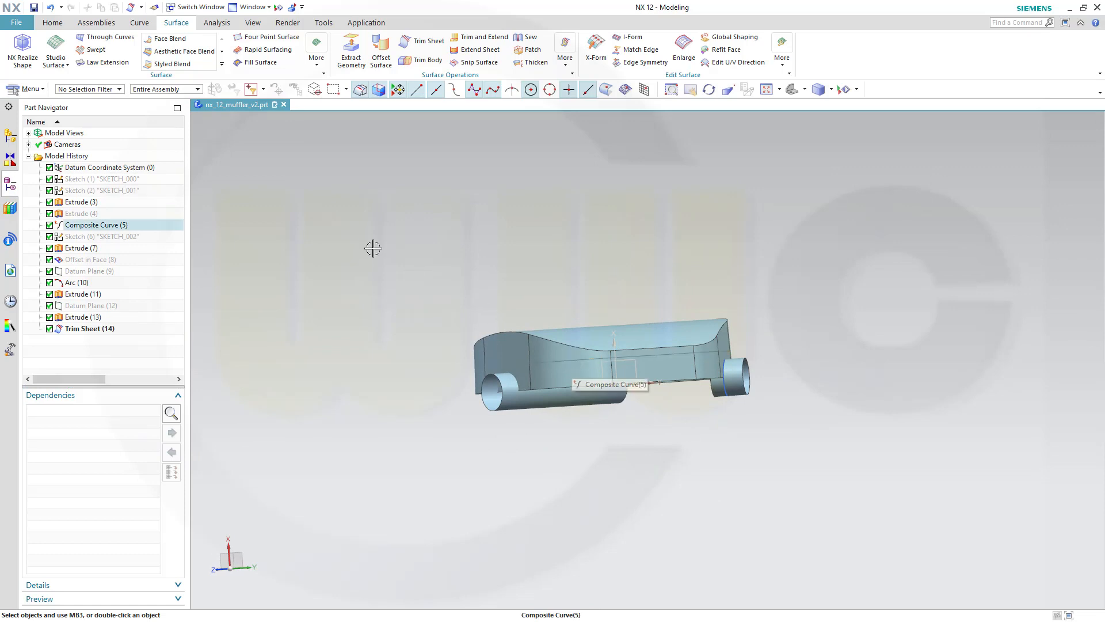
pyautogui.moveTo(168, 38)
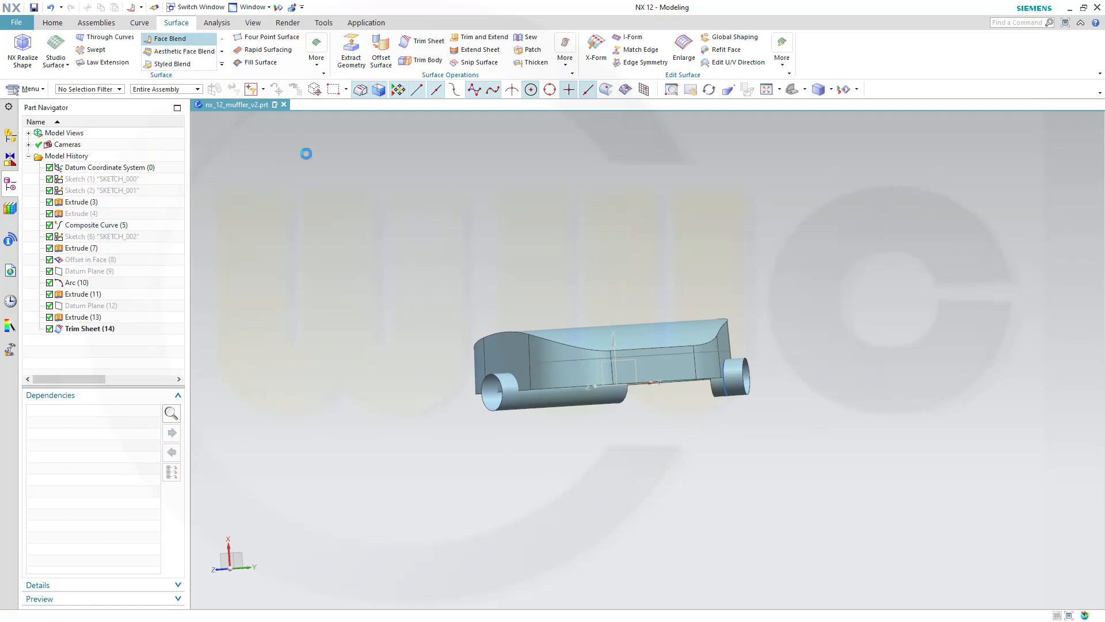
# Face-blend top sheet and oval walls by limit curve, trimming and sewing bodies to the blend.
pyautogui.click(169, 38)
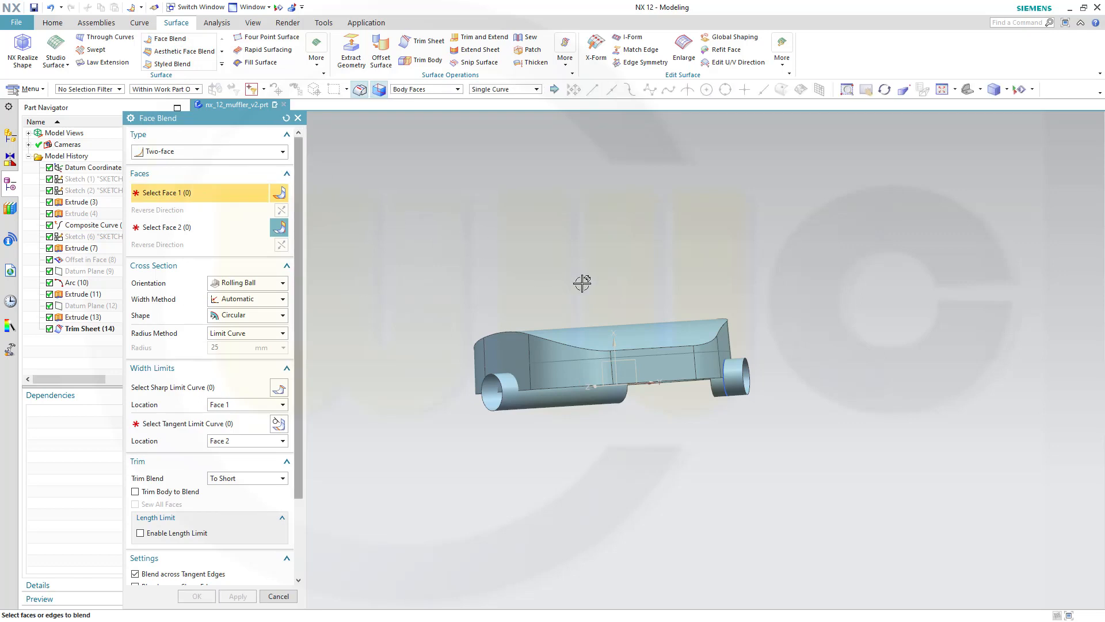
pyautogui.click(613, 338)
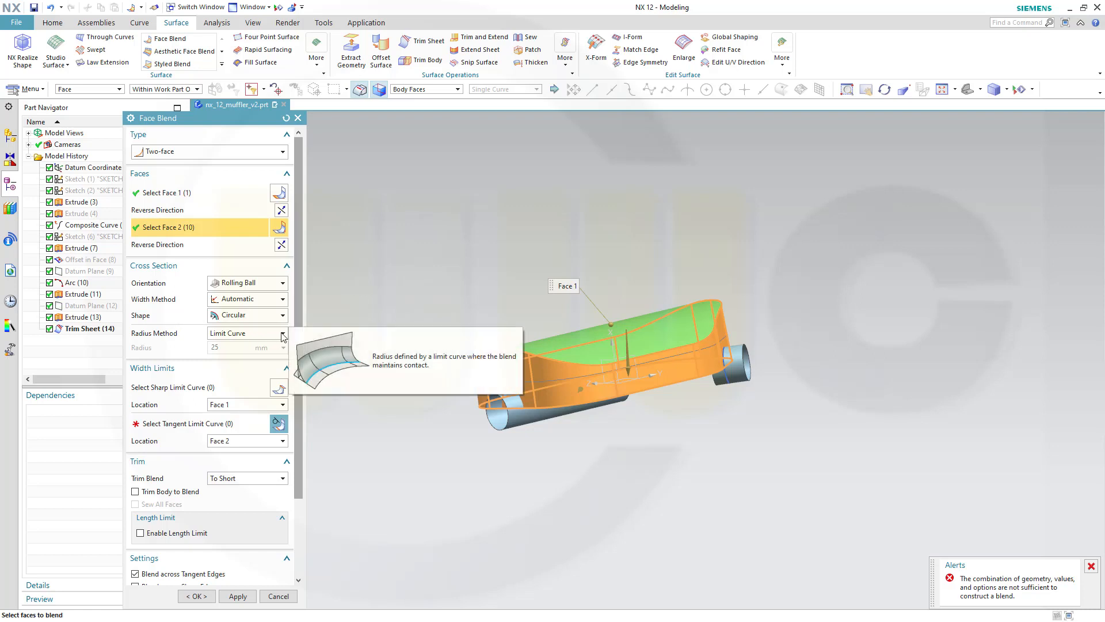
pyautogui.click(282, 333)
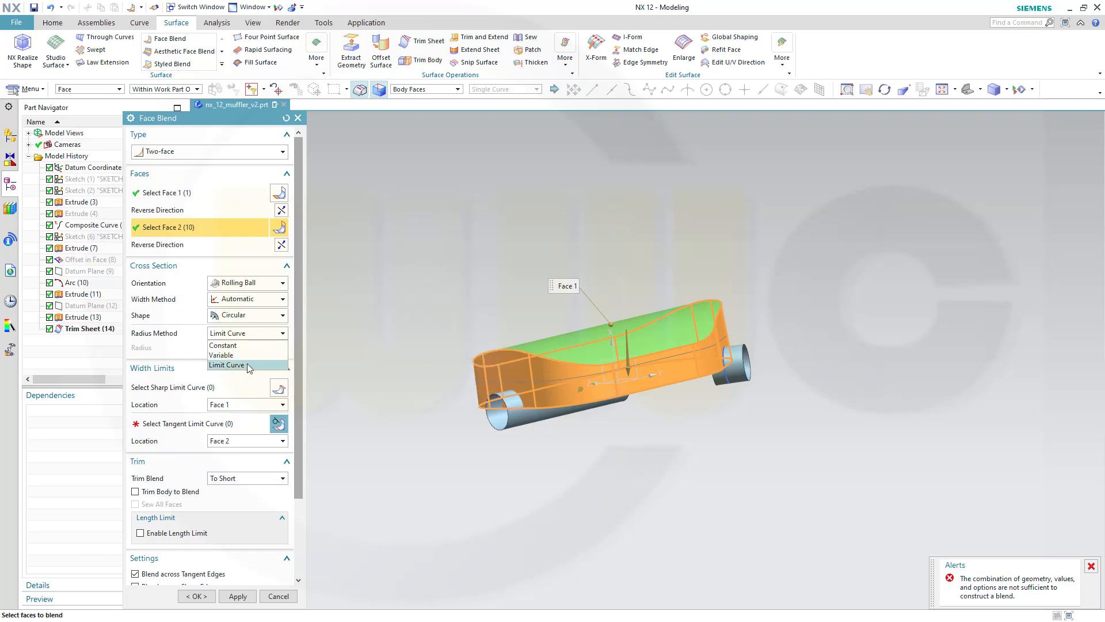
pyautogui.click(226, 365)
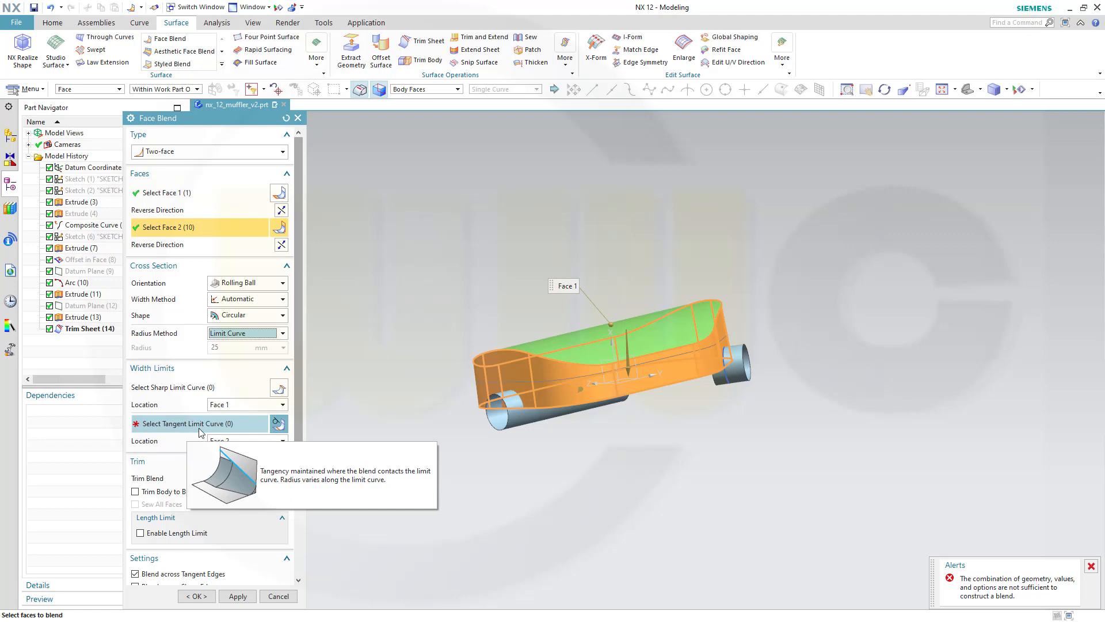
pyautogui.moveTo(76, 236)
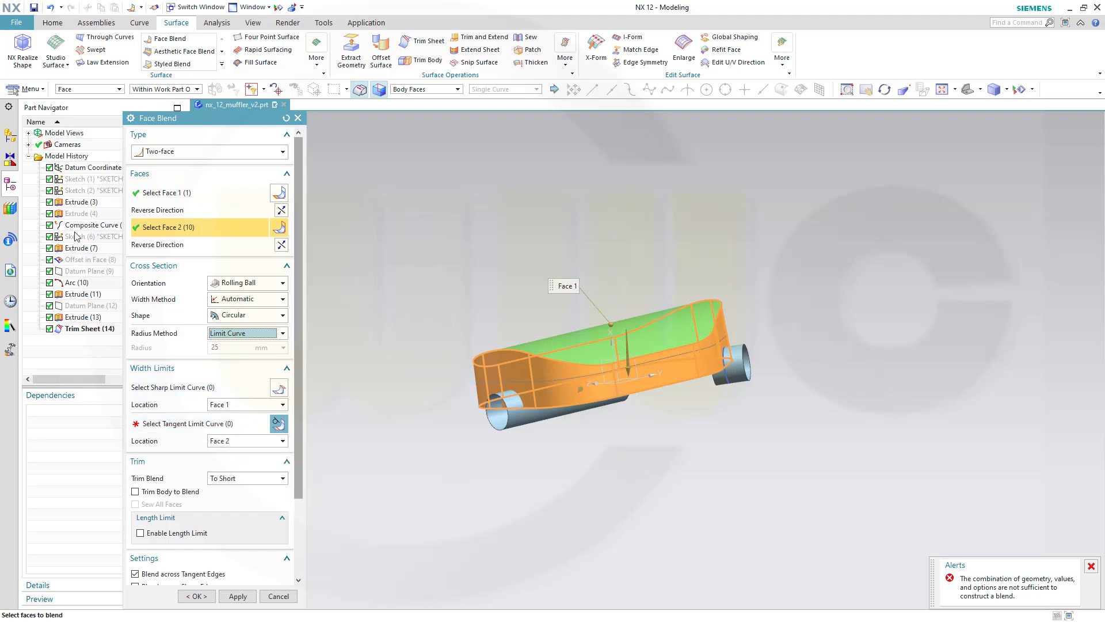
pyautogui.moveTo(169, 427)
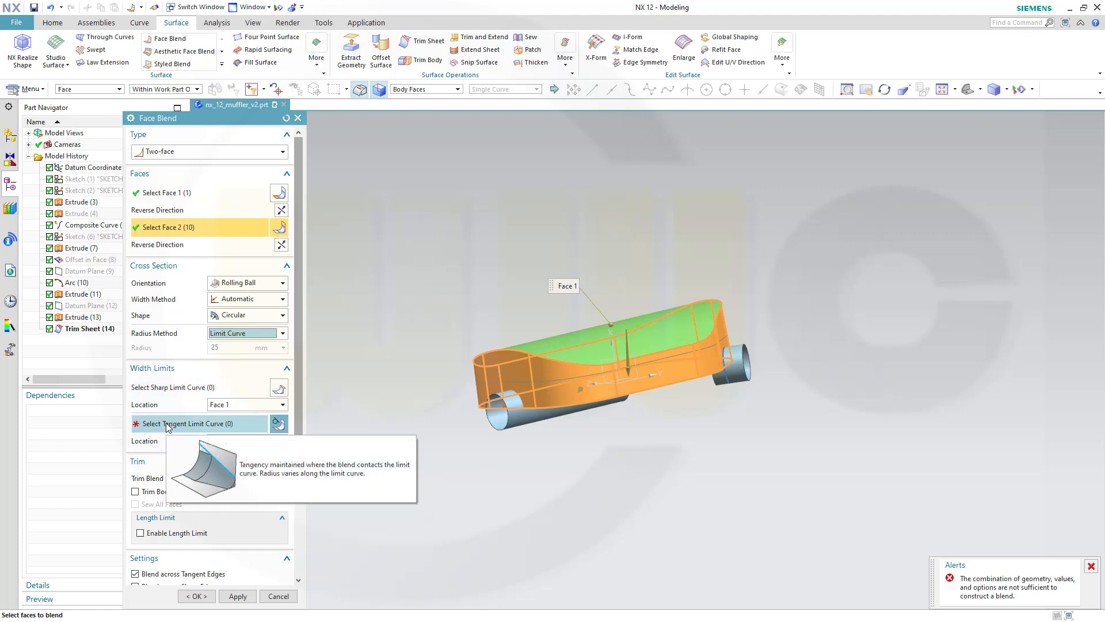
pyautogui.click(606, 352)
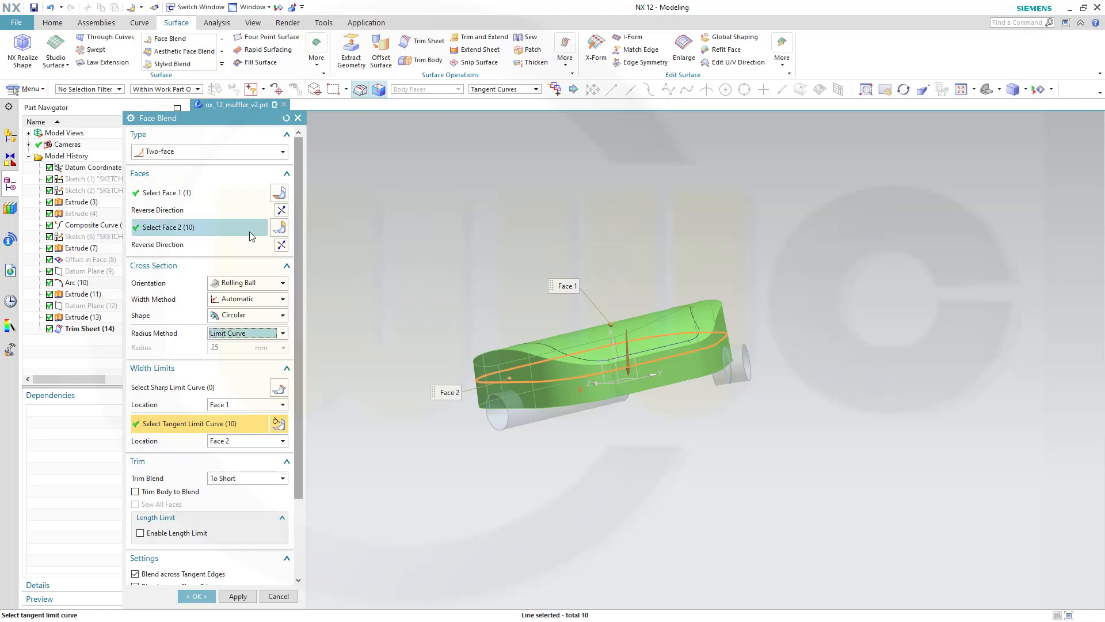
pyautogui.moveTo(355, 373)
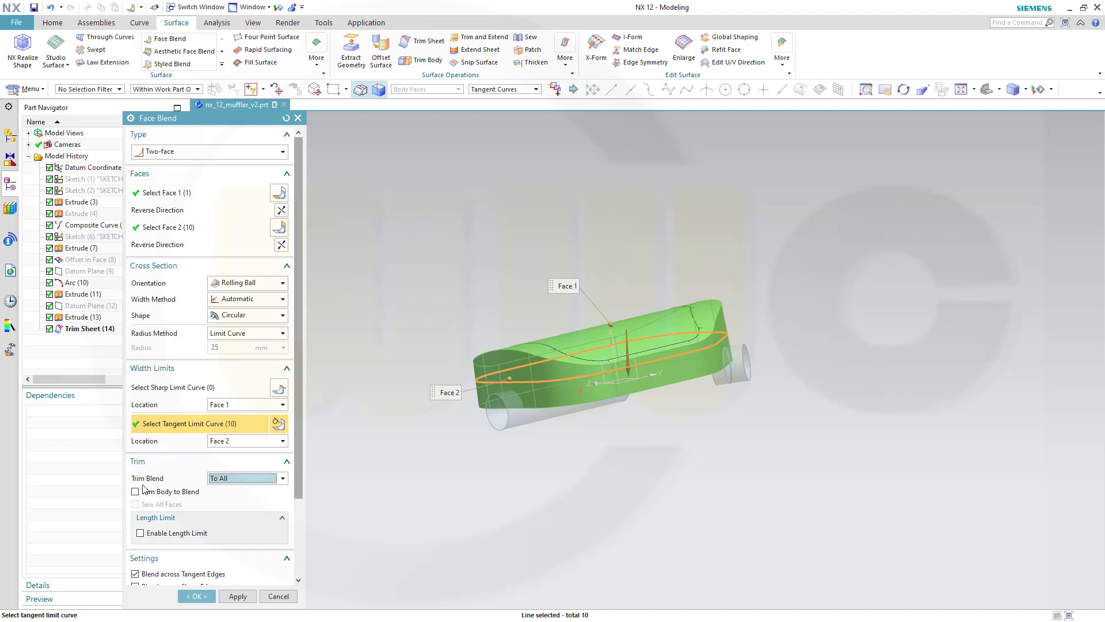
pyautogui.click(135, 491)
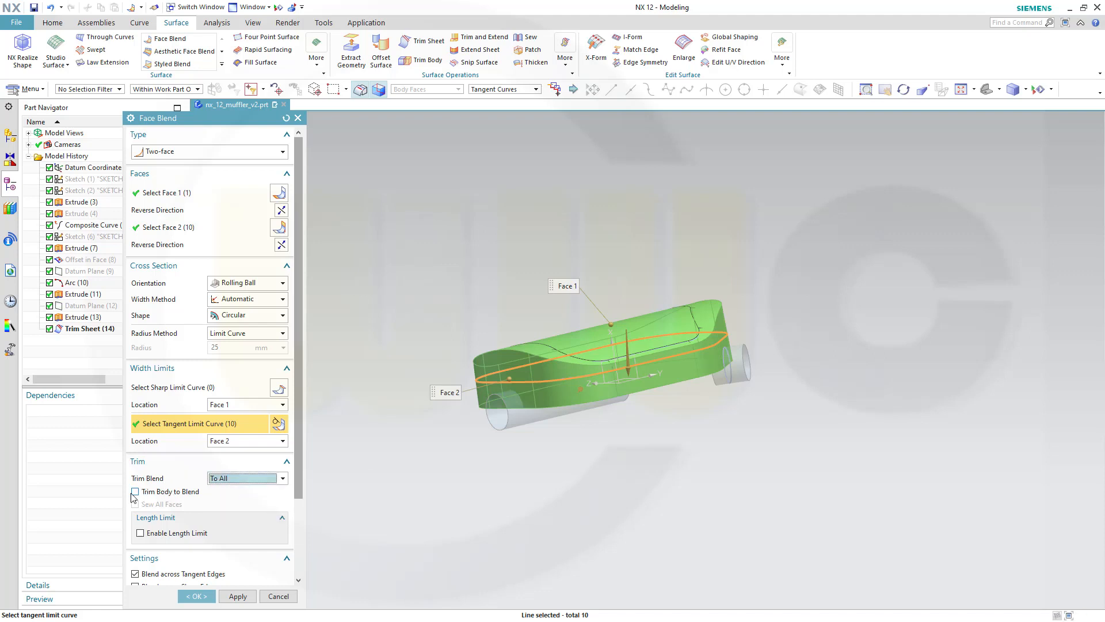
pyautogui.click(134, 491)
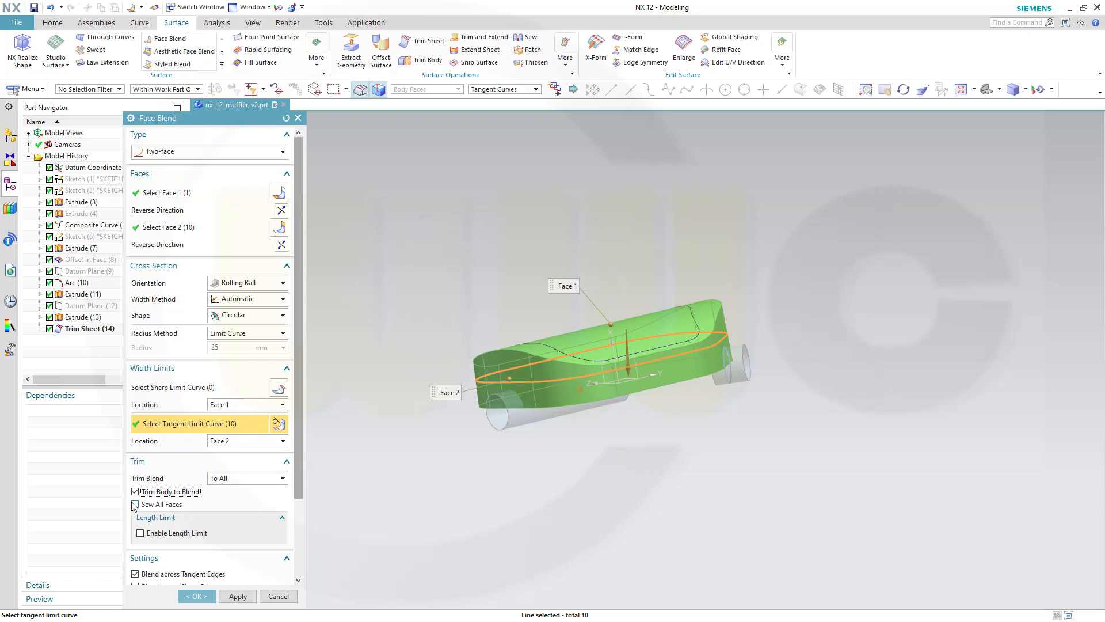
pyautogui.click(135, 504)
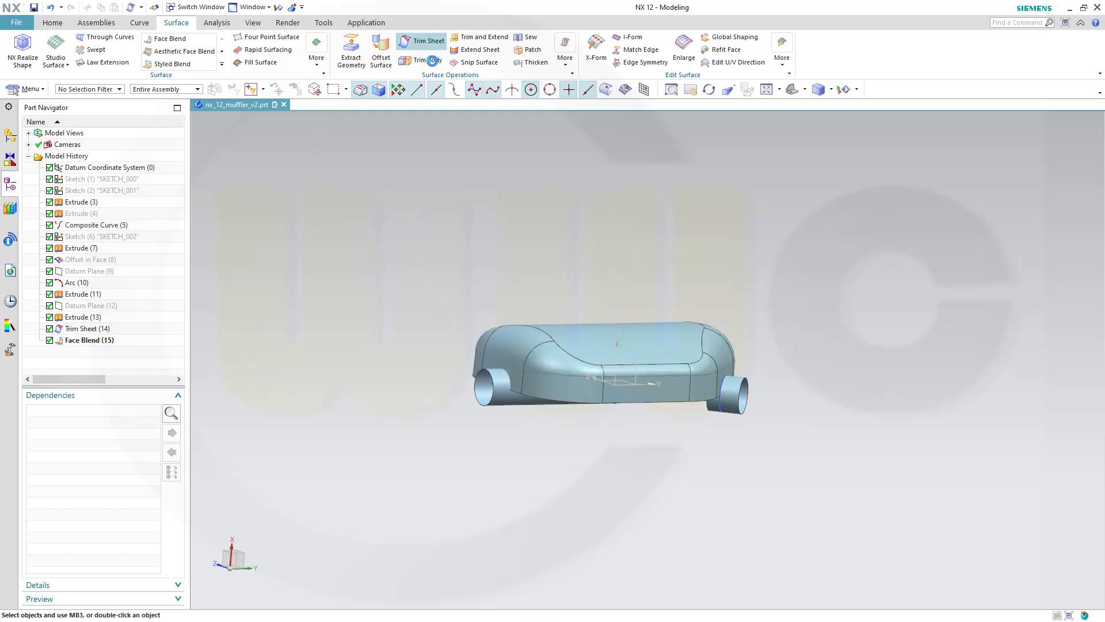
# Trim the blended shell using the right pipe's edge as boundary, creating Trim Sheet (16).
pyautogui.click(430, 41)
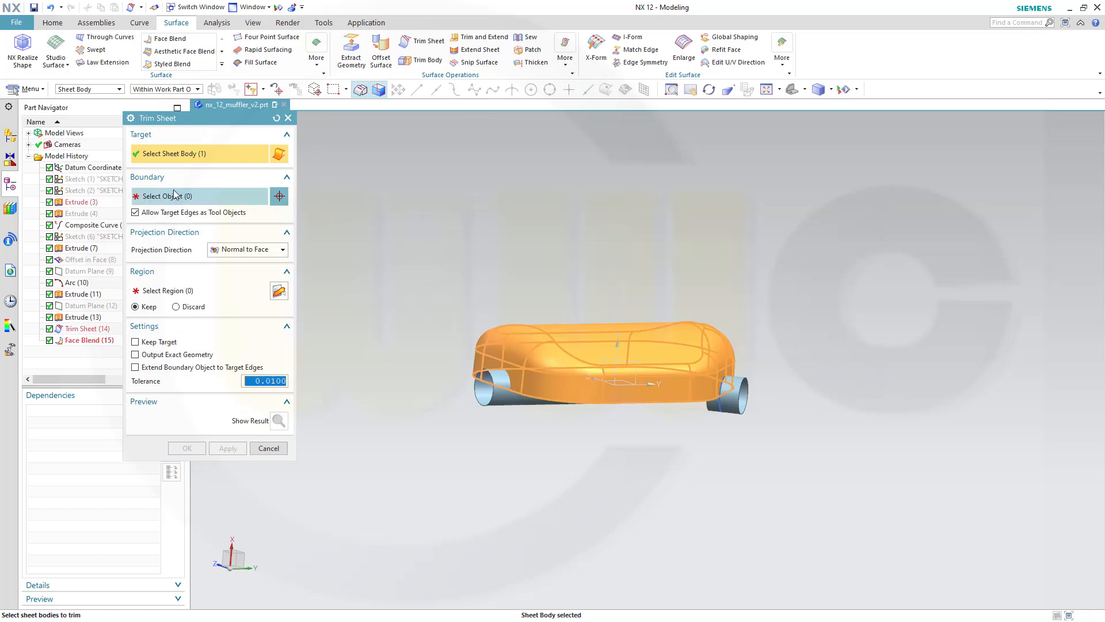
pyautogui.click(613, 384)
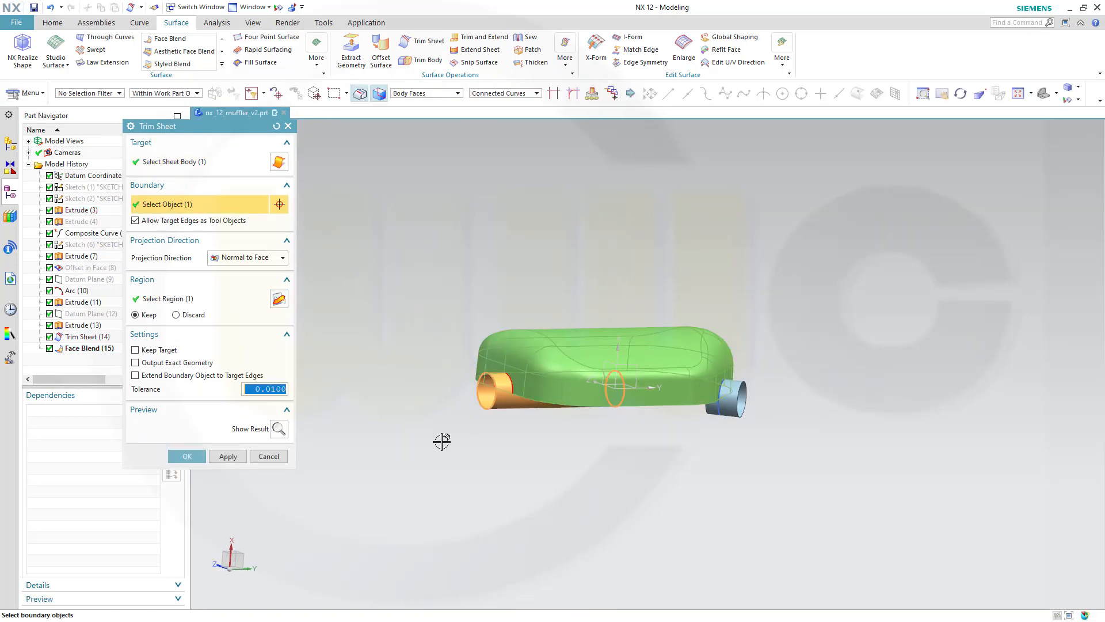
pyautogui.moveTo(737, 391)
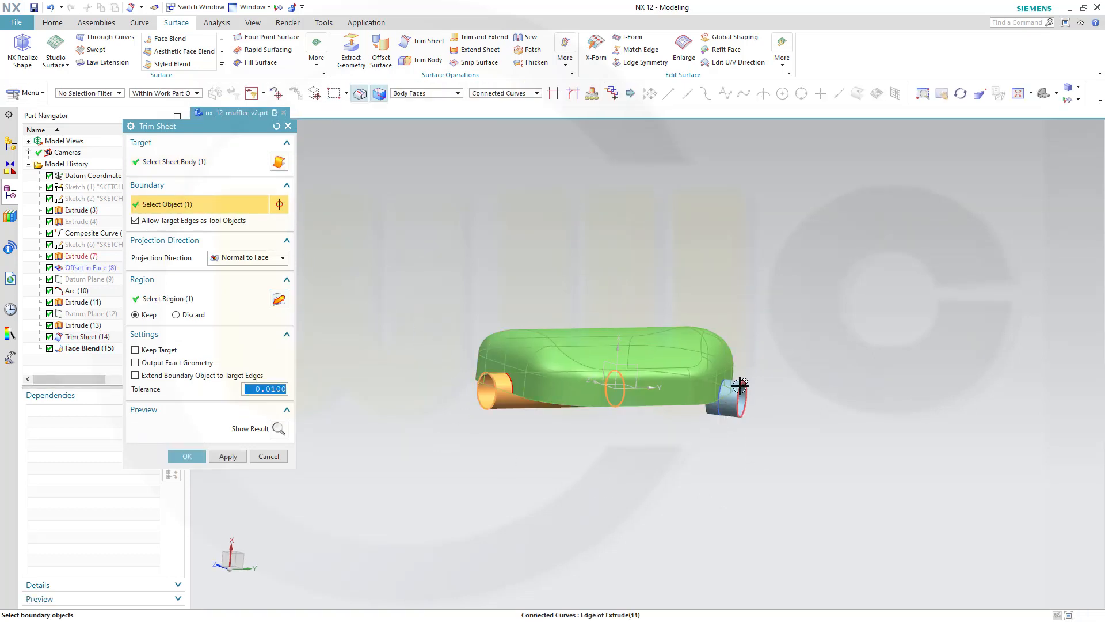
pyautogui.click(729, 395)
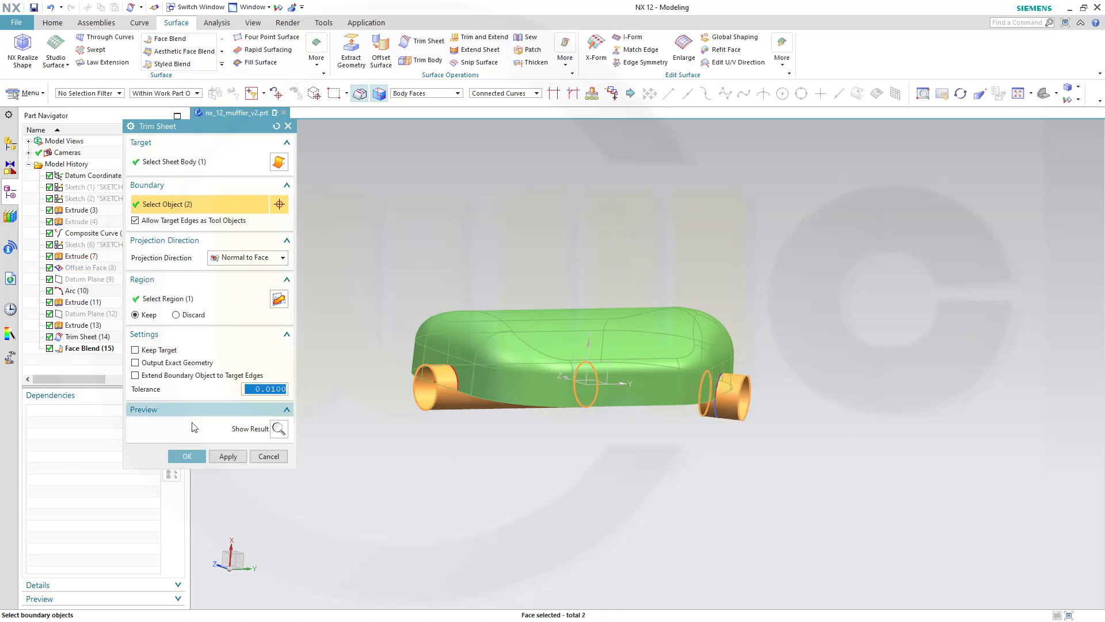
pyautogui.click(186, 456)
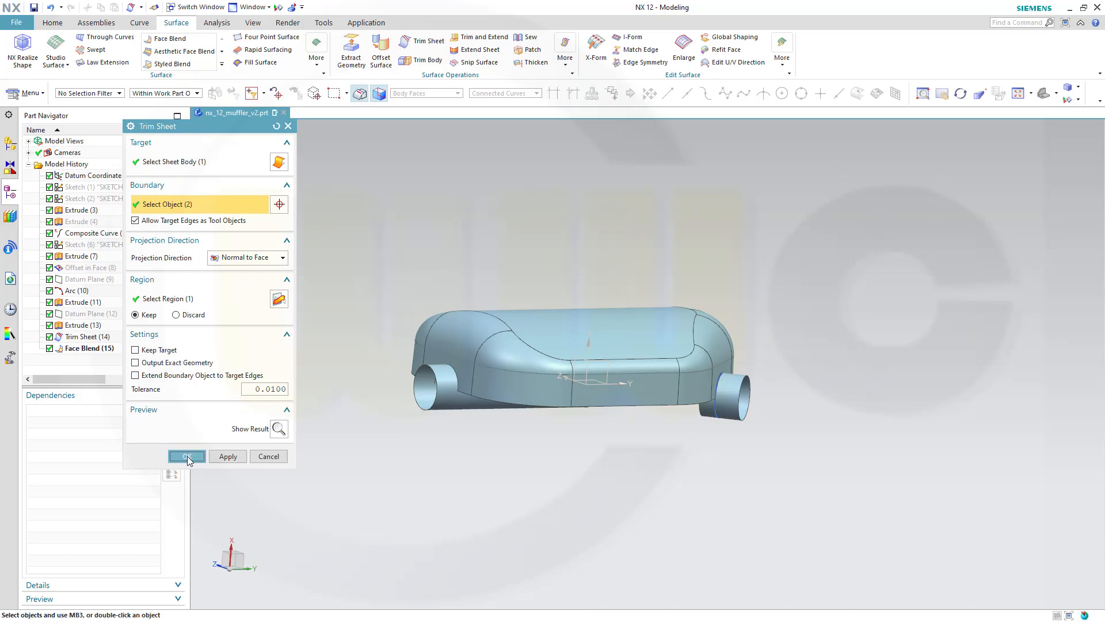
pyautogui.click(186, 455)
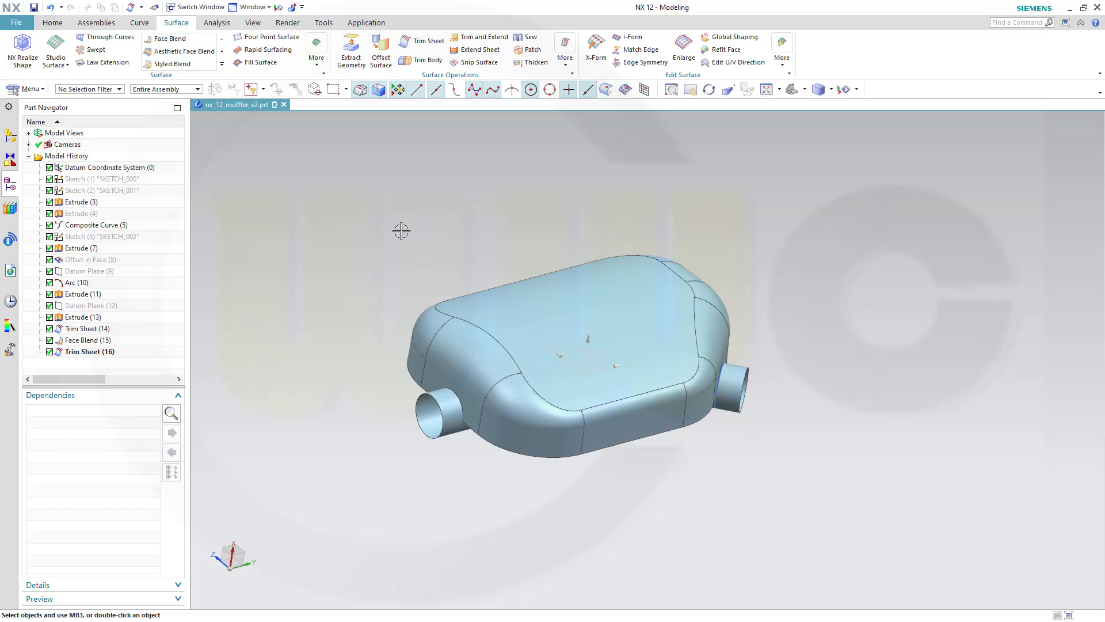
pyautogui.moveTo(207, 114)
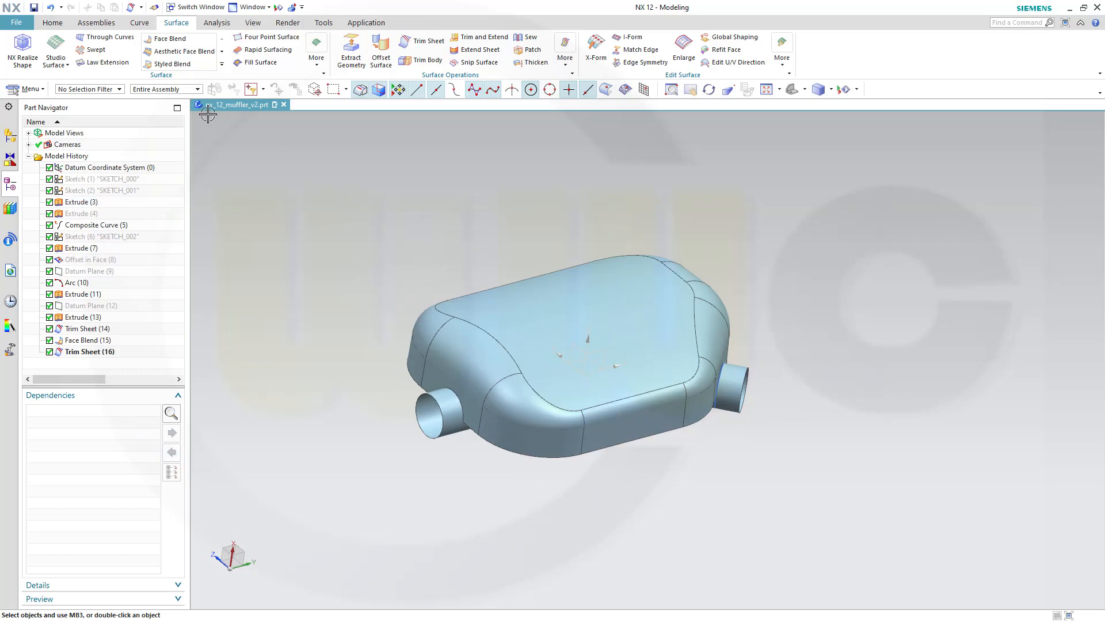
pyautogui.moveTo(245, 110)
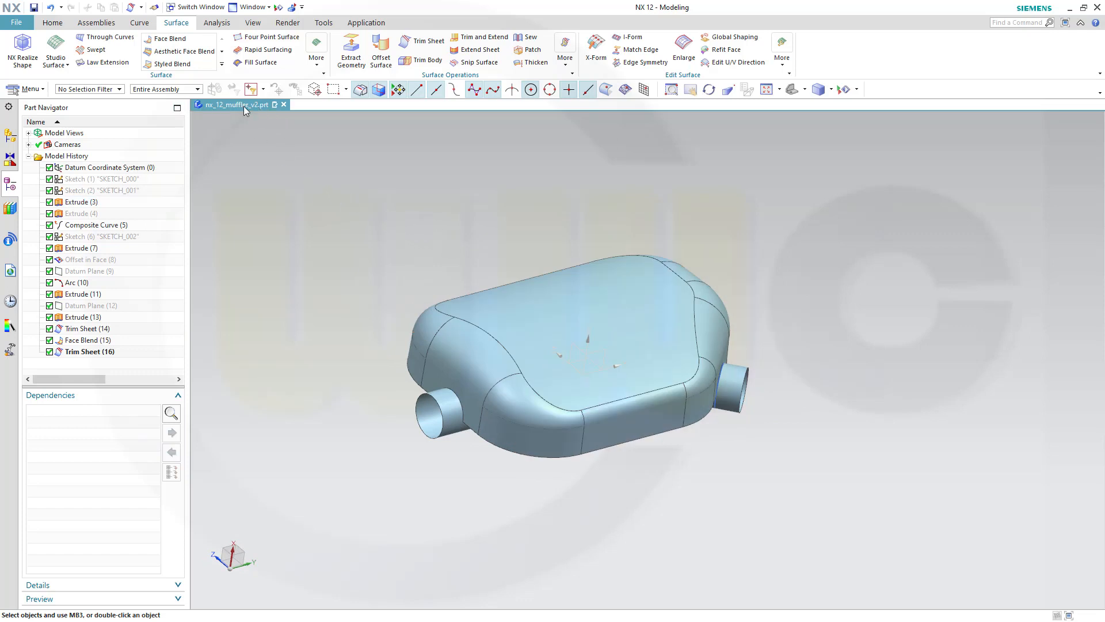
# Mirror the half shell across the YZ datum plane with Mirror Geometry.
pyautogui.click(52, 23)
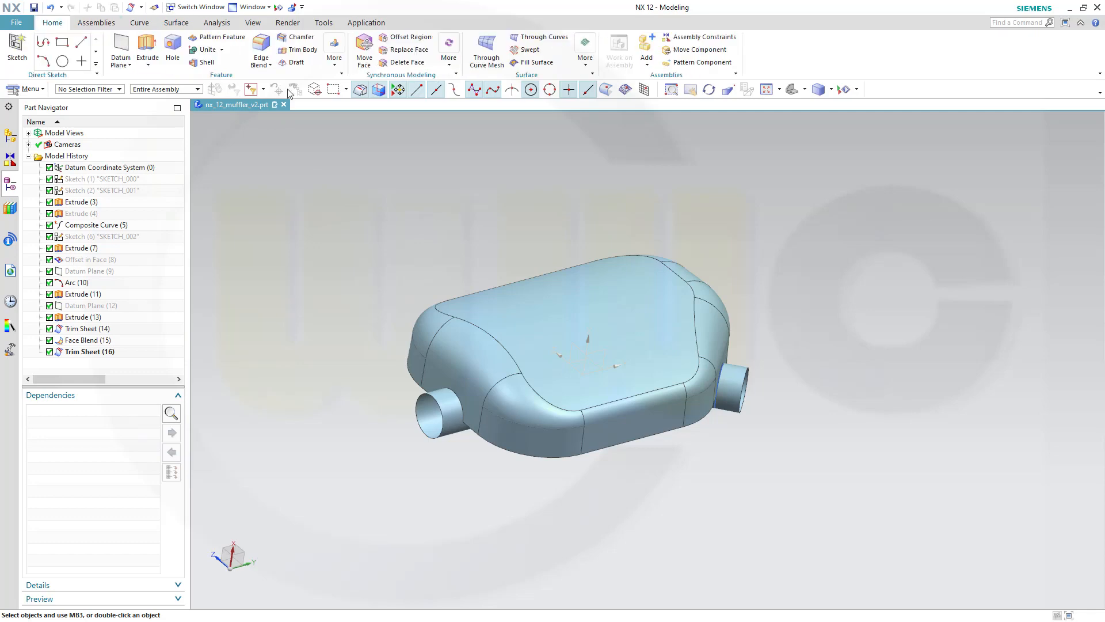
pyautogui.click(335, 50)
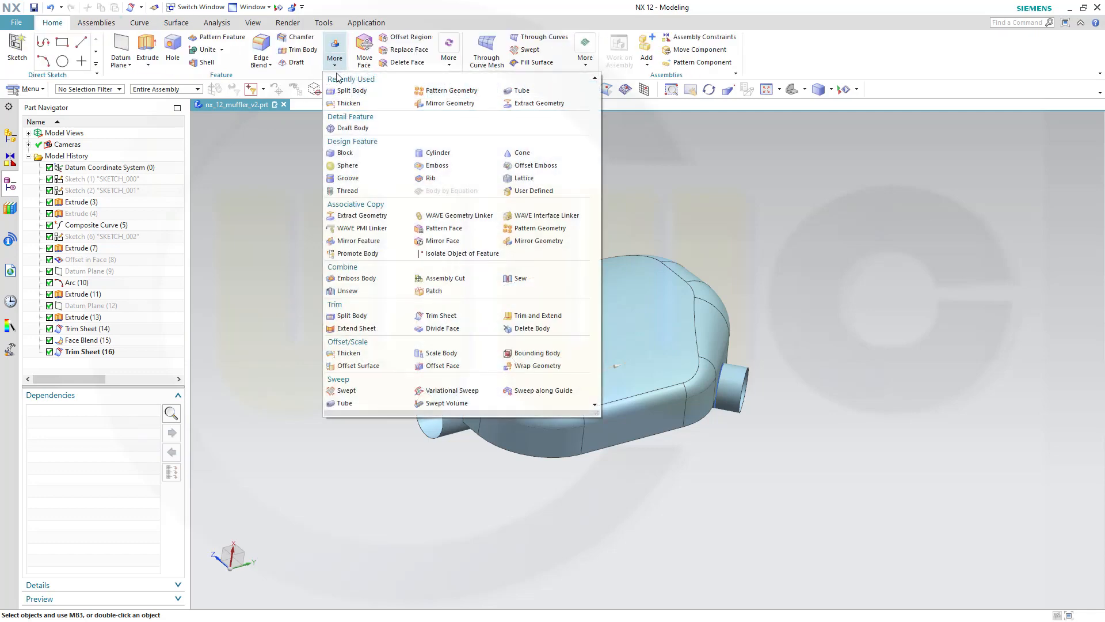
pyautogui.moveTo(280, 85)
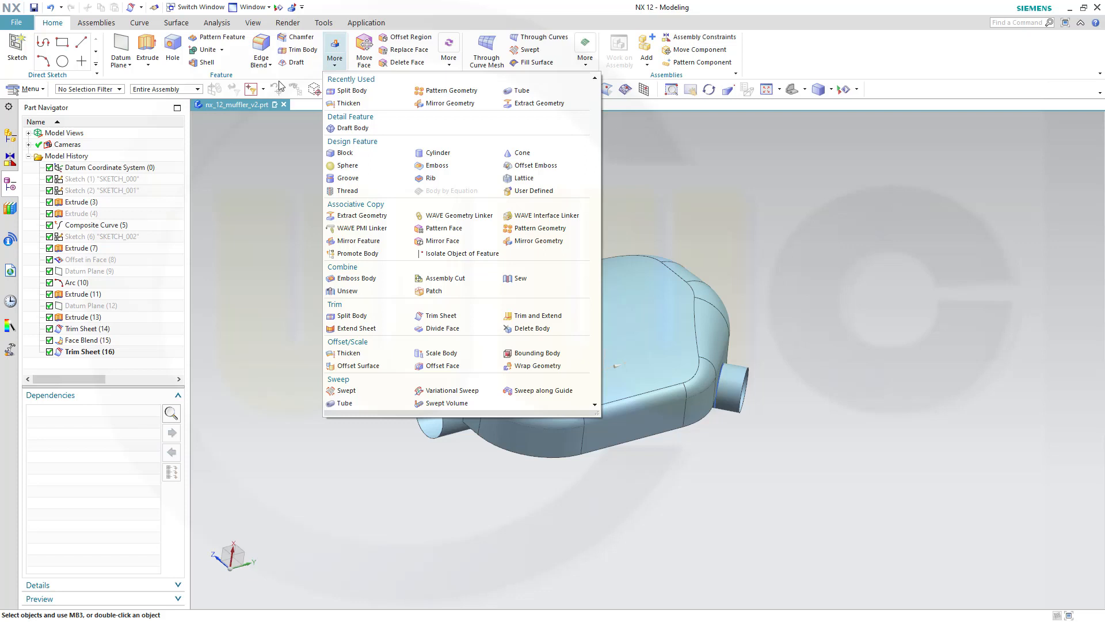
pyautogui.moveTo(416, 143)
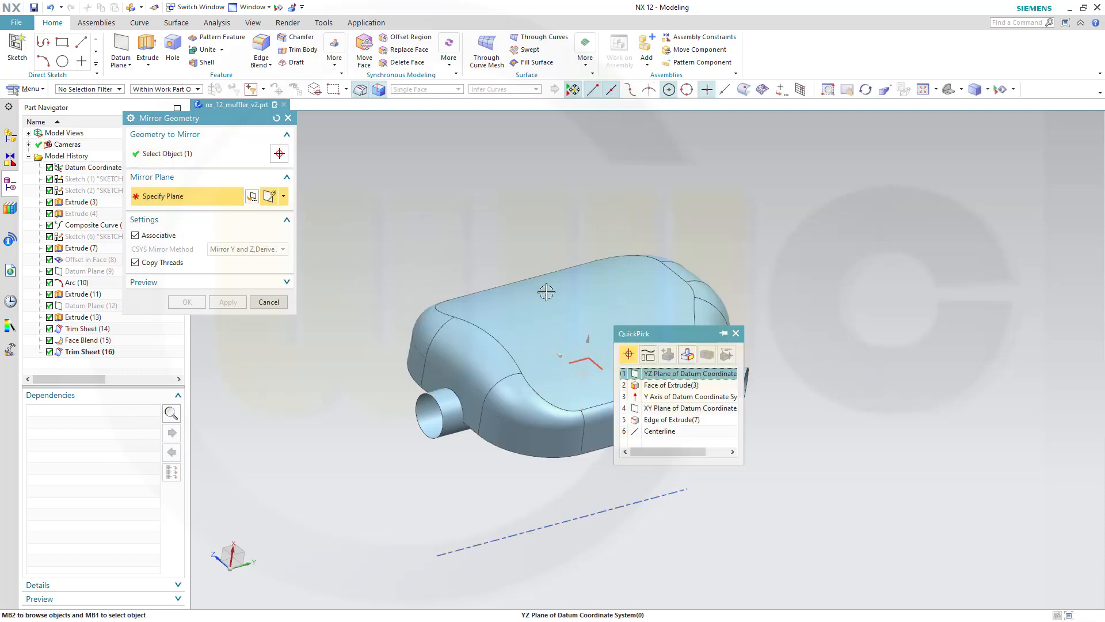
pyautogui.click(690, 373)
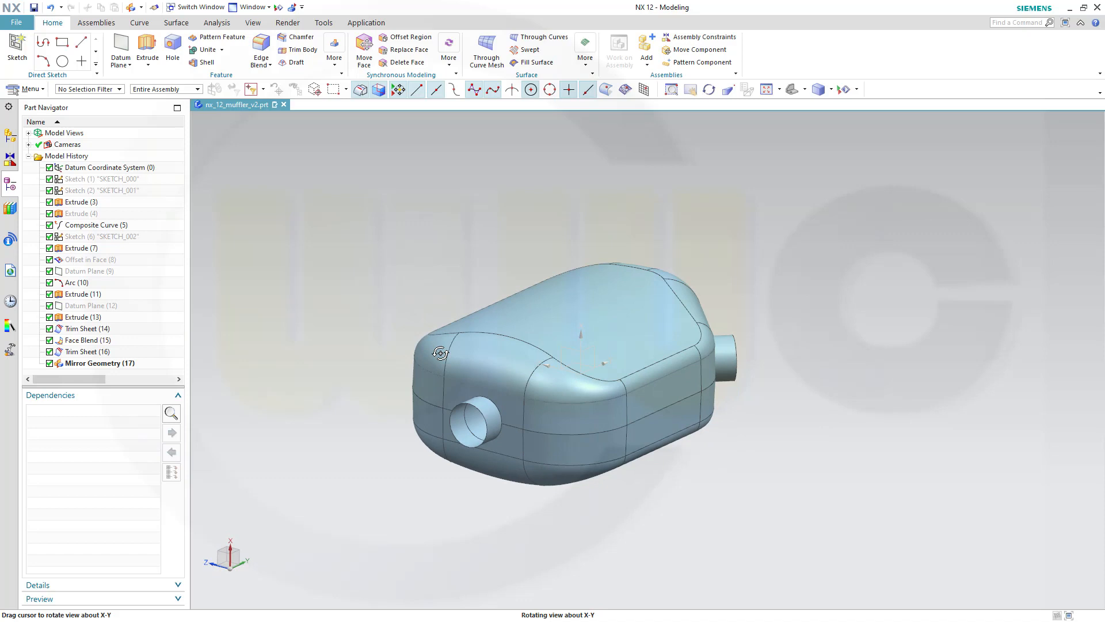
pyautogui.click(176, 22)
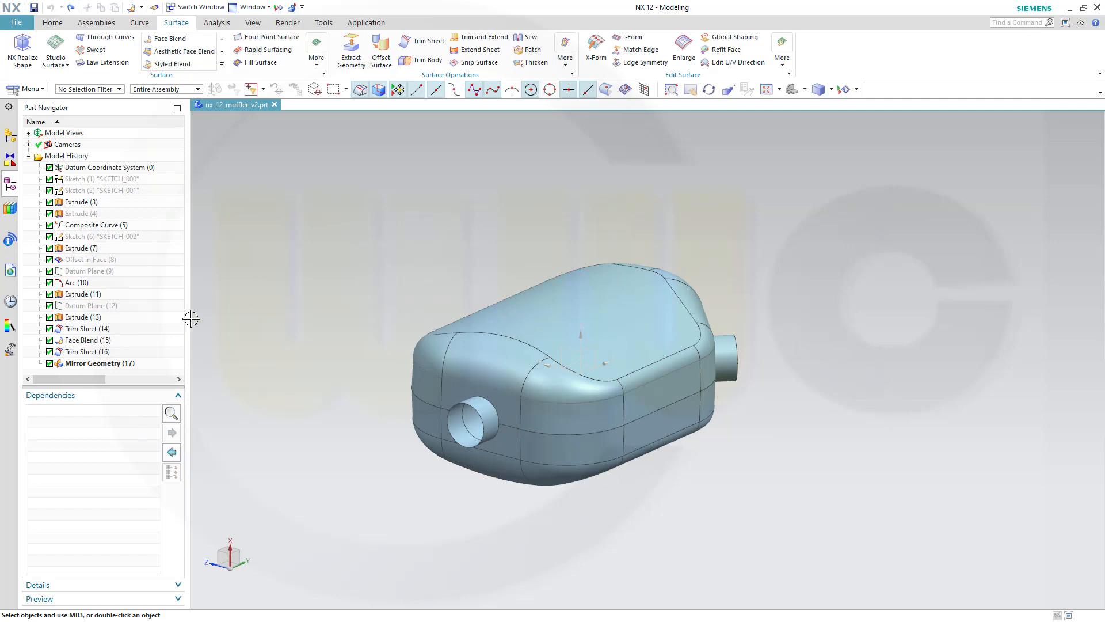
pyautogui.moveTo(334, 203)
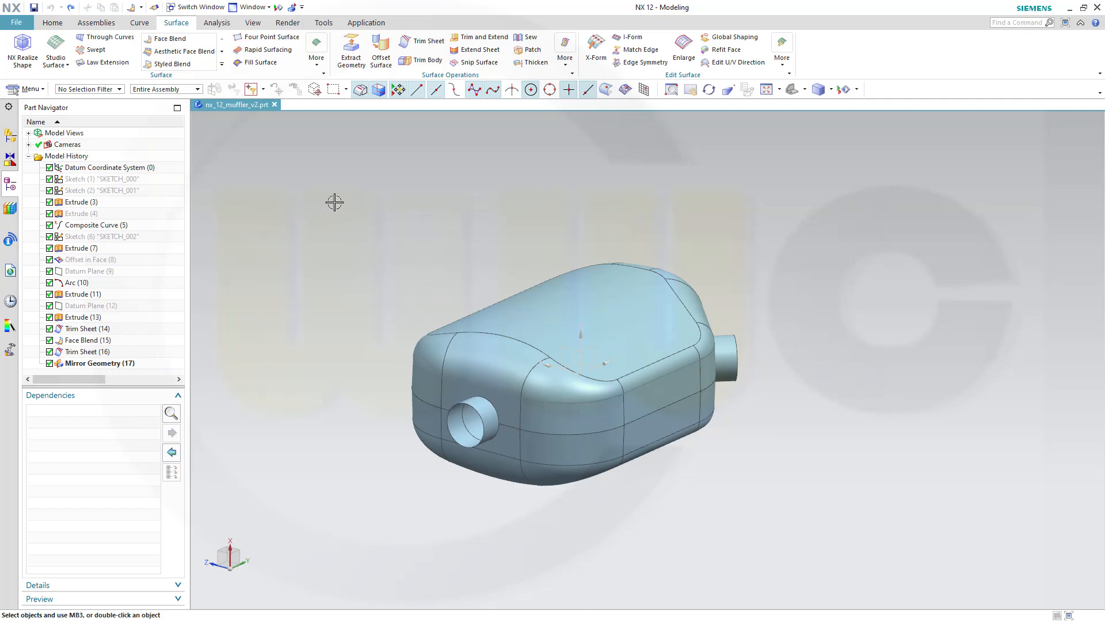
# Sew the top half shell (target) to the mirrored lower shell (tool).
pyautogui.click(527, 38)
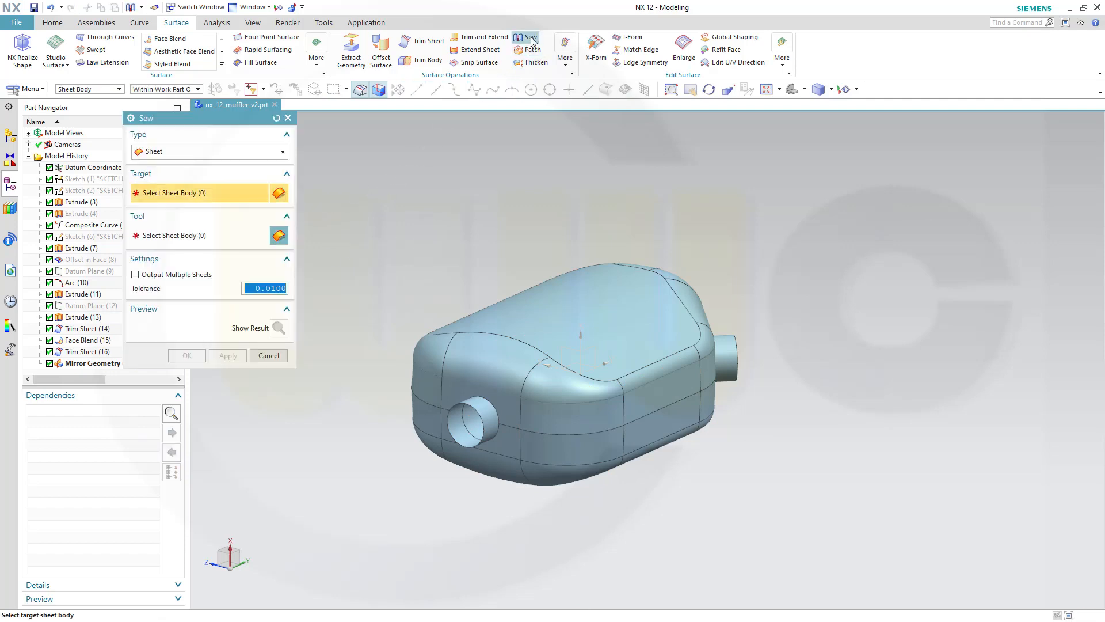
pyautogui.moveTo(430, 202)
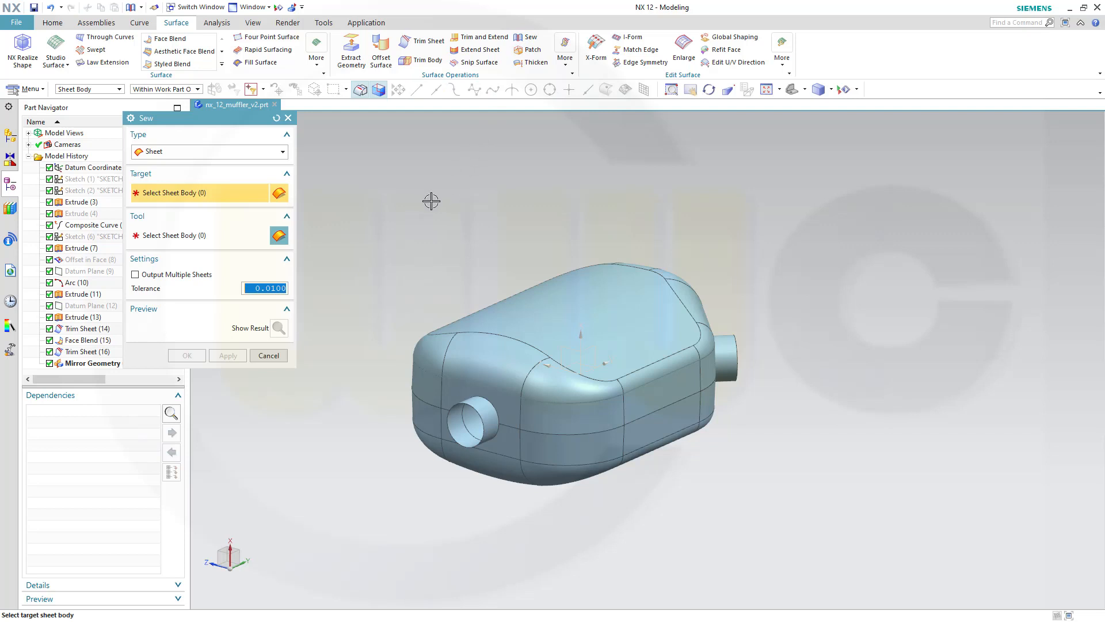
pyautogui.moveTo(527, 273)
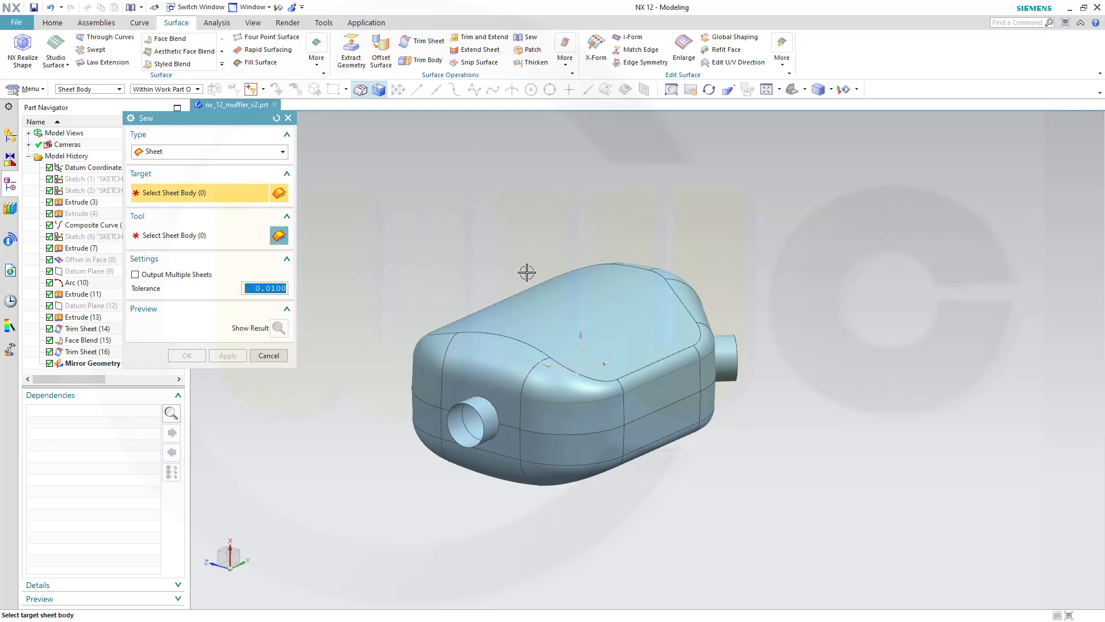
pyautogui.moveTo(455, 216)
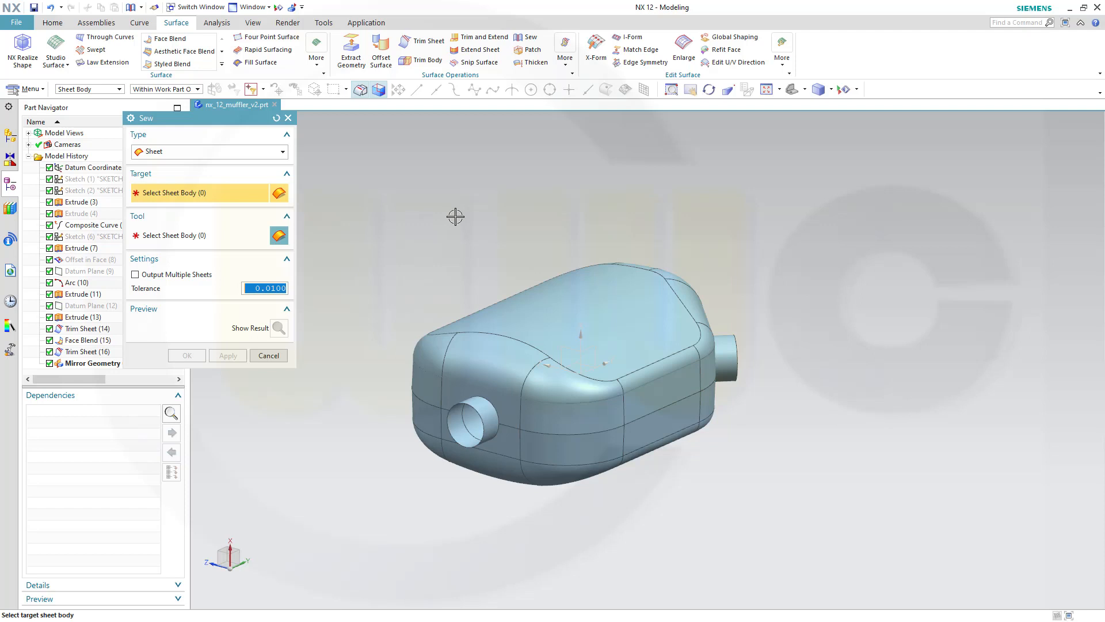
pyautogui.moveTo(399, 232)
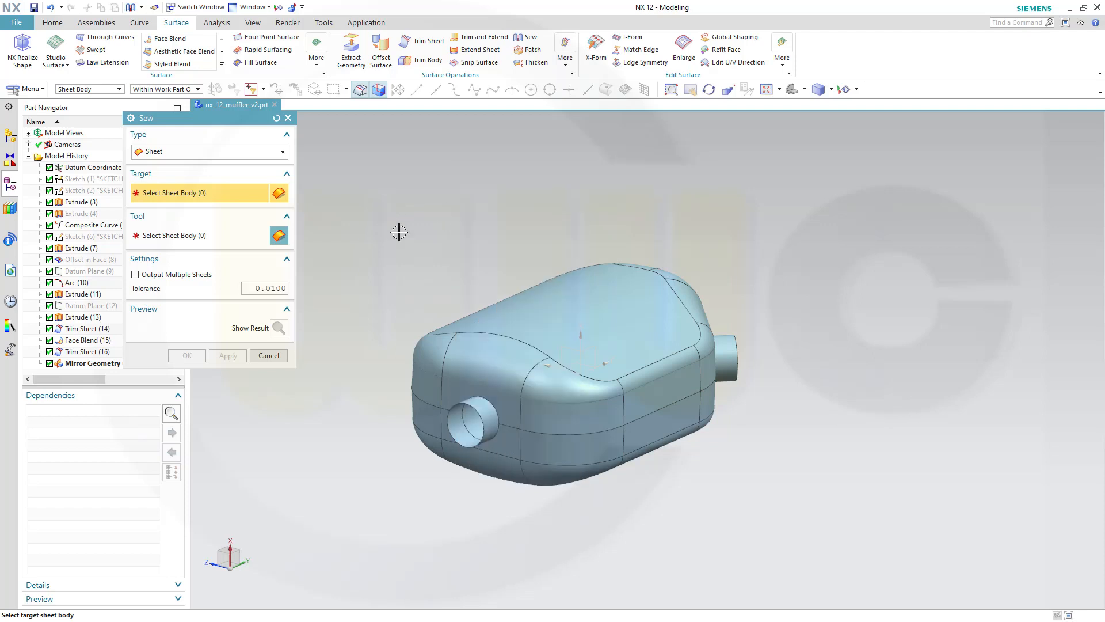
pyautogui.click(553, 317)
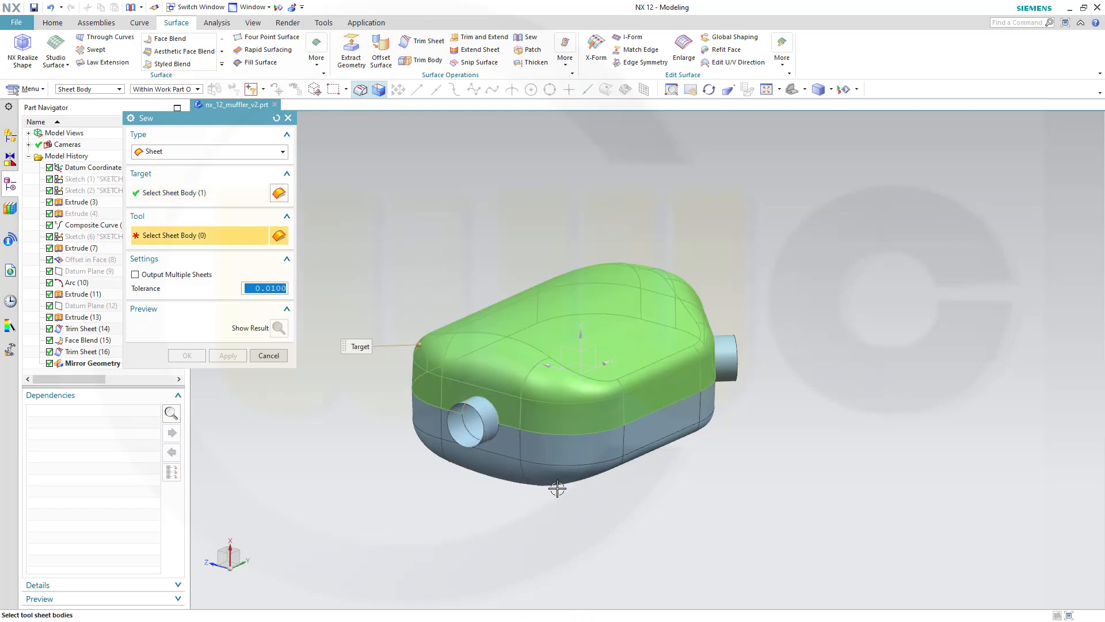
pyautogui.click(557, 458)
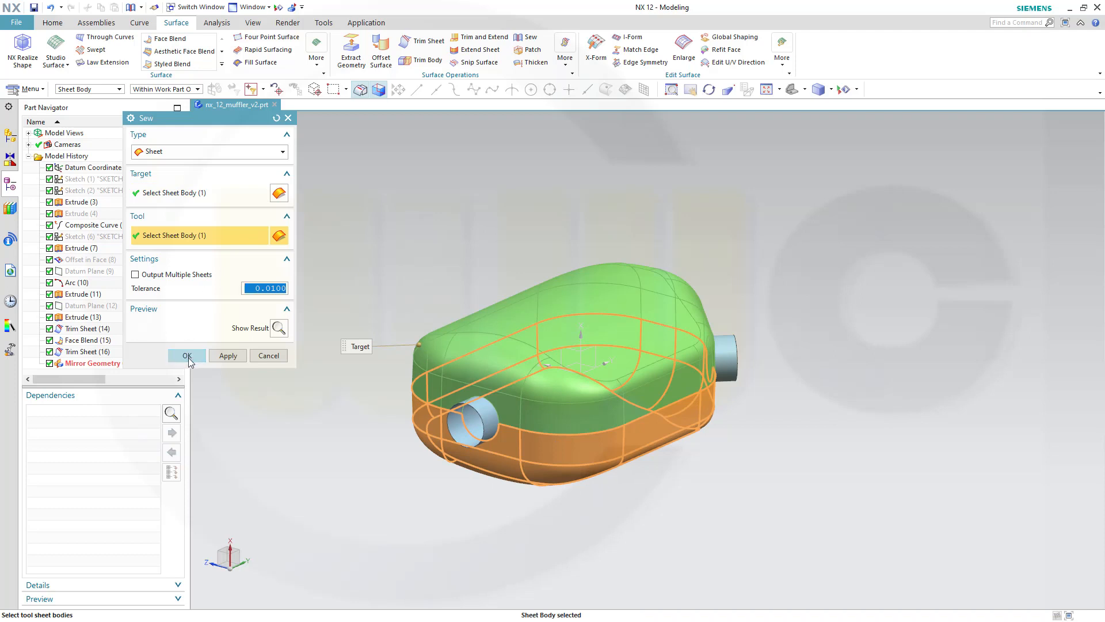
pyautogui.click(186, 355)
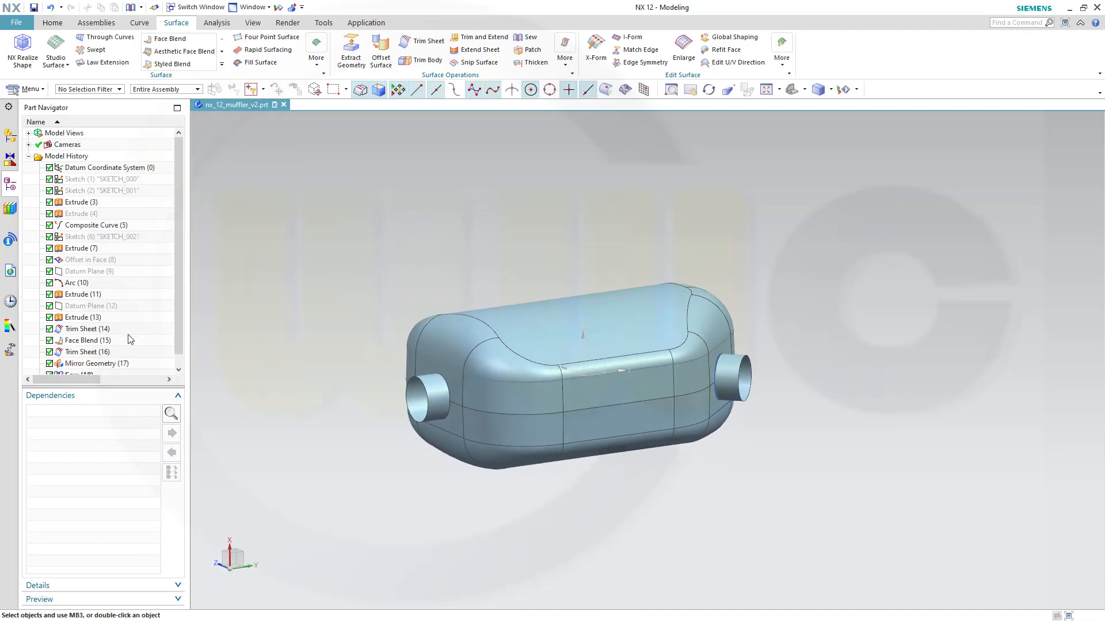
pyautogui.scroll(-3)
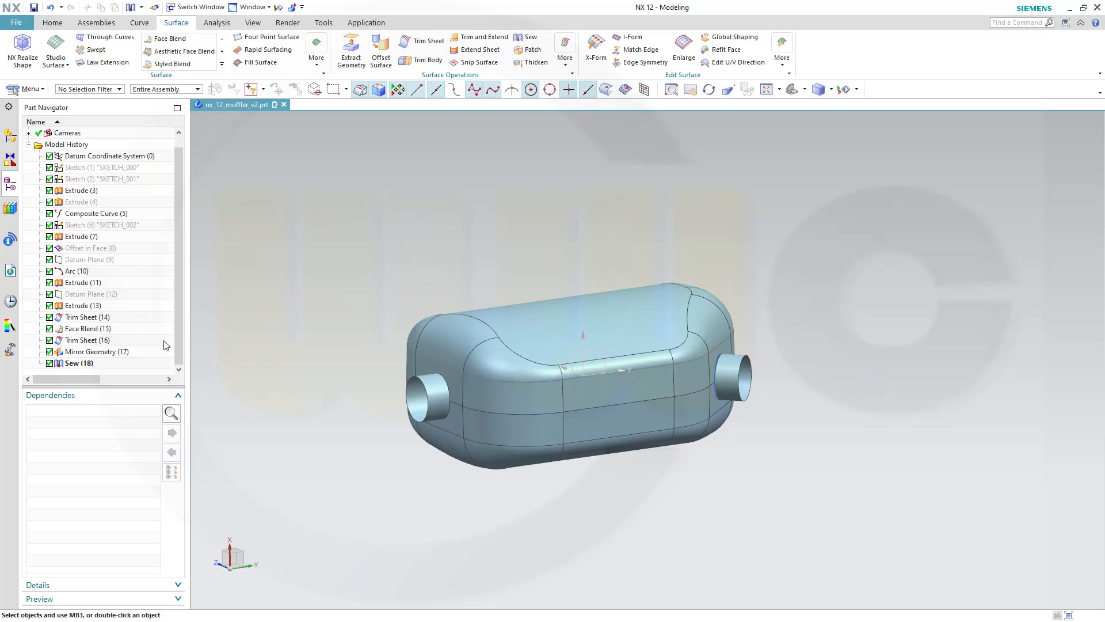
pyautogui.moveTo(143, 339)
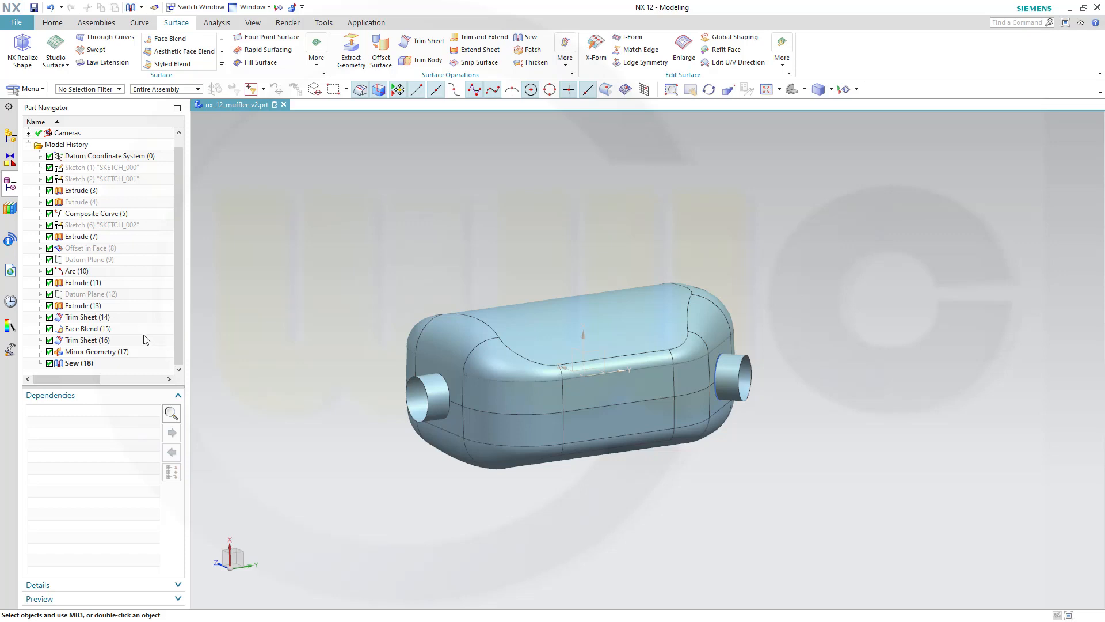
pyautogui.moveTo(141, 335)
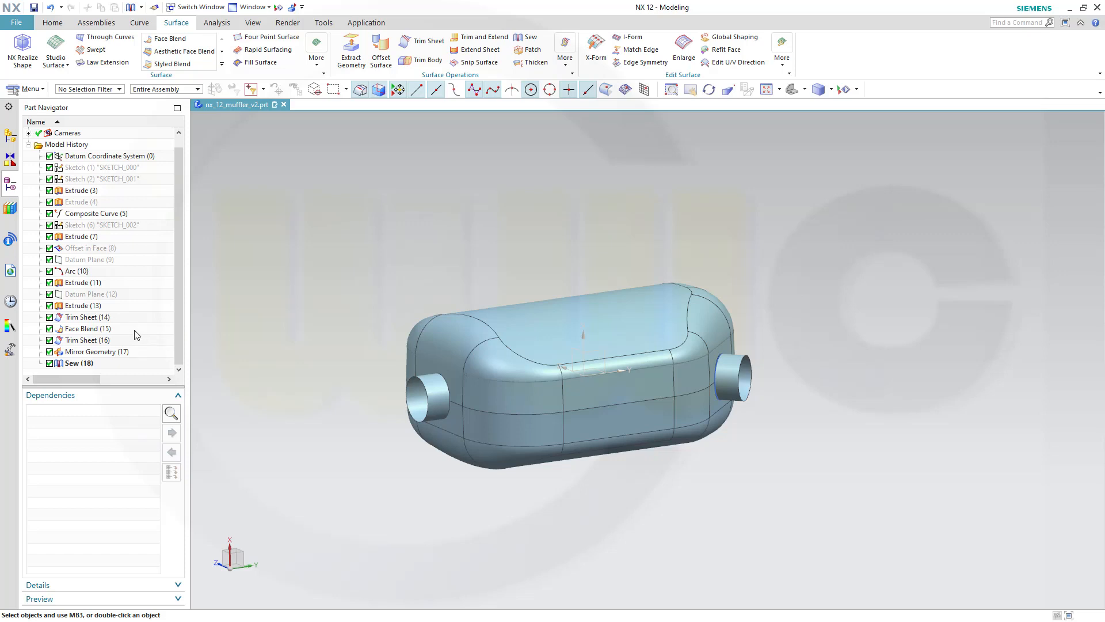
# Show Offset in Face (8) in the Part Navigator, and show then hide Datum Plane (12).
pyautogui.rightClick(85, 247)
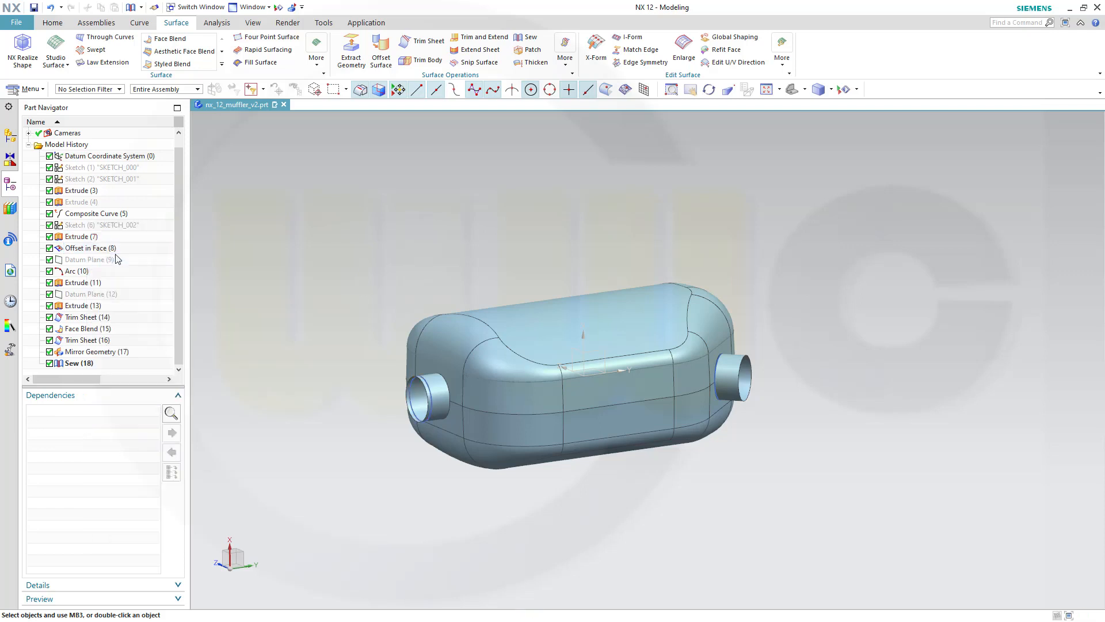
pyautogui.moveTo(116, 277)
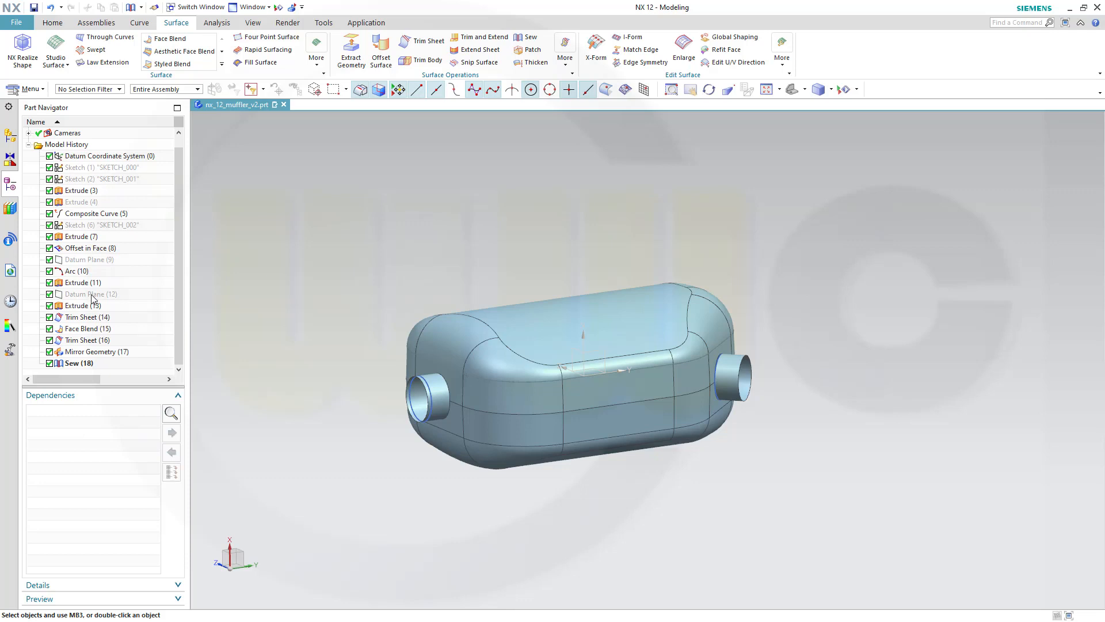
pyautogui.rightClick(90, 294)
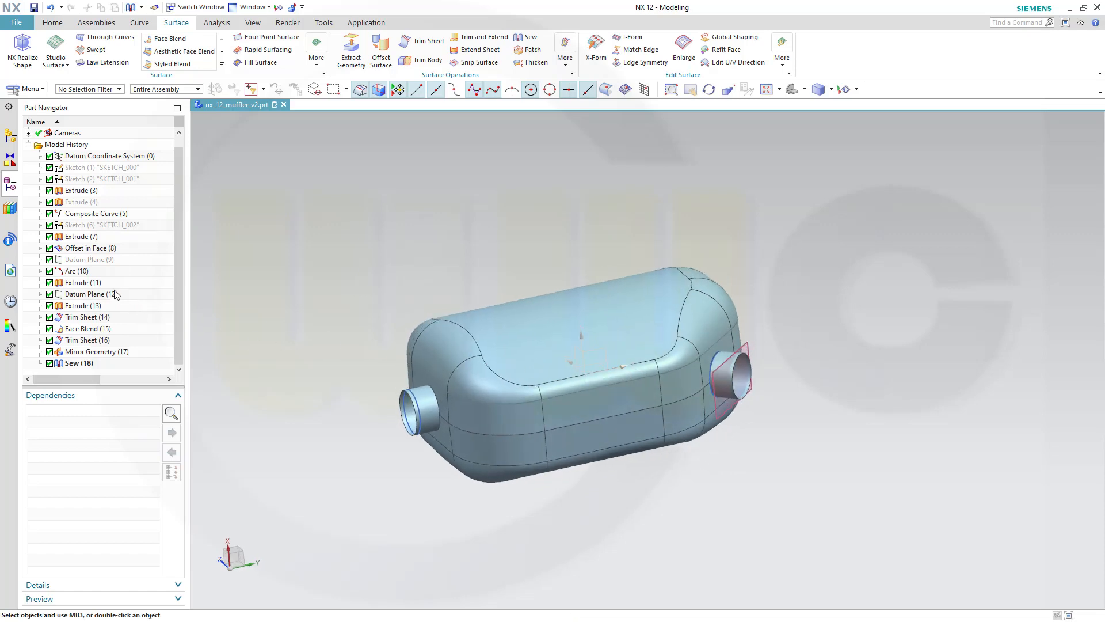
pyautogui.moveTo(92, 295)
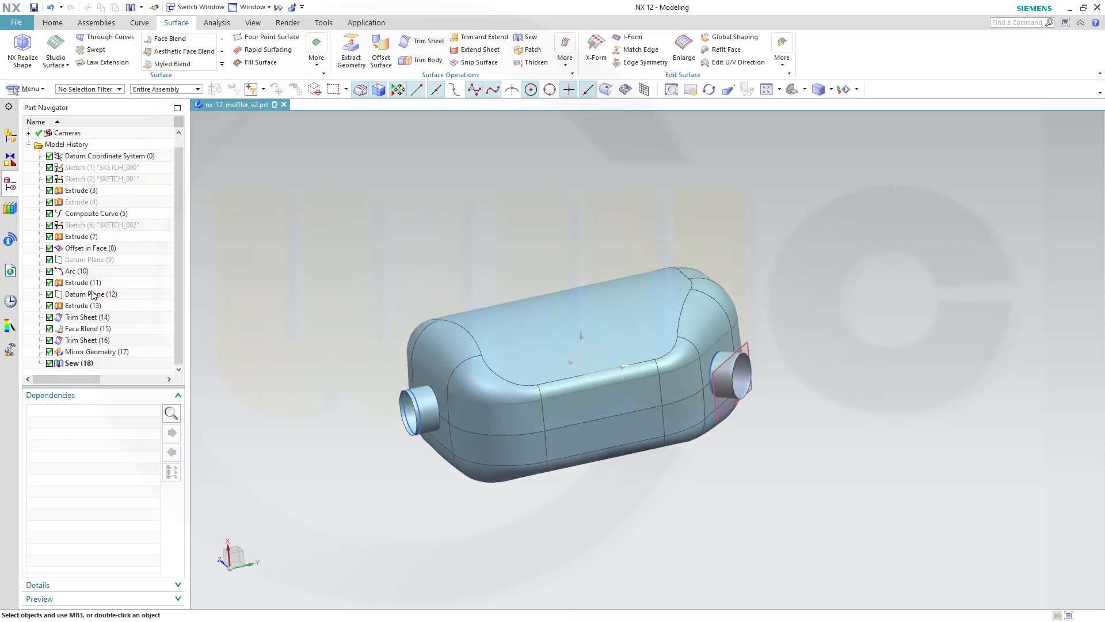
pyautogui.rightClick(89, 294)
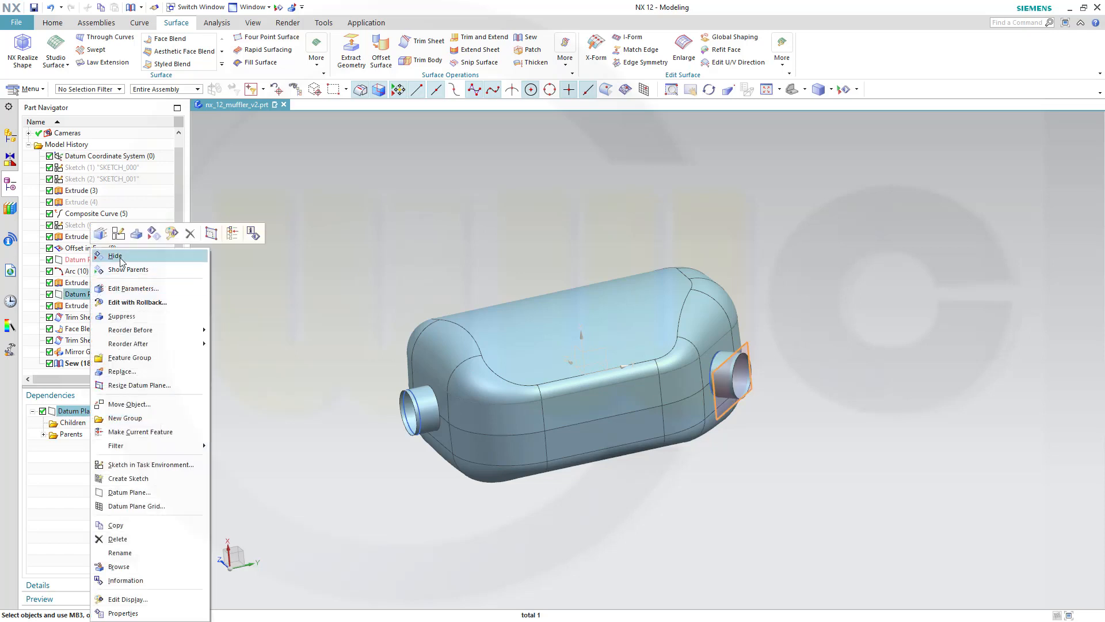
pyautogui.click(115, 255)
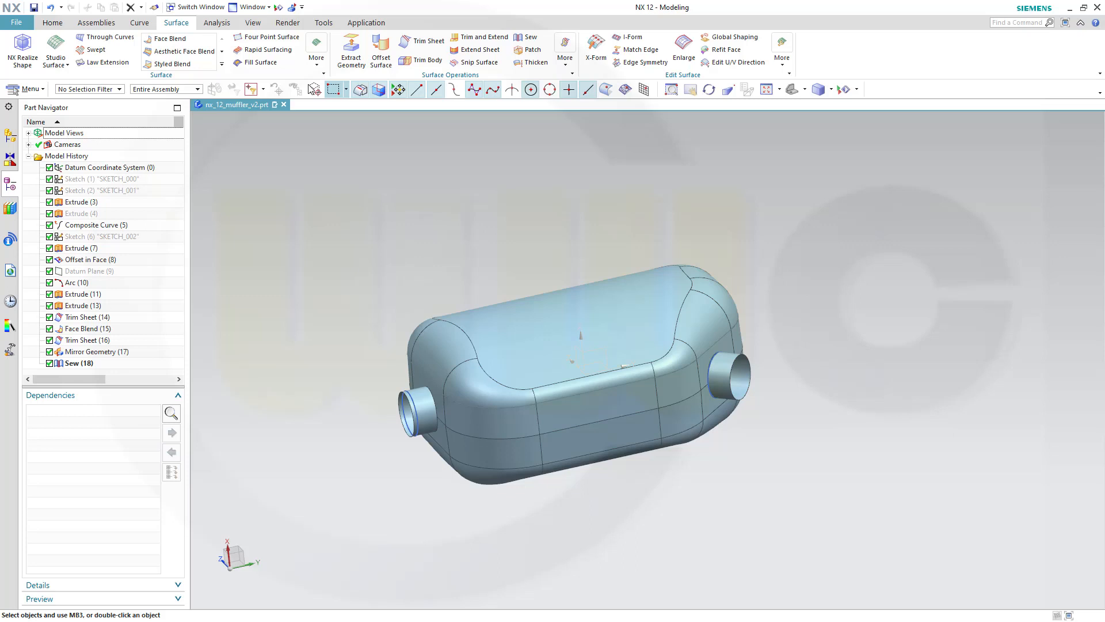
# Create an Offset Curve in Face from the pipe's base edge along the shell face.
pyautogui.click(139, 22)
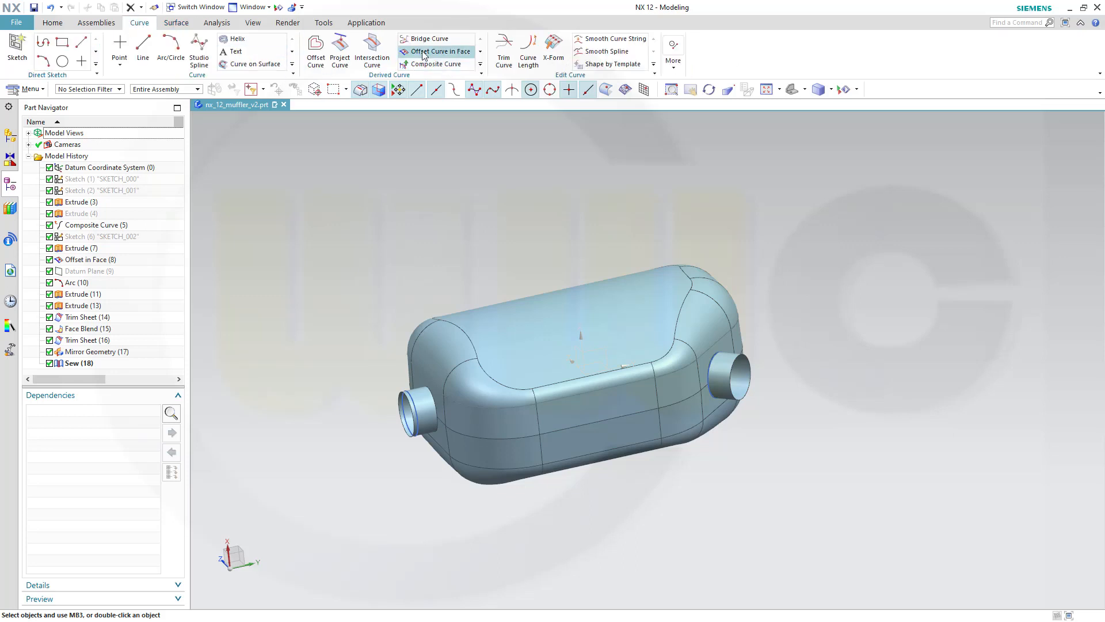
pyautogui.click(440, 51)
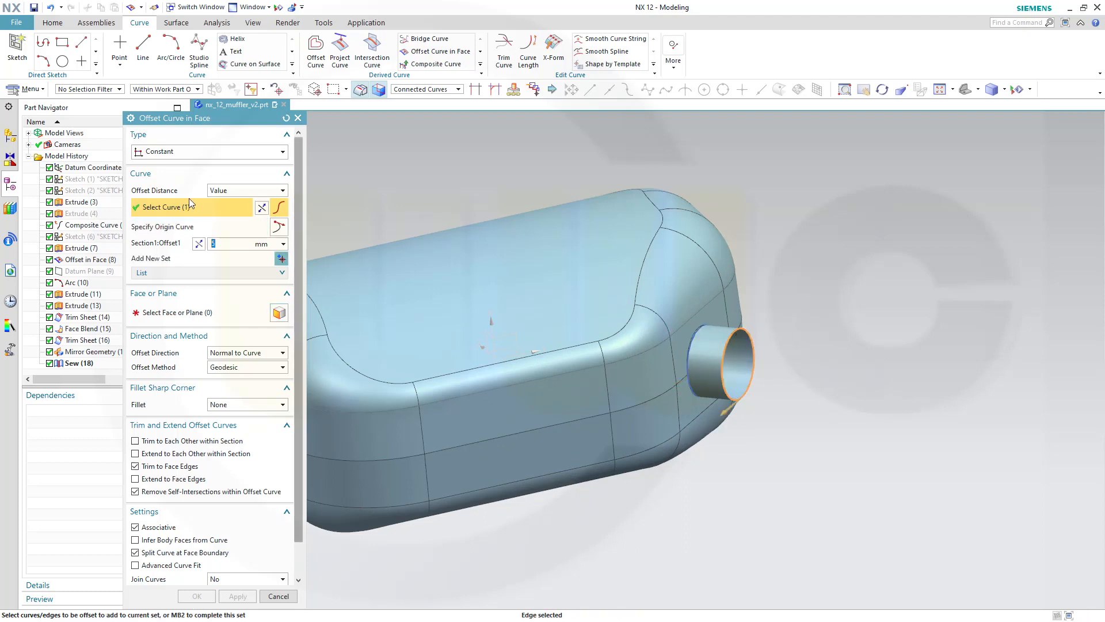
pyautogui.click(194, 311)
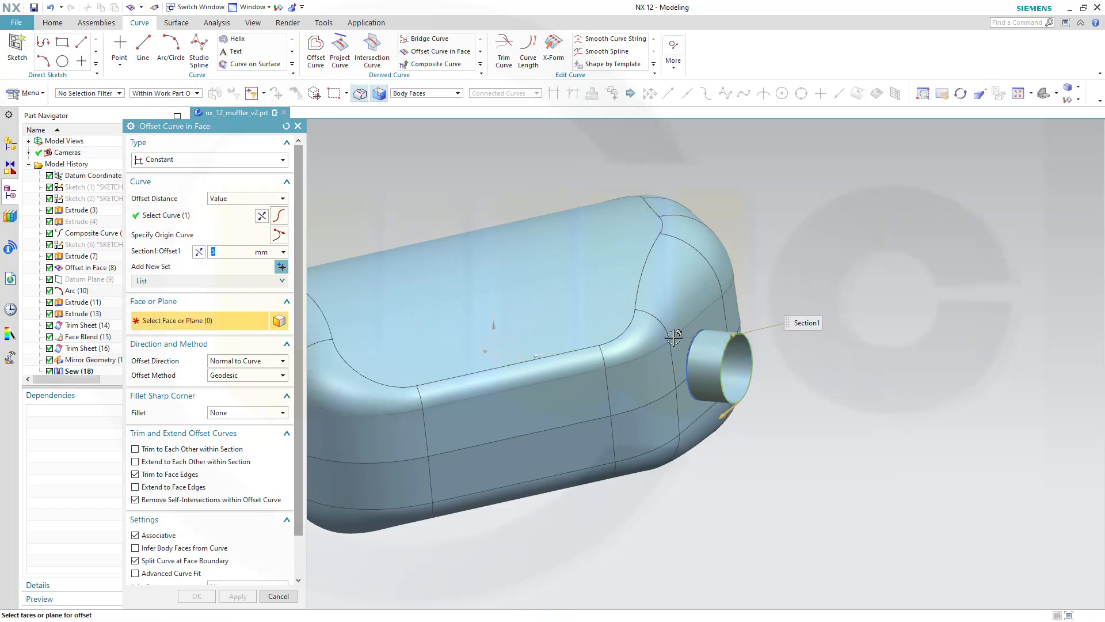
pyautogui.click(719, 367)
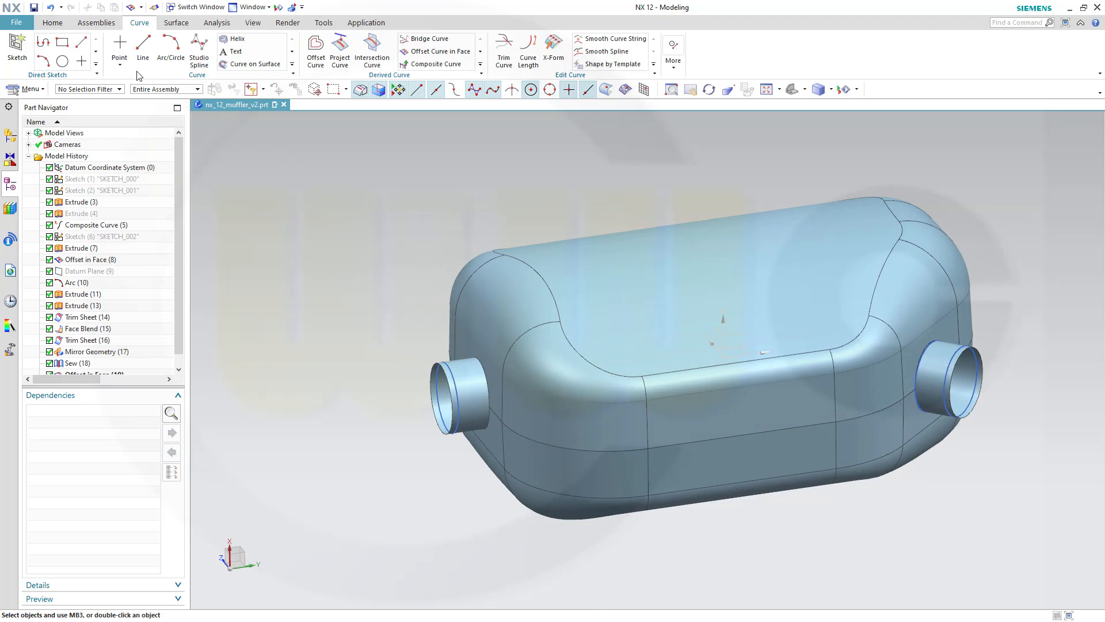
pyautogui.moveTo(96, 23)
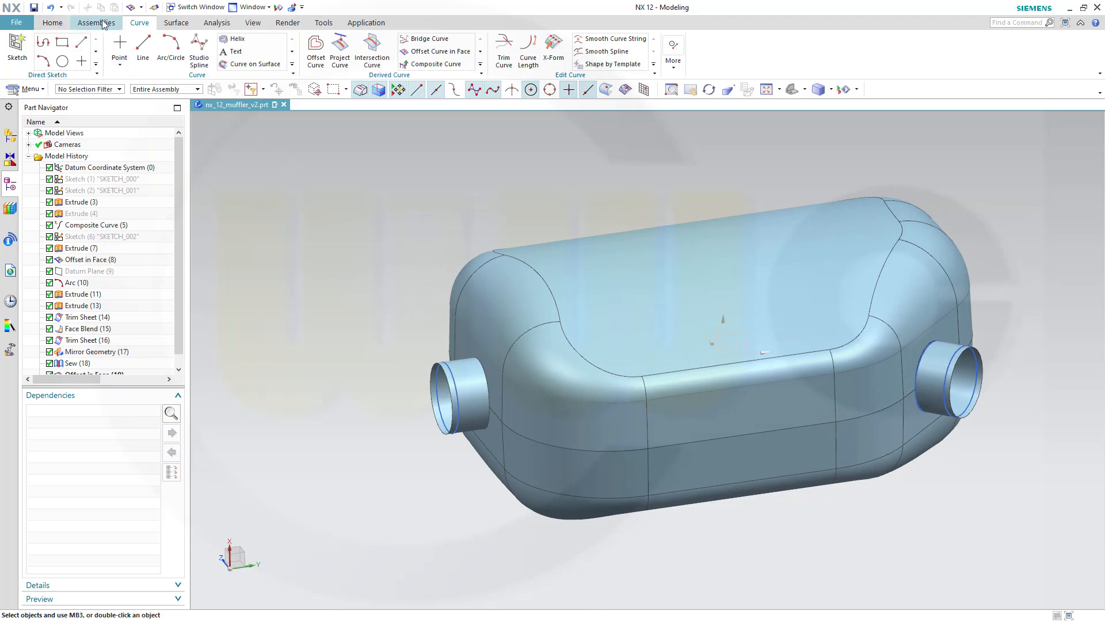
pyautogui.click(175, 23)
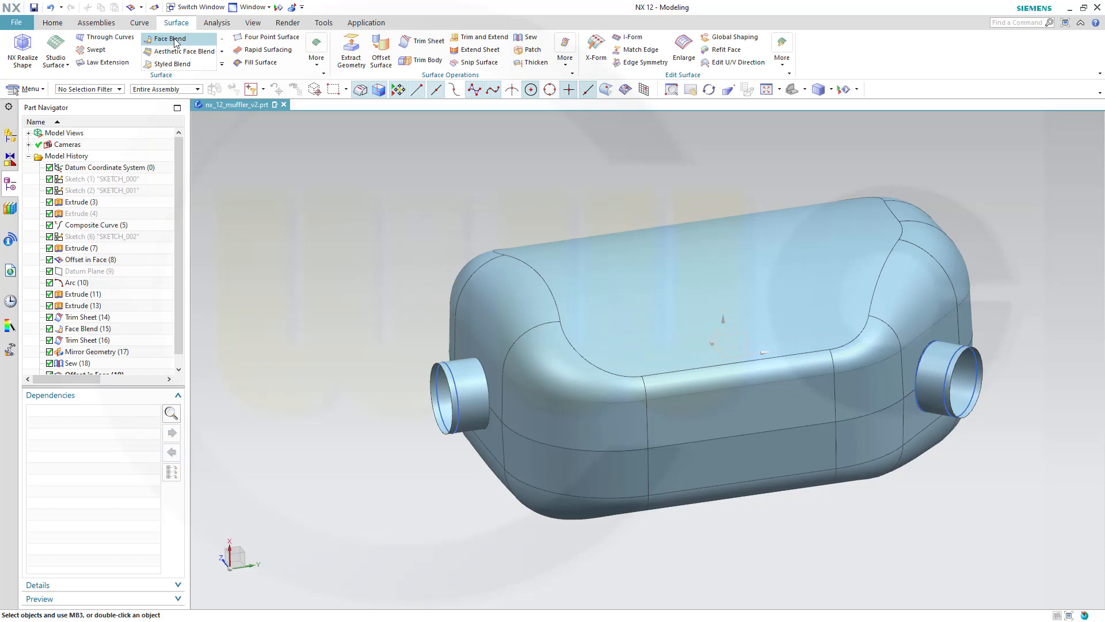
pyautogui.click(167, 38)
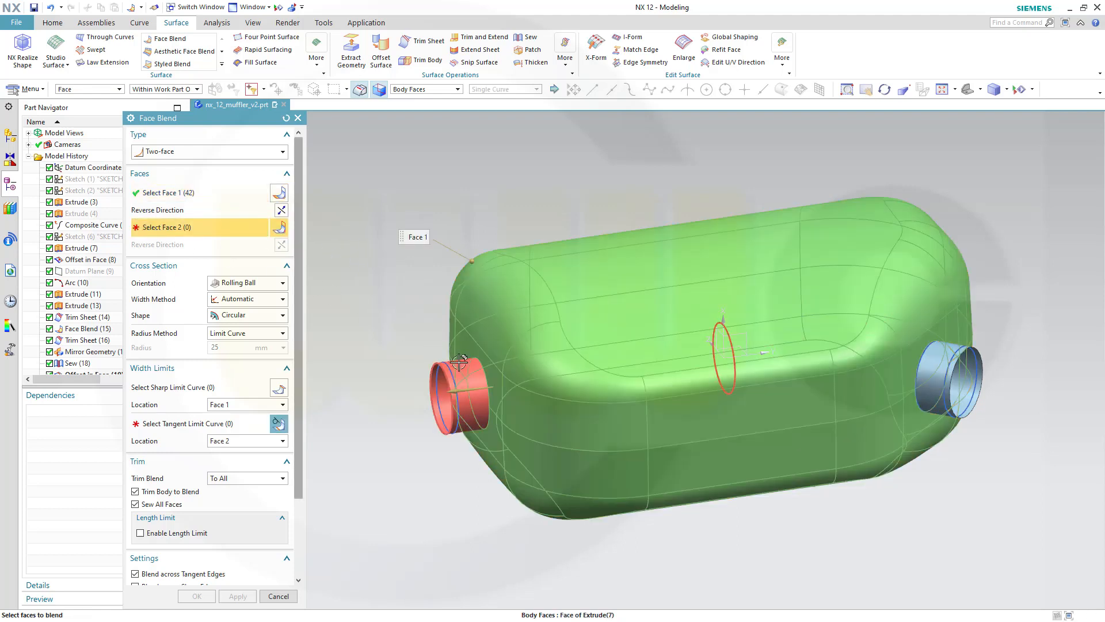
pyautogui.click(461, 384)
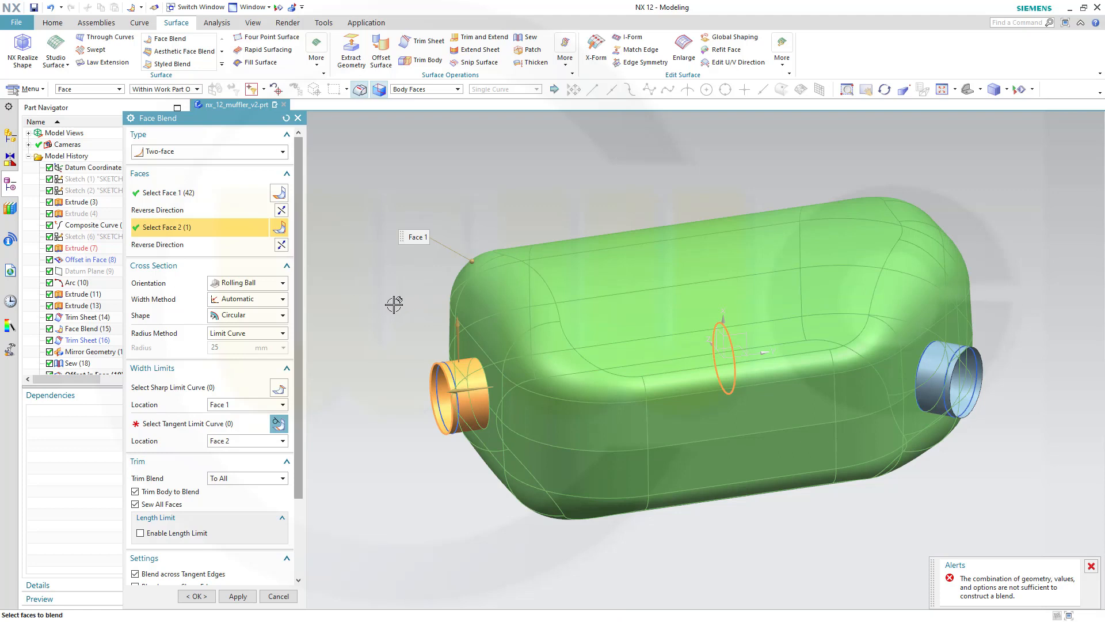
pyautogui.moveTo(201, 423)
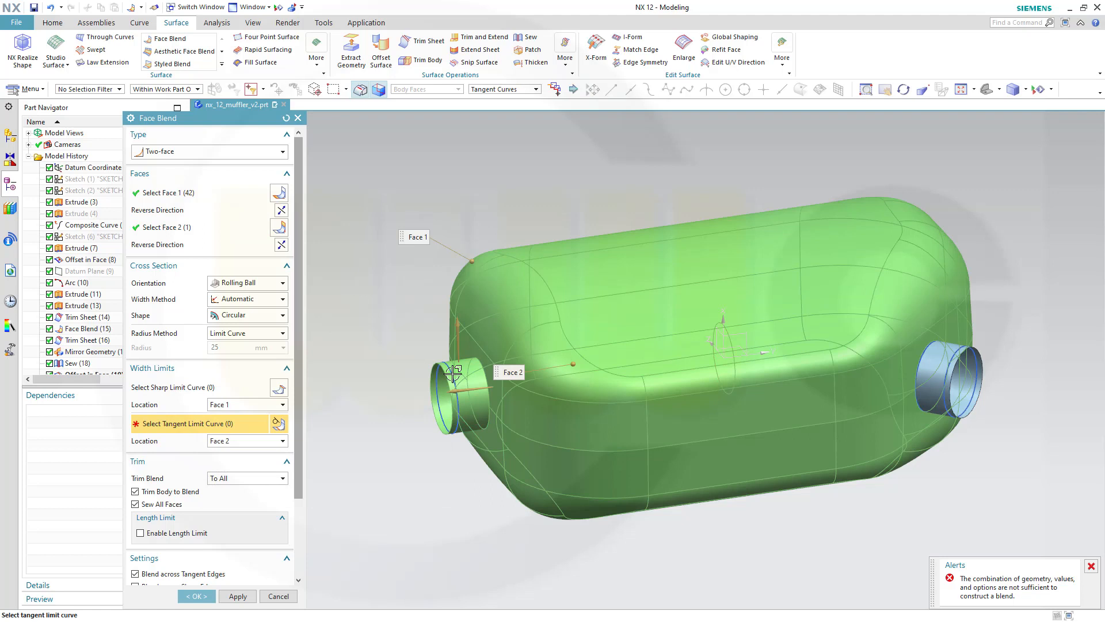
pyautogui.click(449, 377)
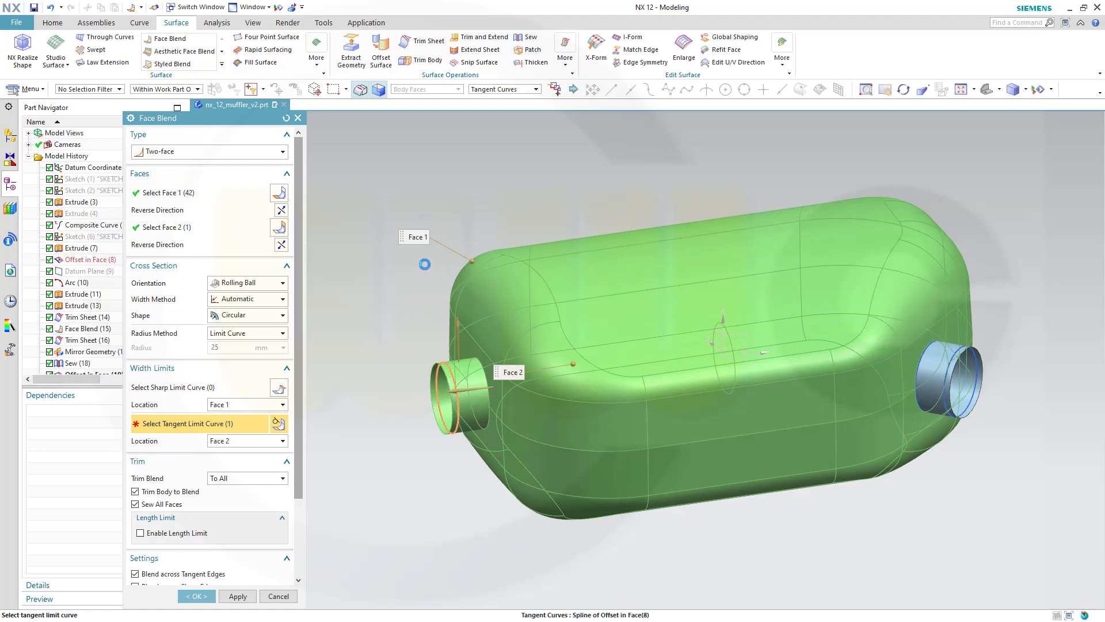
pyautogui.click(424, 264)
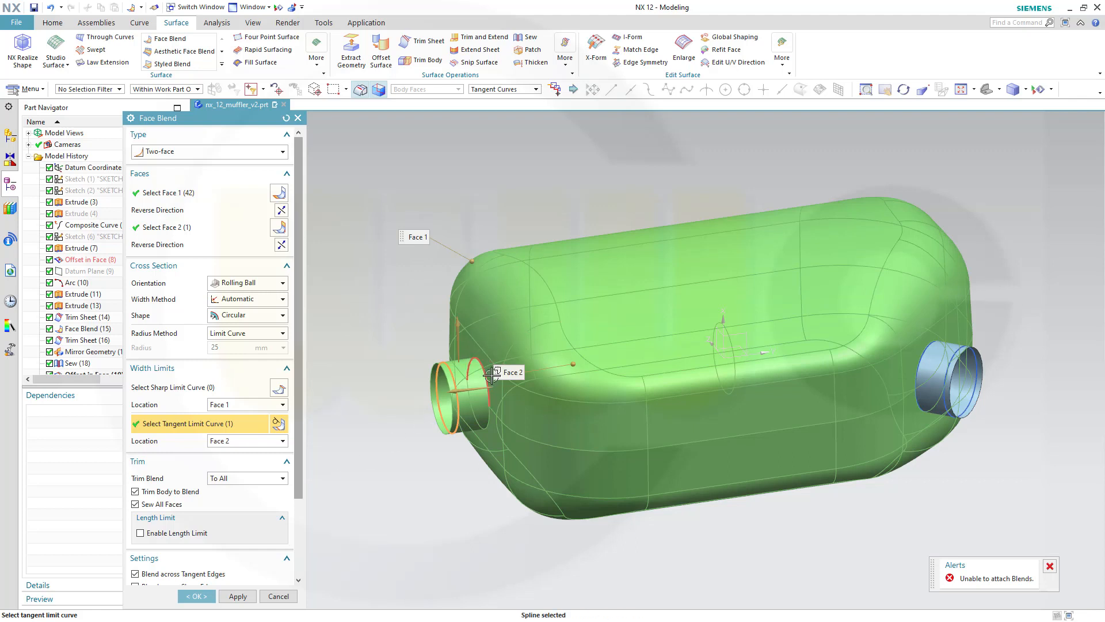
pyautogui.moveTo(277, 595)
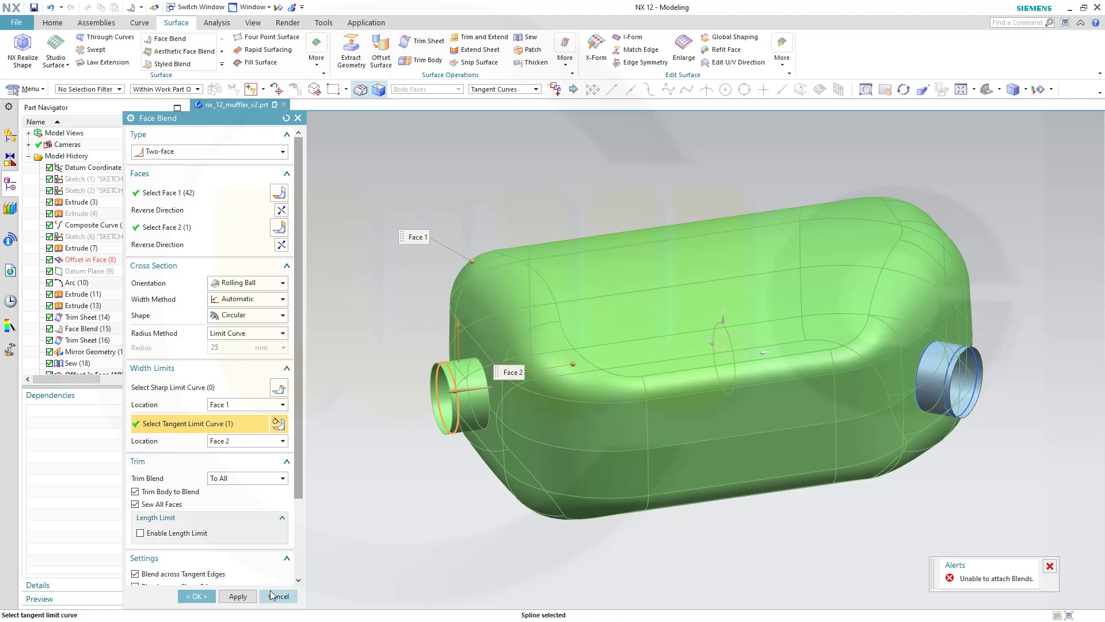
pyautogui.scroll(-3)
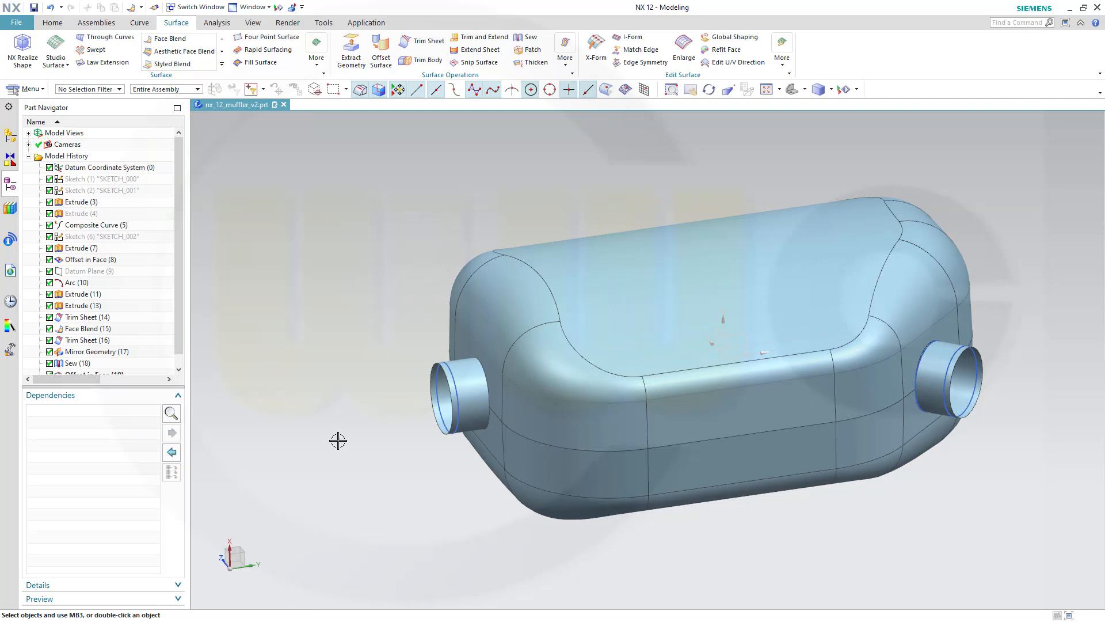
pyautogui.moveTo(169, 39)
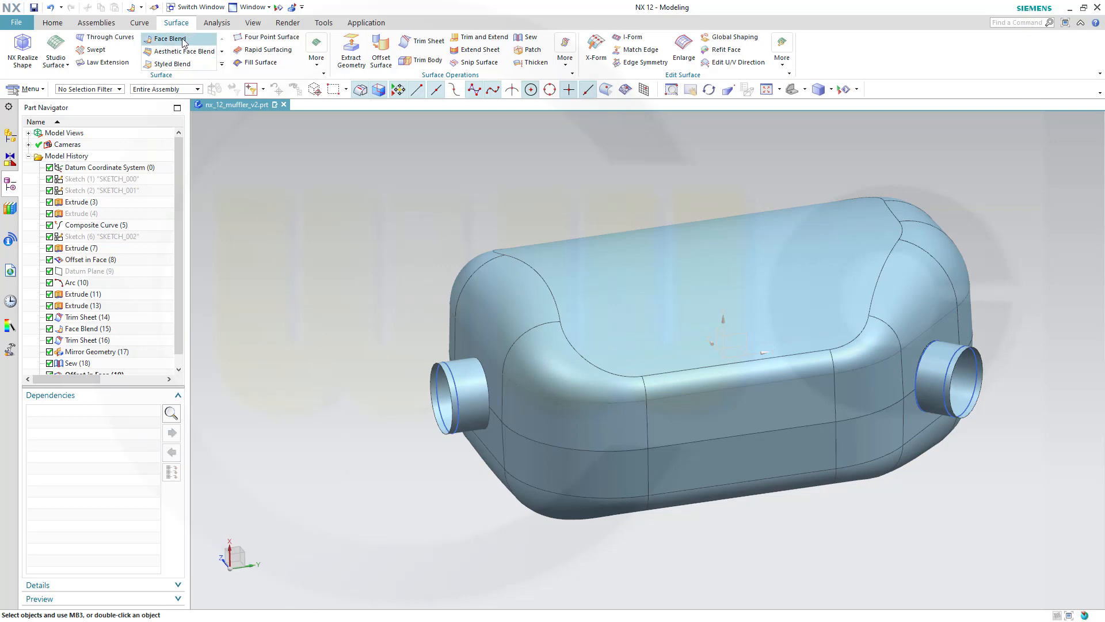
# Face-blend the shell and the first end pipe with a constant 25 mm radius.
pyautogui.click(169, 39)
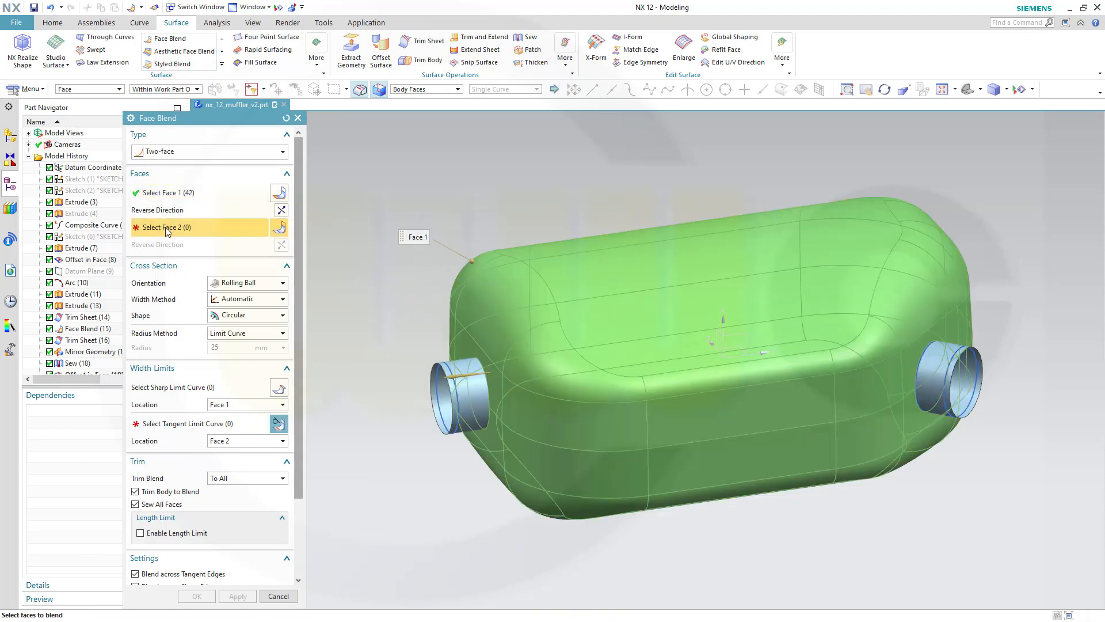
pyautogui.click(458, 387)
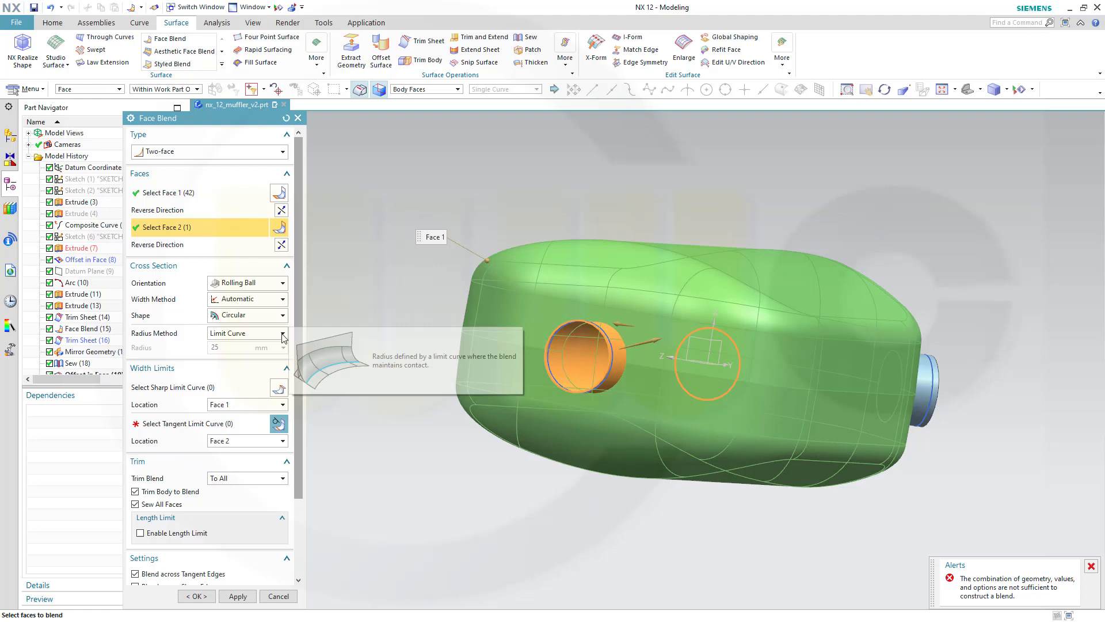
pyautogui.click(282, 333)
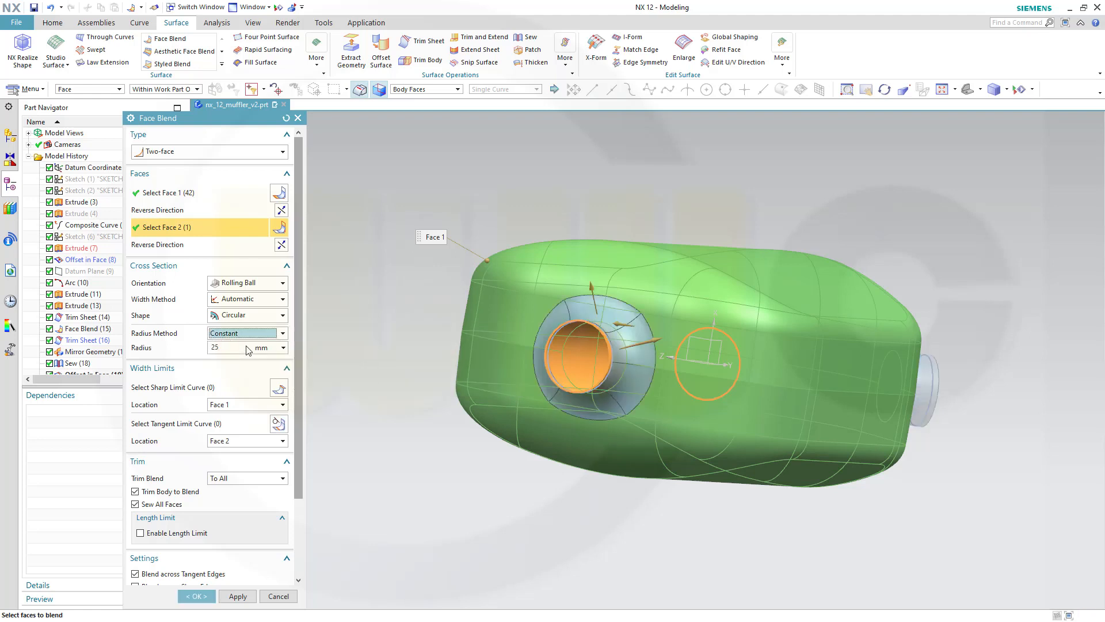
pyautogui.moveTo(425, 291)
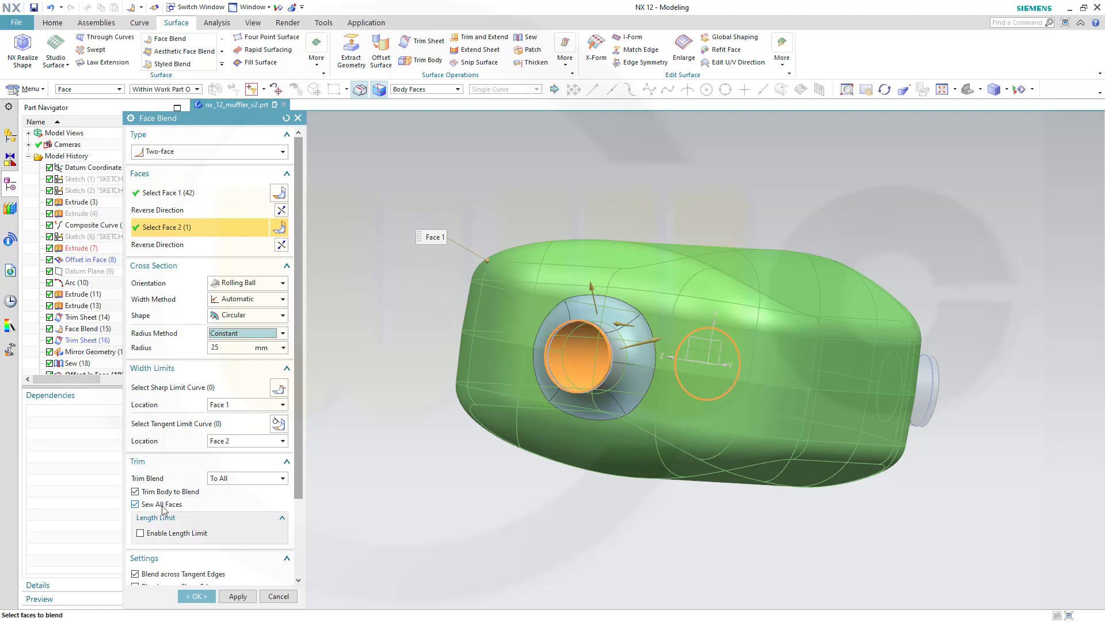
pyautogui.click(196, 596)
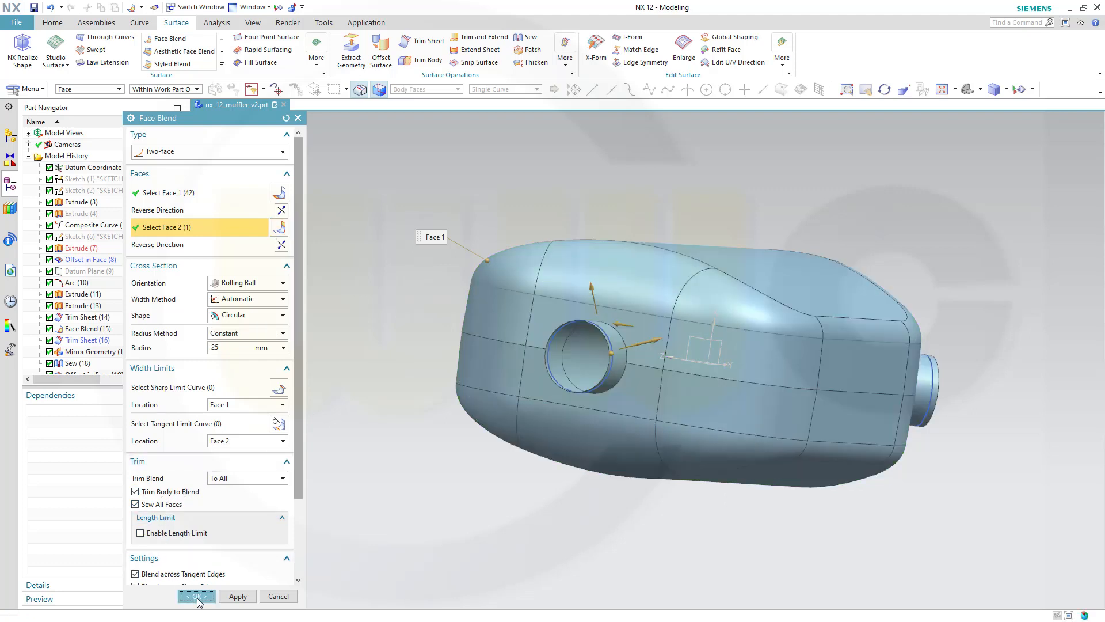
pyautogui.click(195, 596)
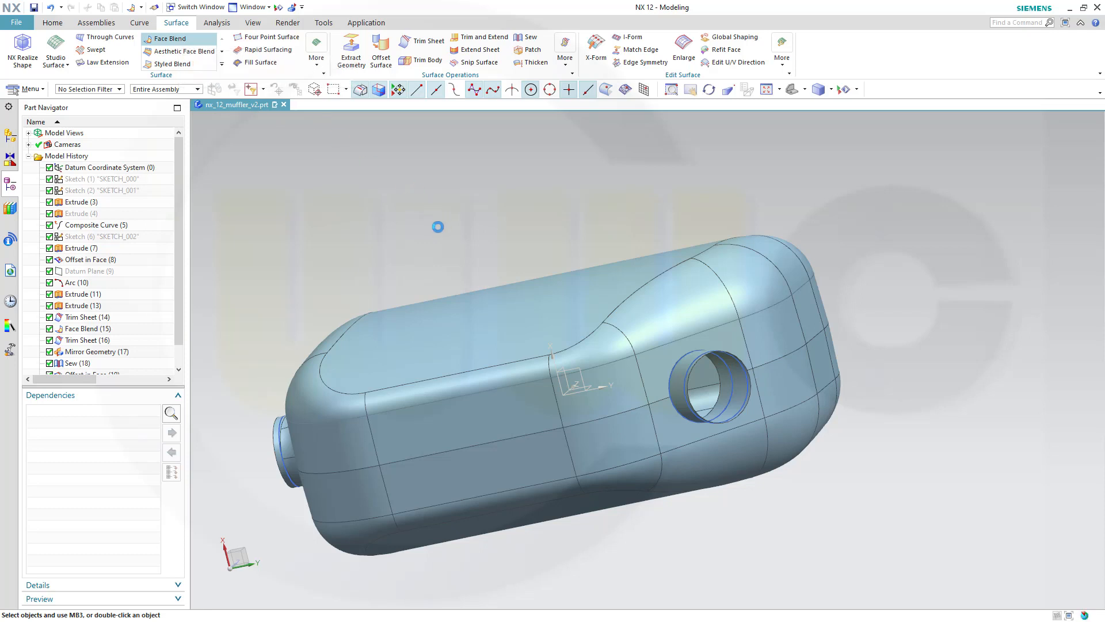
# Face-blend the shell and the second end pipe with the same constant 25 mm radius.
pyautogui.click(168, 38)
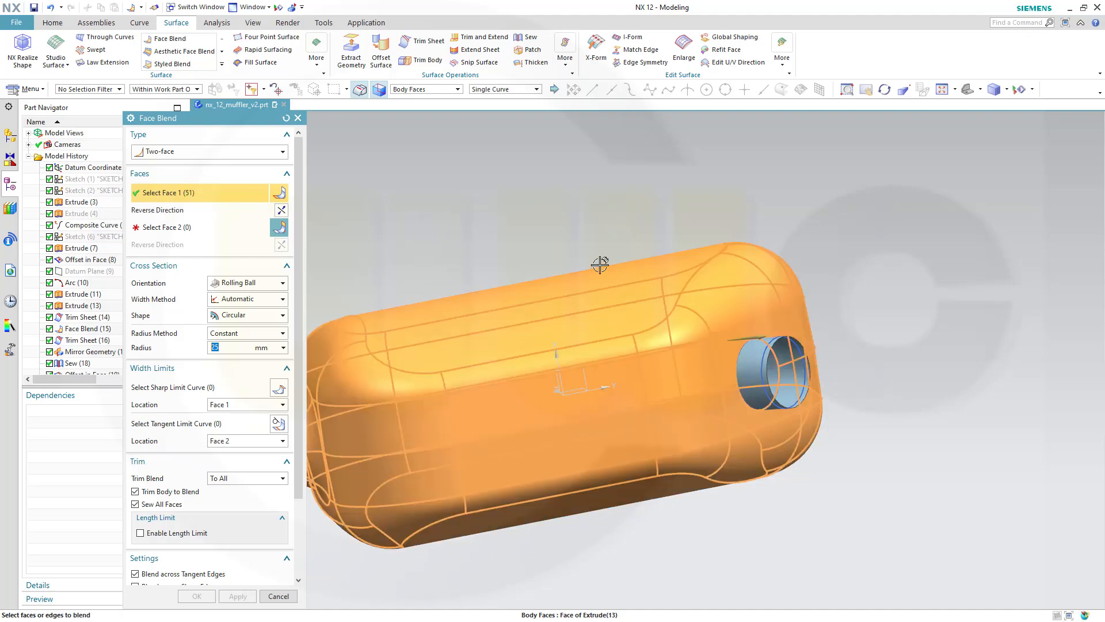
pyautogui.click(765, 373)
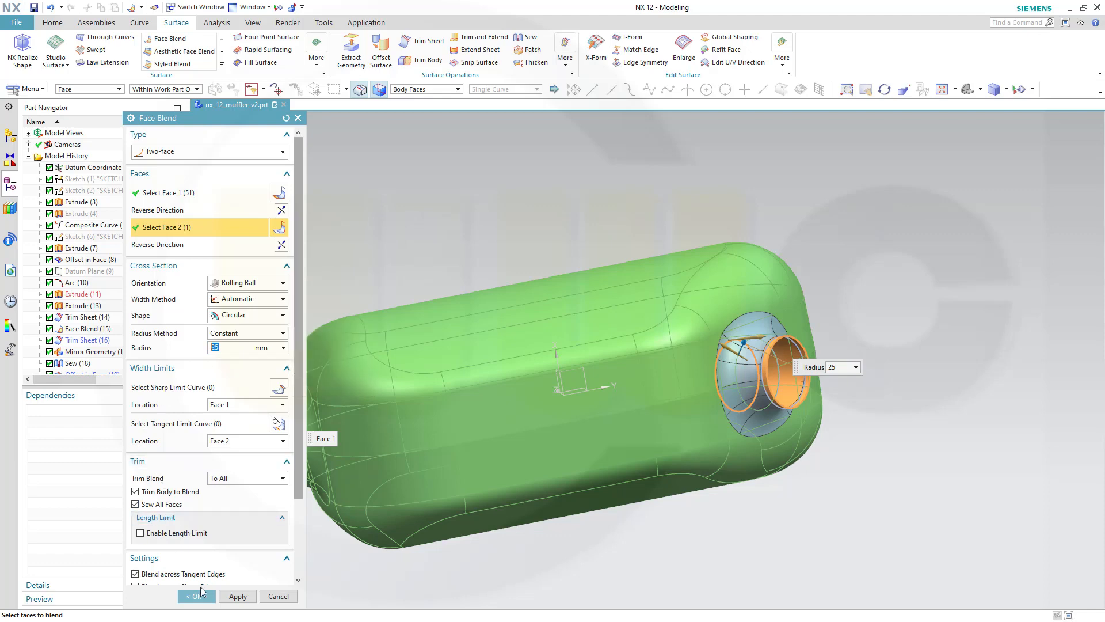
pyautogui.click(194, 596)
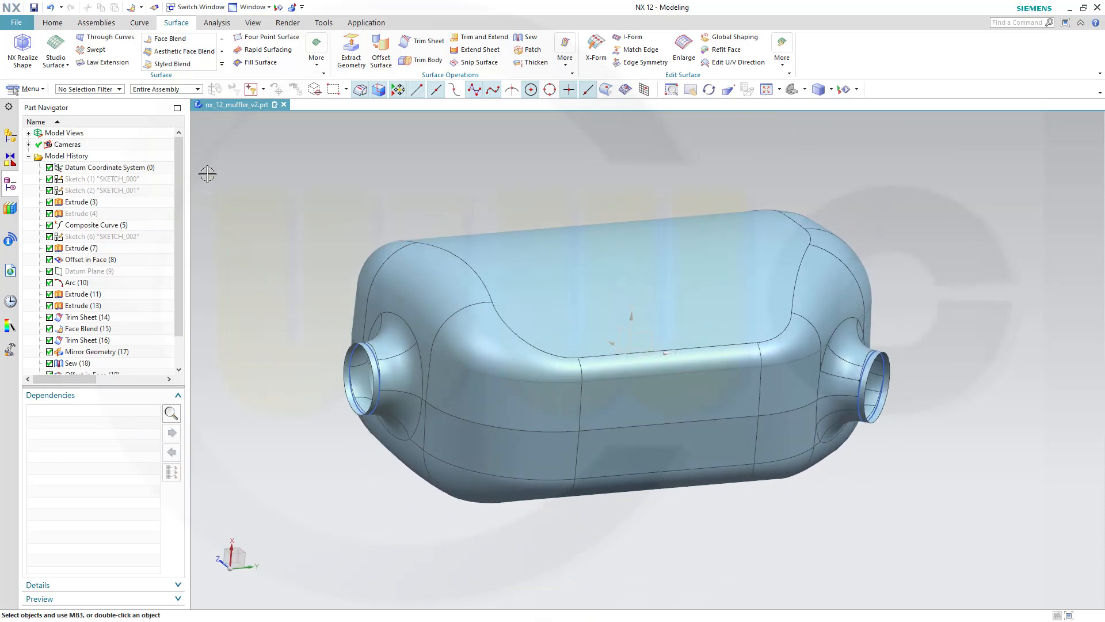
# Thicken the shell faces with Offset 1 at 1 mm and Offset 2 at 0.
pyautogui.click(53, 23)
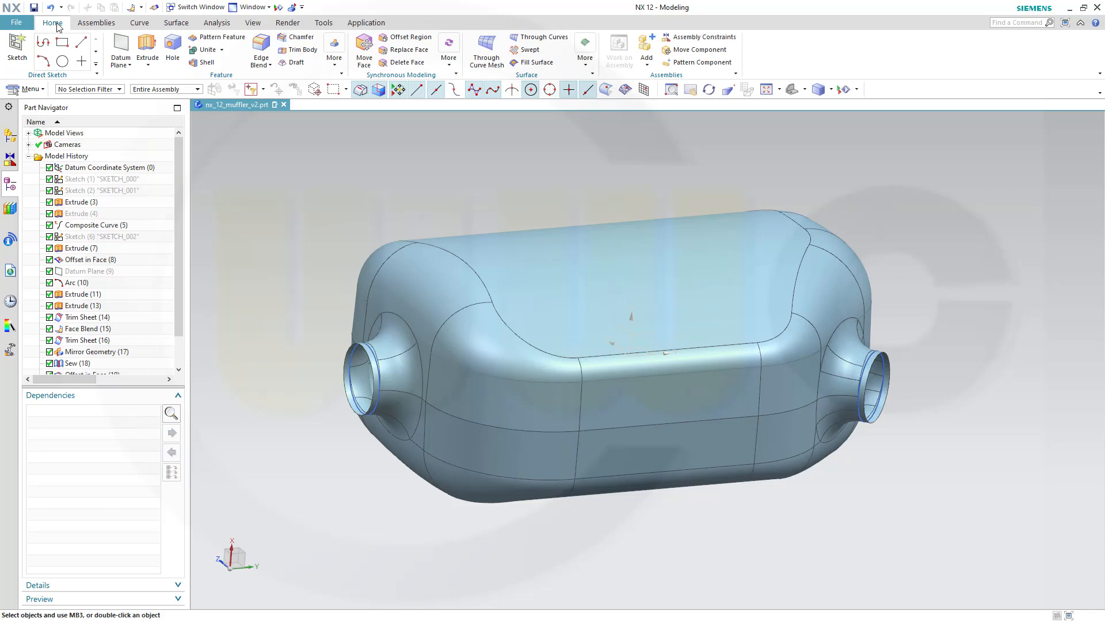
pyautogui.click(334, 47)
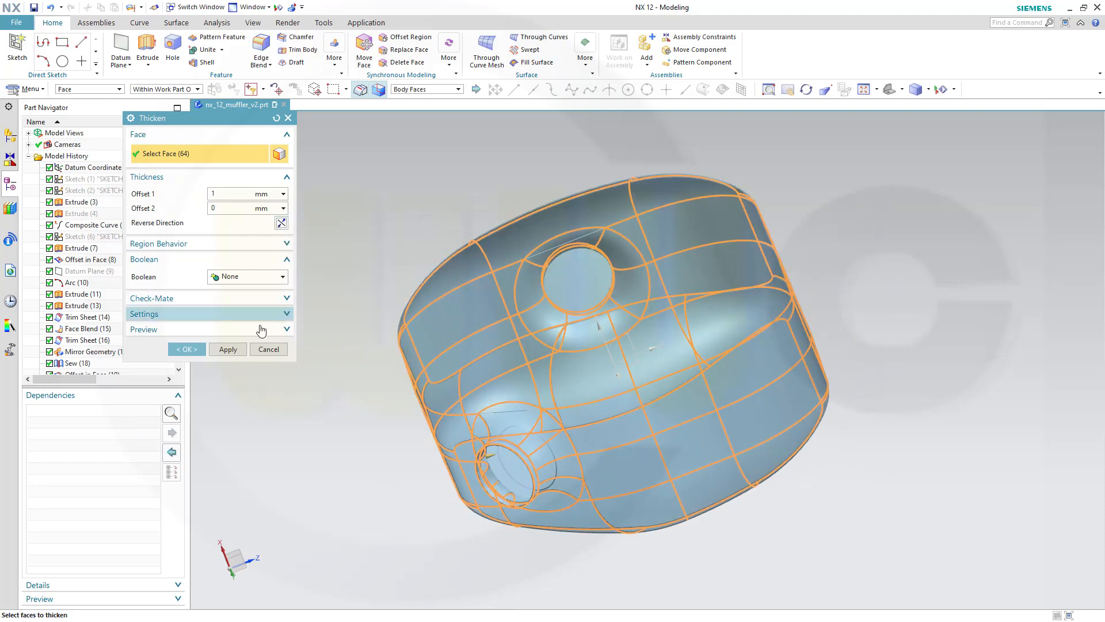
pyautogui.click(185, 349)
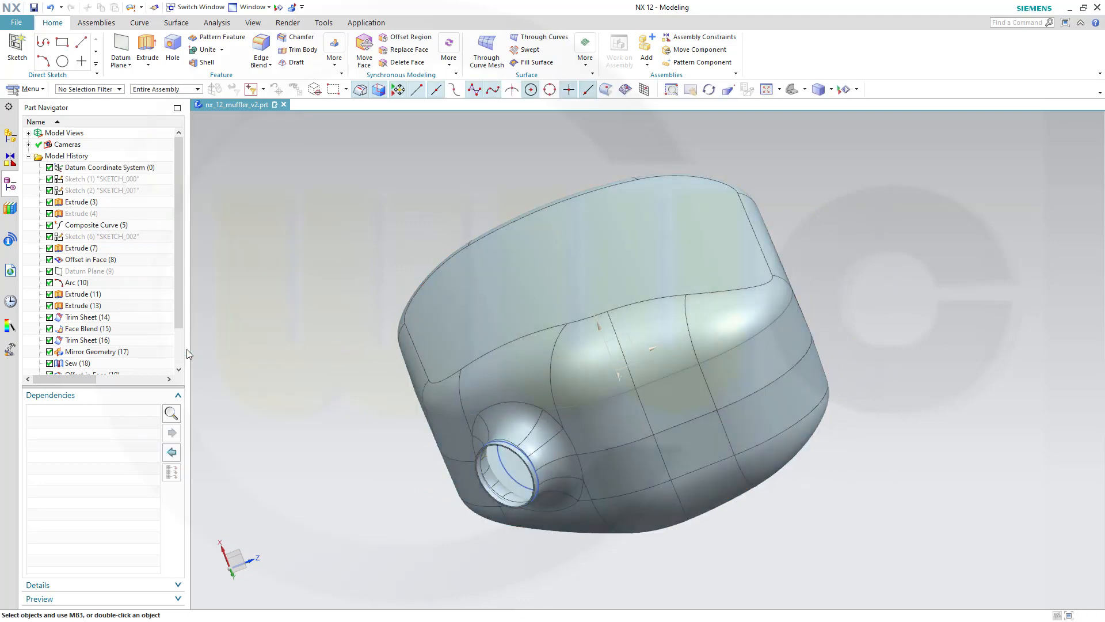
pyautogui.scroll(-3)
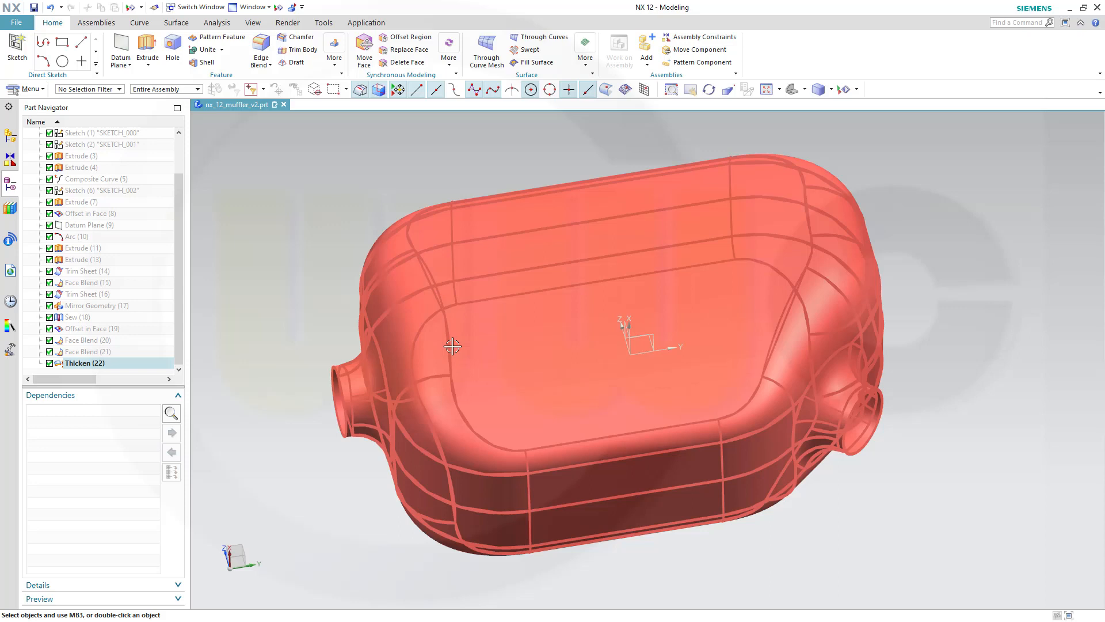
pyautogui.moveTo(668, 192)
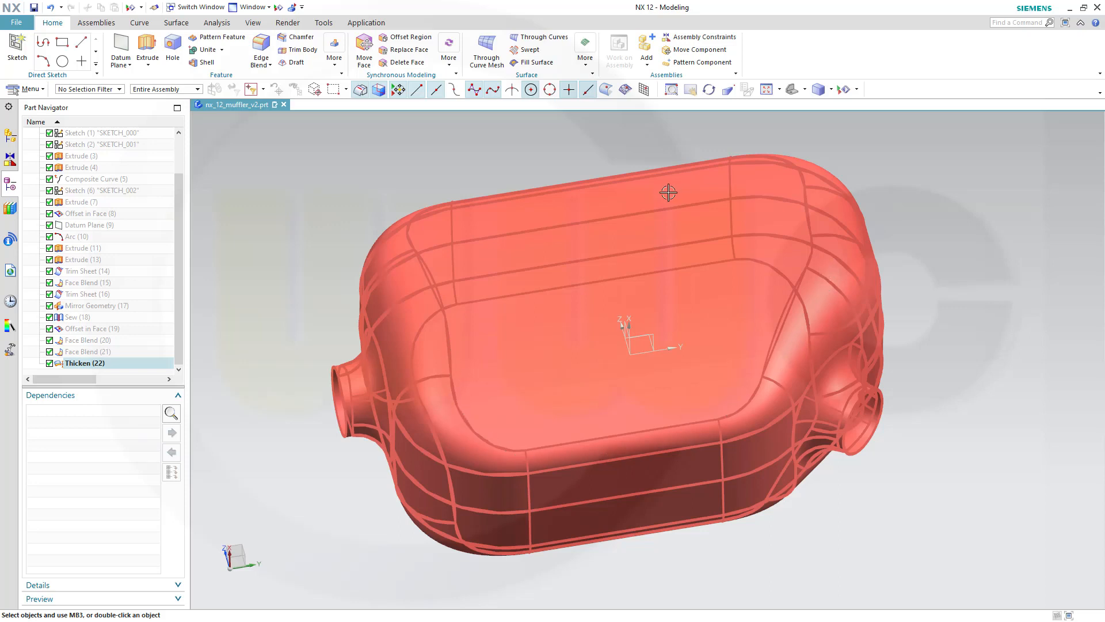
pyautogui.moveTo(911, 392)
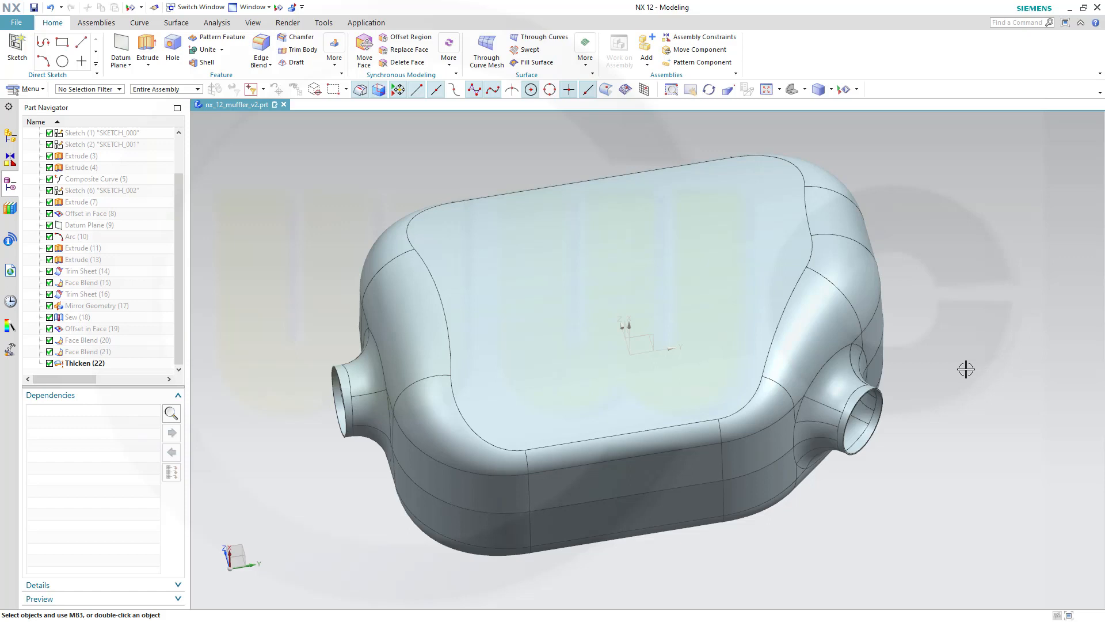
pyautogui.moveTo(950, 373)
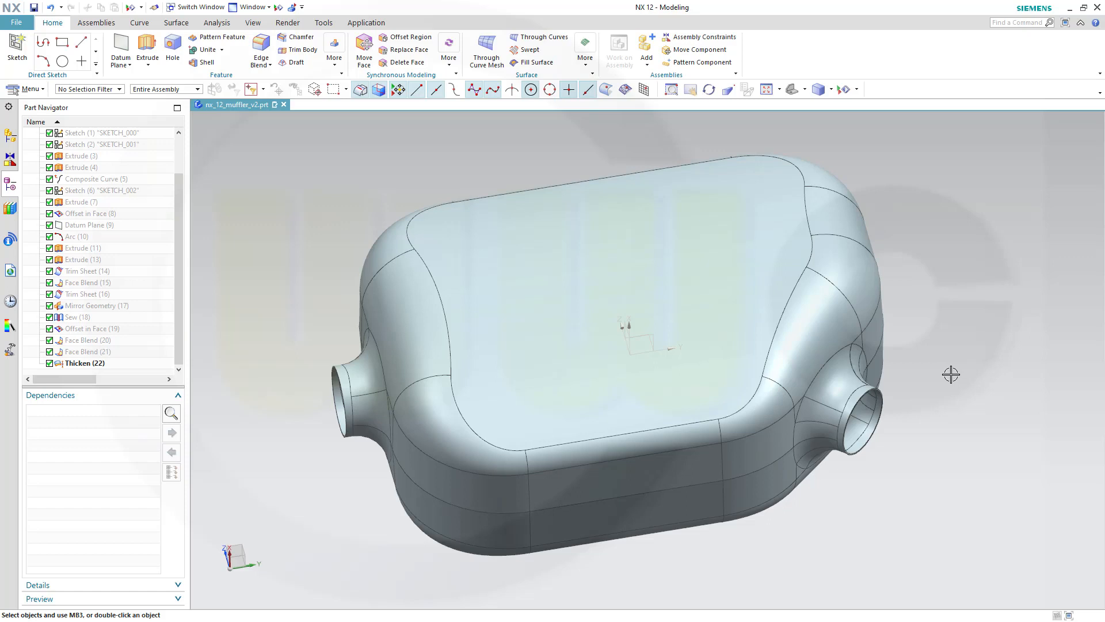
pyautogui.moveTo(943, 379)
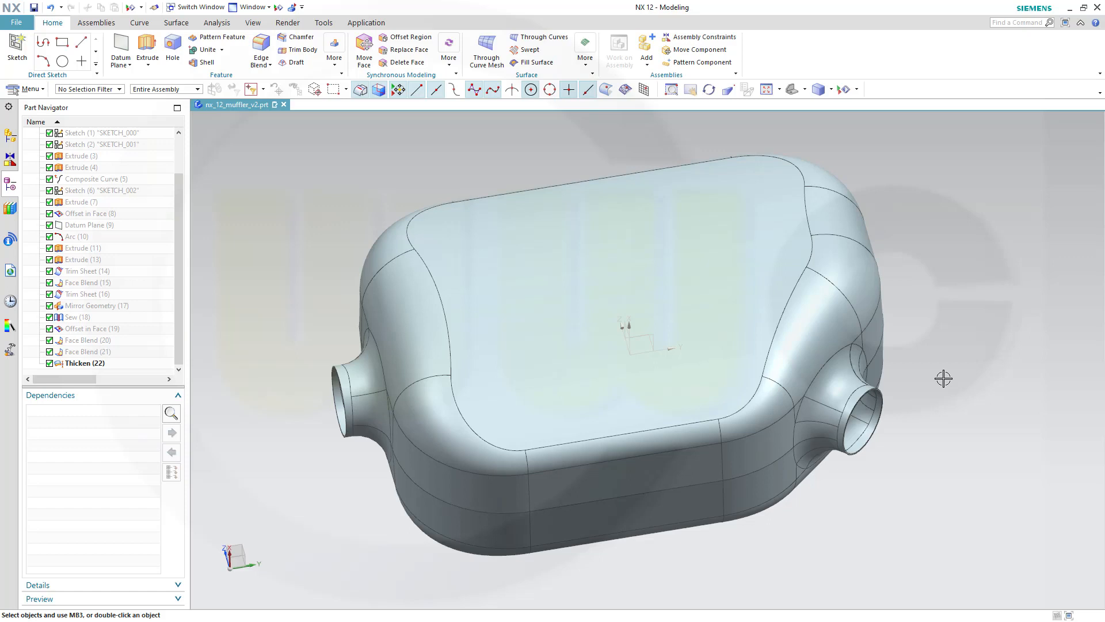
pyautogui.moveTo(936, 379)
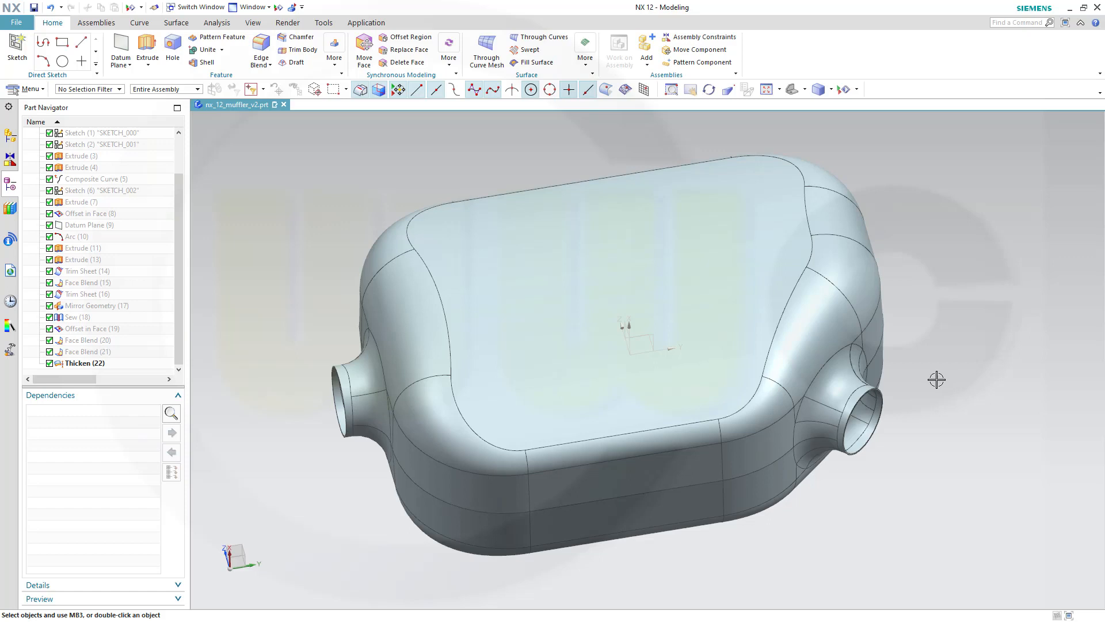